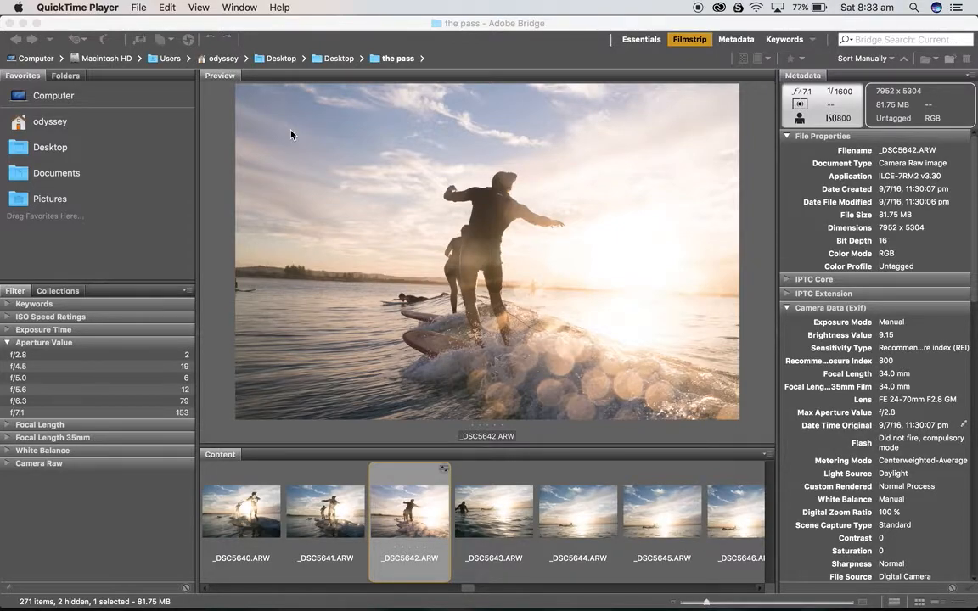
pyautogui.moveTo(404, 15)
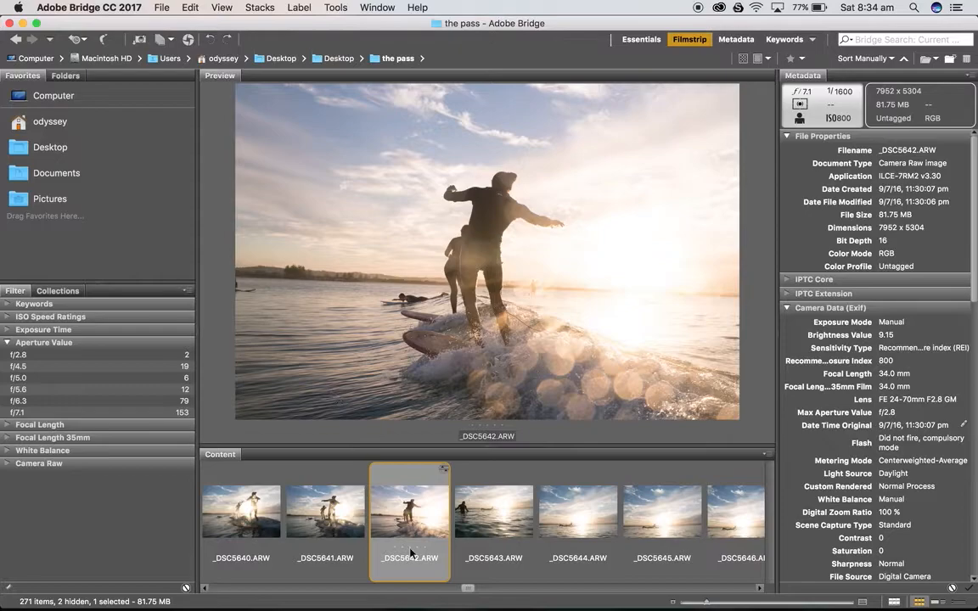
pyautogui.moveTo(424, 525)
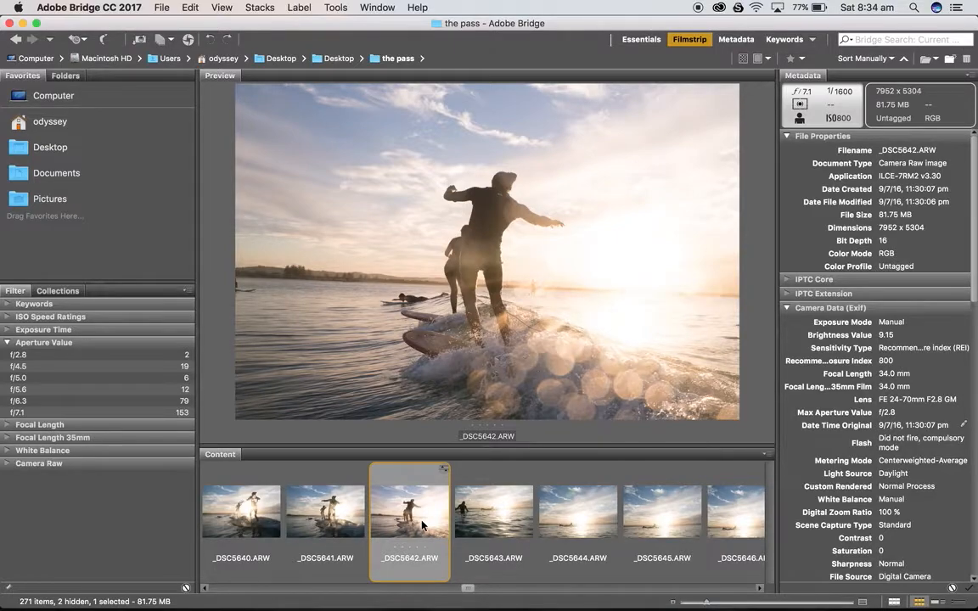
# Open the _DSC5642.ARW thumbnail from Bridge in Camera Raw.
pyautogui.doubleClick(410, 509)
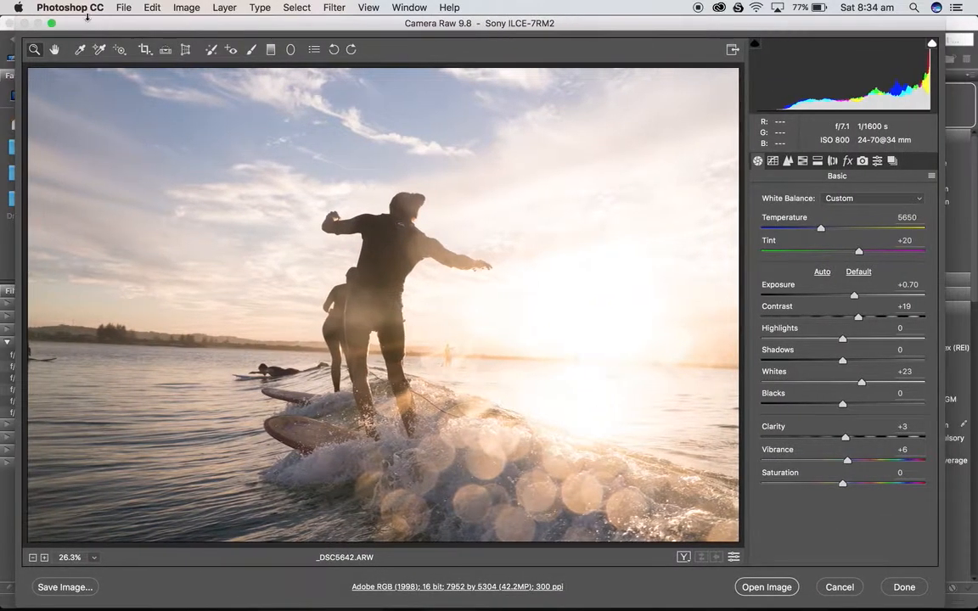
pyautogui.moveTo(497, 466)
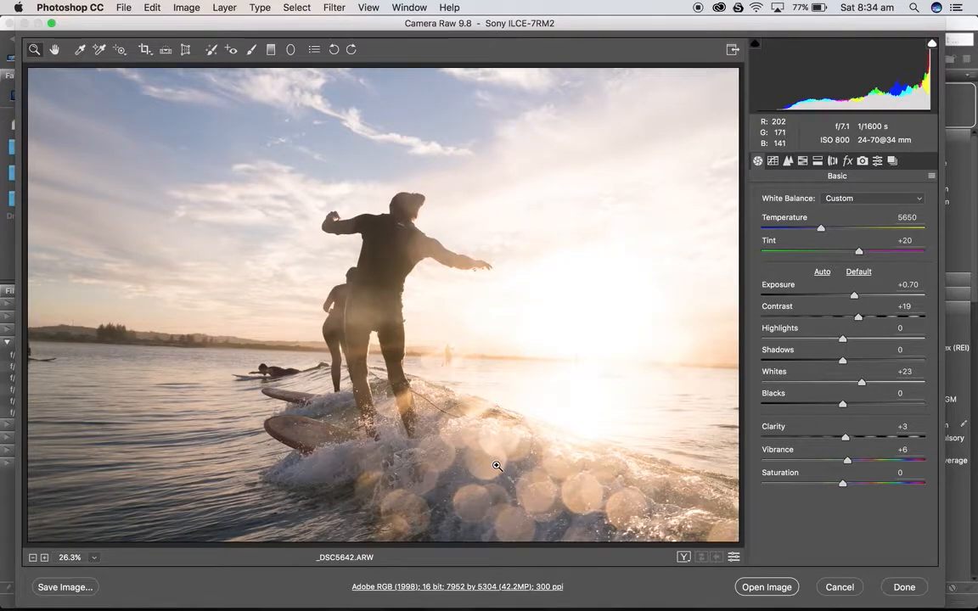
pyautogui.moveTo(437, 390)
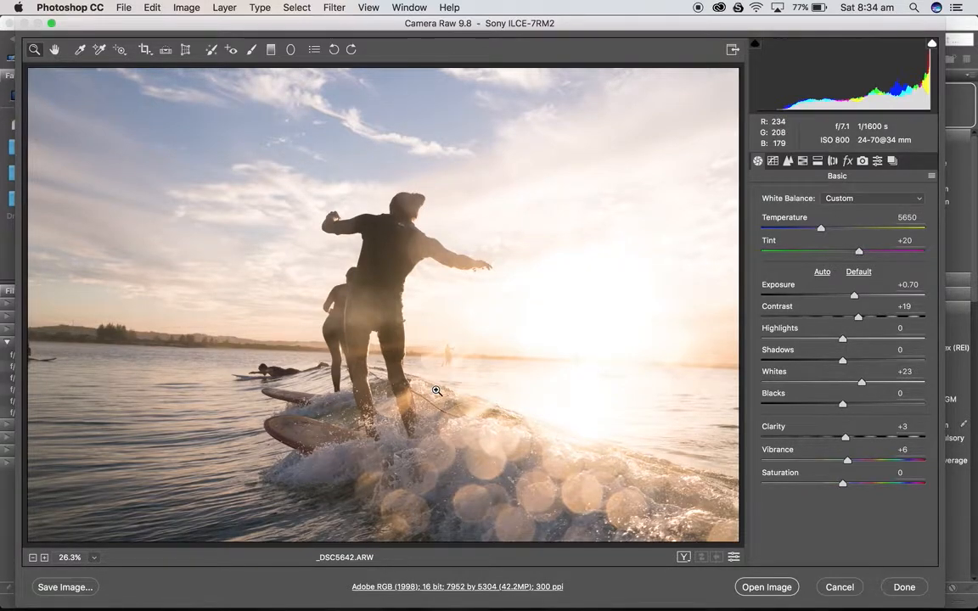
pyautogui.moveTo(557, 472)
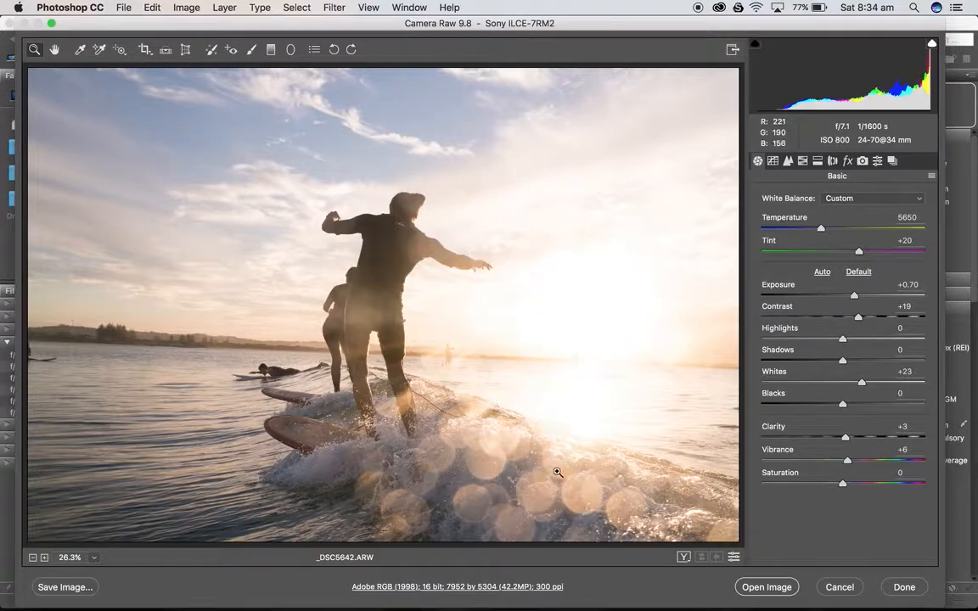
pyautogui.moveTo(446, 370)
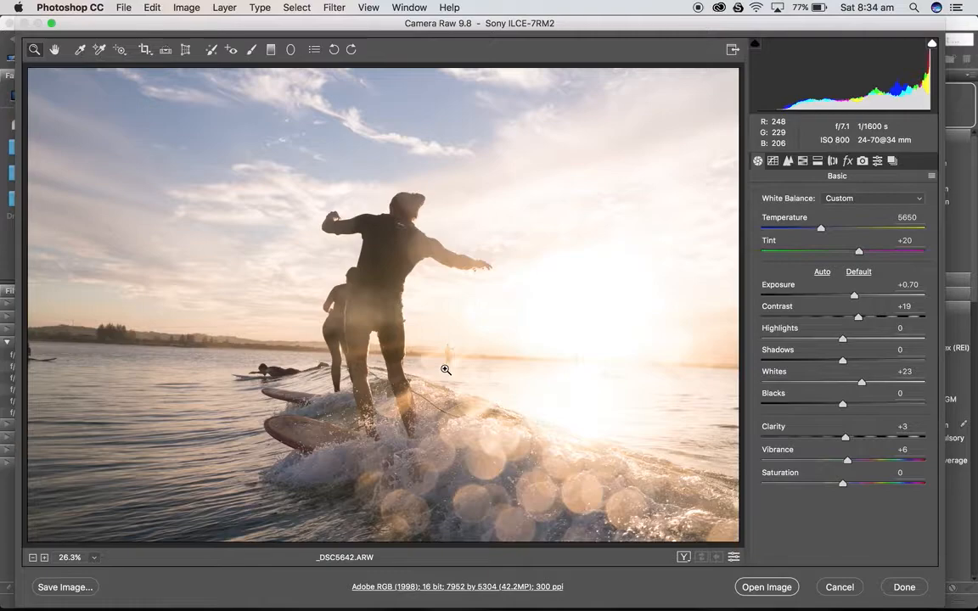
pyautogui.moveTo(583, 390)
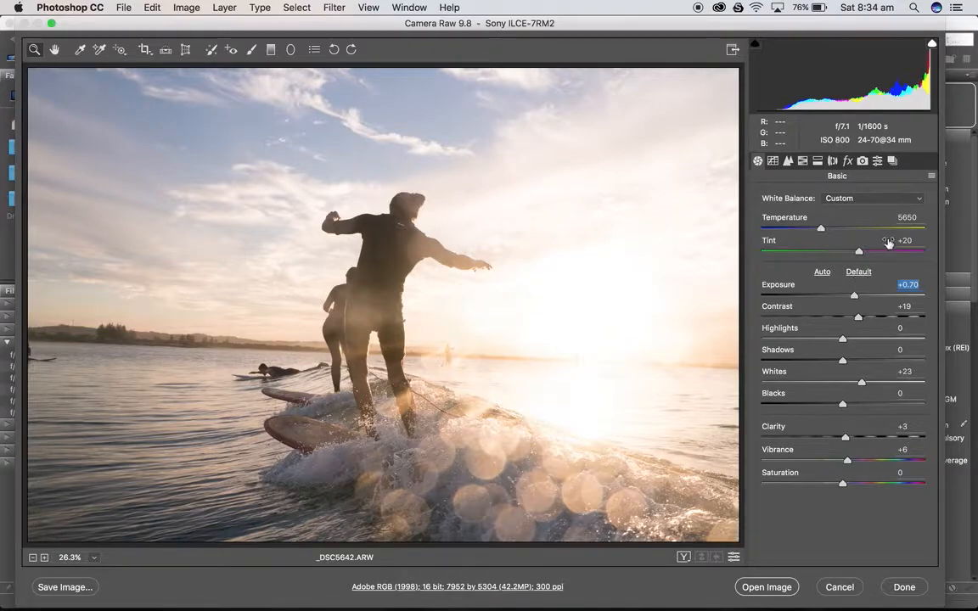
# Reset the basic panel to defaults, use As Shot white balance, and set Exposure +0.75.
pyautogui.click(858, 272)
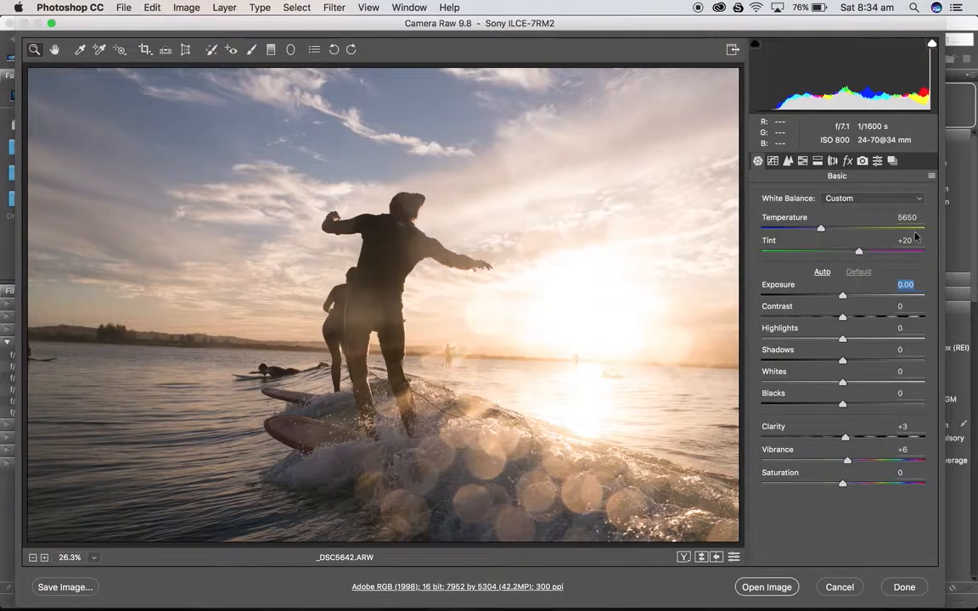
pyautogui.click(872, 198)
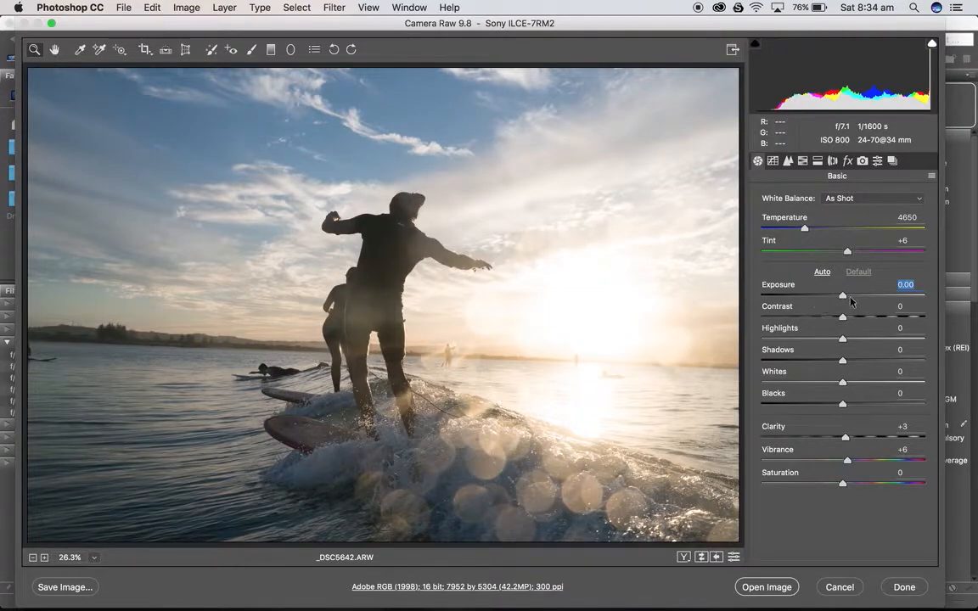
pyautogui.moveTo(842, 295); pyautogui.dragTo(853, 295)
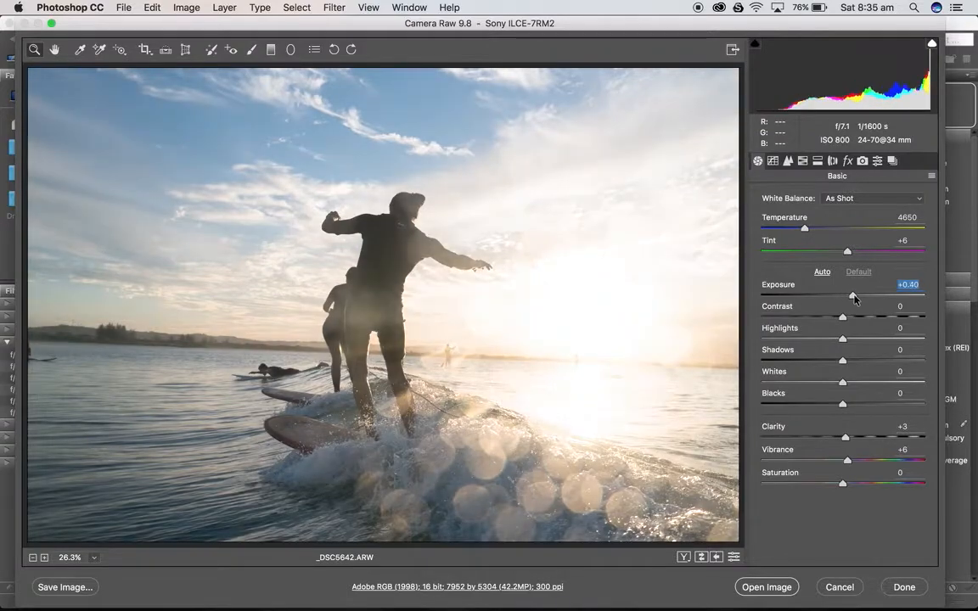
pyautogui.moveTo(851, 295); pyautogui.dragTo(855, 294)
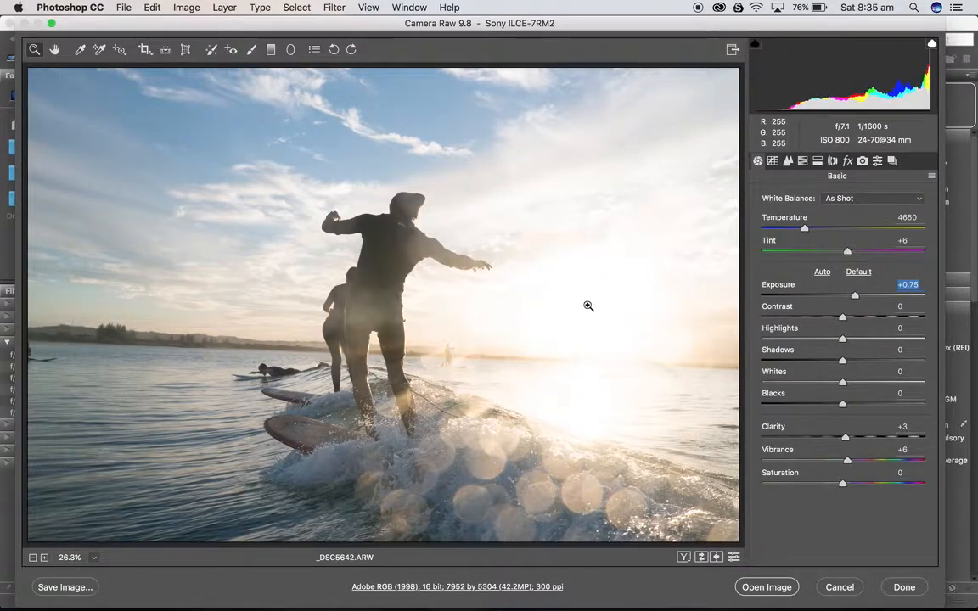
pyautogui.moveTo(851, 358)
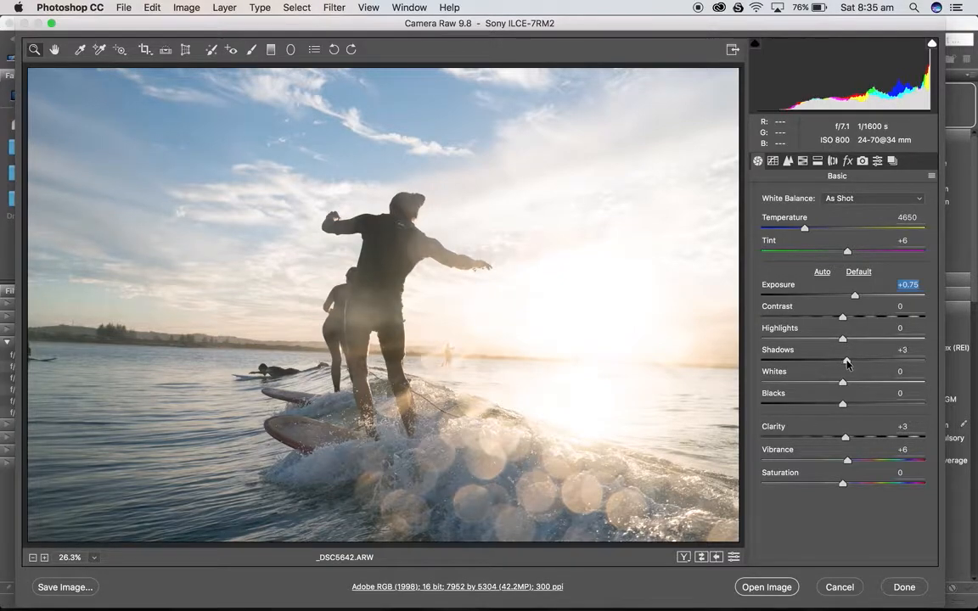
# Set Shadows +13, Whites +14, Clarity +2 and Vibrance 0.
pyautogui.moveTo(842, 360); pyautogui.dragTo(853, 359)
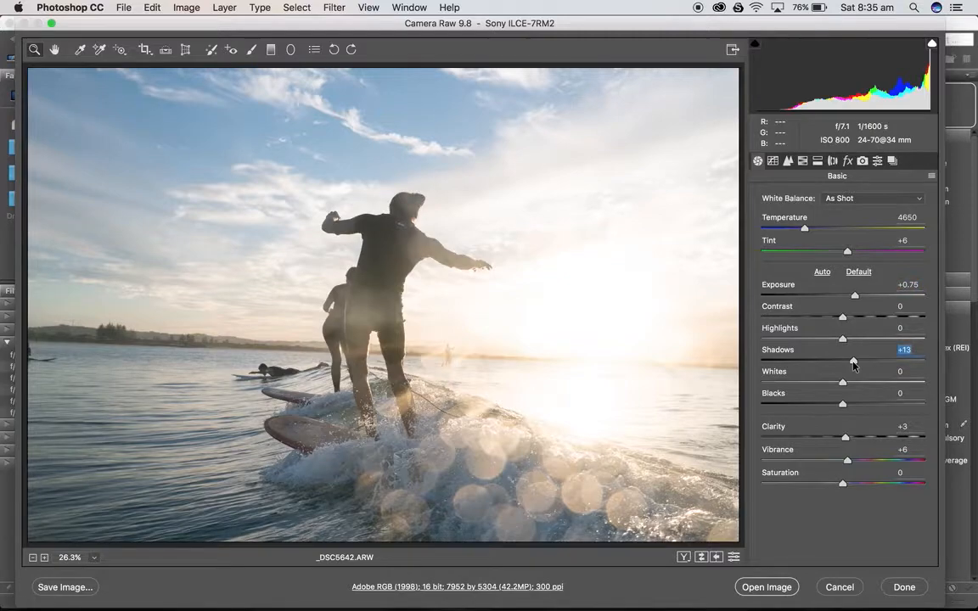
pyautogui.moveTo(844, 382)
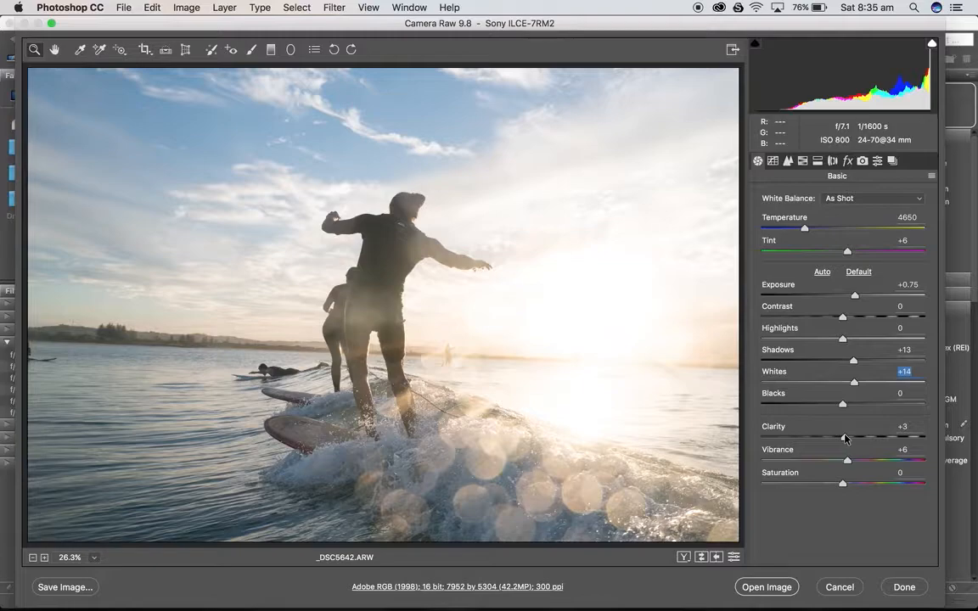
pyautogui.moveTo(846, 438); pyautogui.dragTo(844, 439)
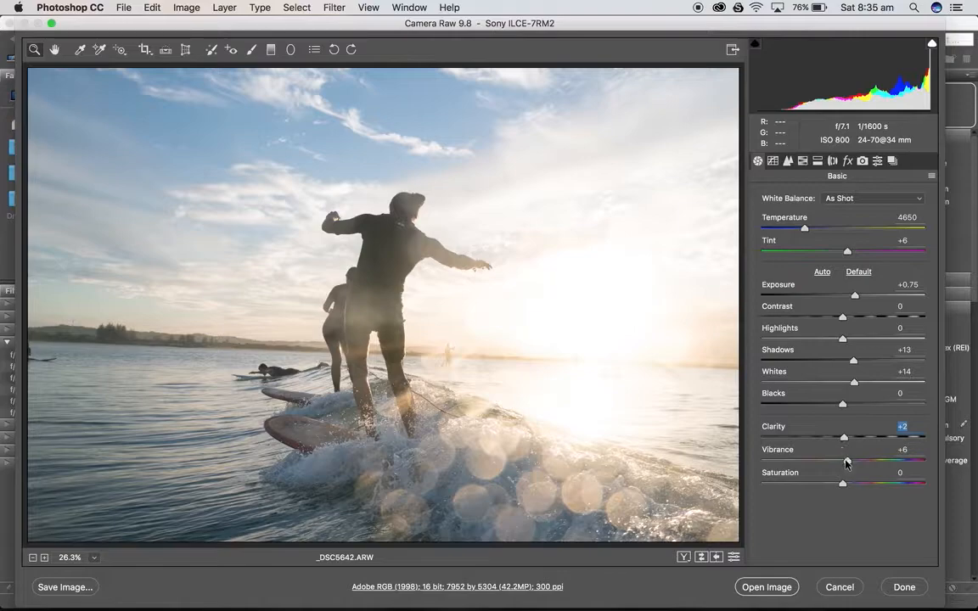
pyautogui.moveTo(843, 462); pyautogui.dragTo(847, 462)
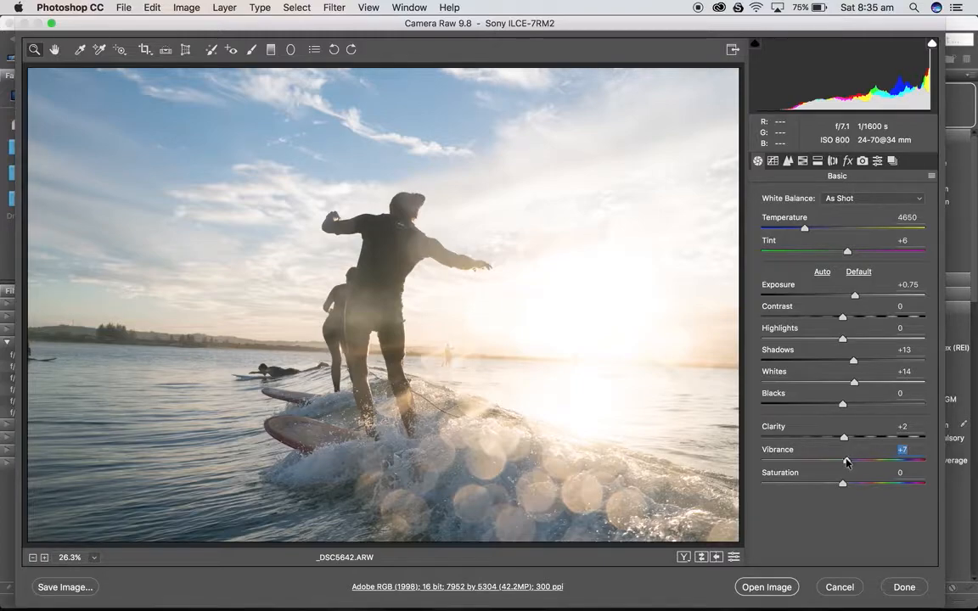
pyautogui.moveTo(846, 460); pyautogui.dragTo(840, 460)
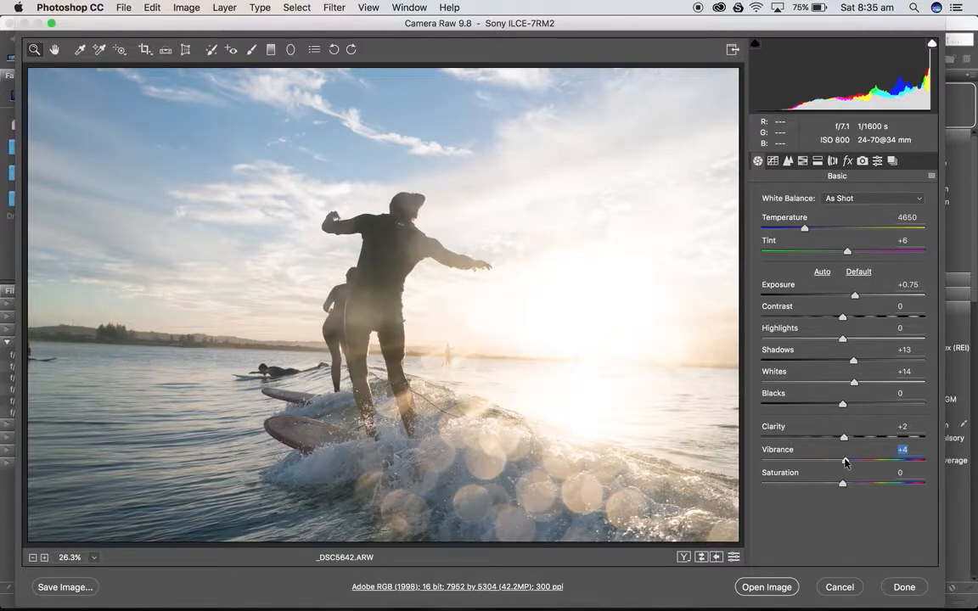
pyautogui.moveTo(902, 462); pyautogui.dragTo(843, 462)
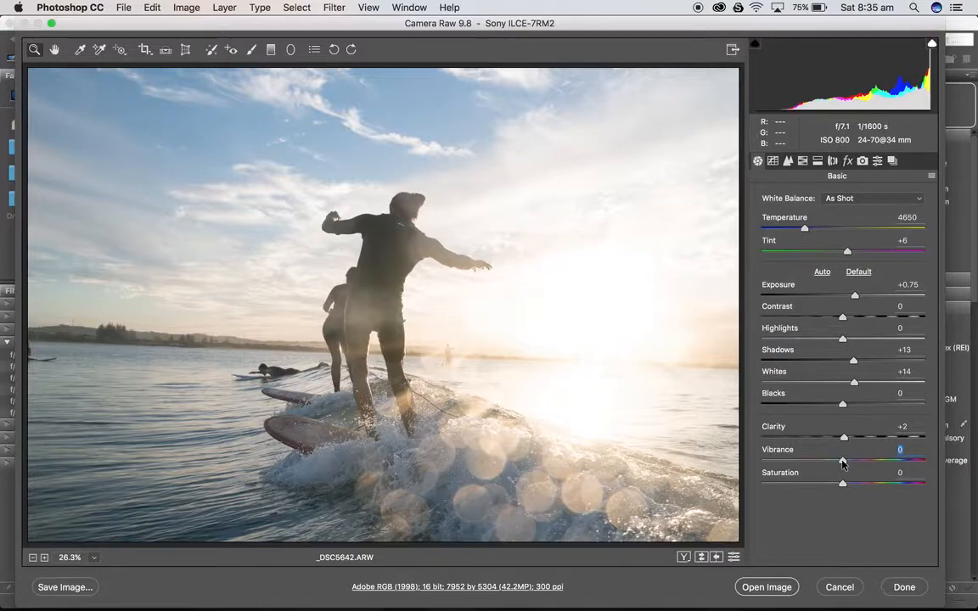
pyautogui.moveTo(362, 318)
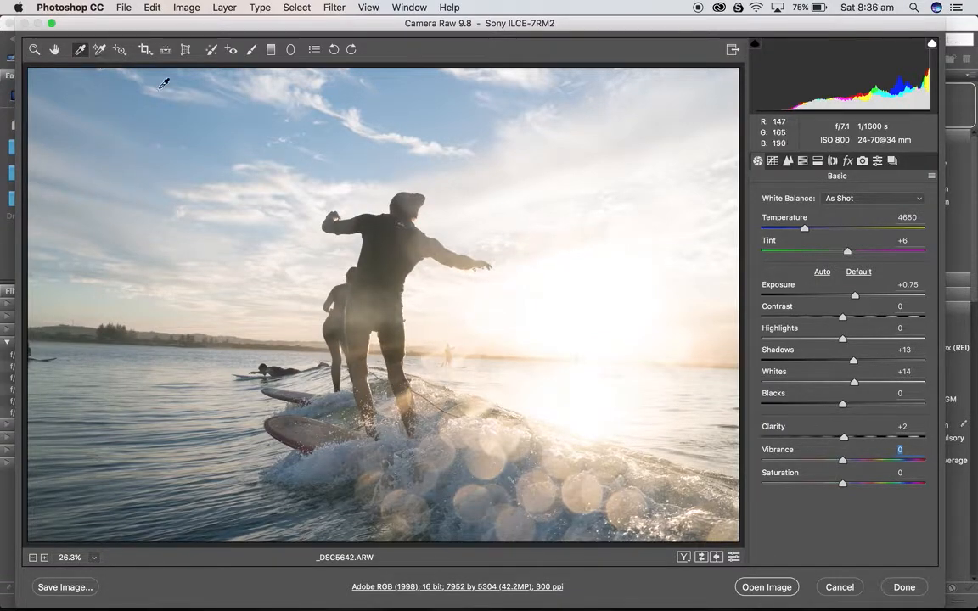
pyautogui.moveTo(484, 181)
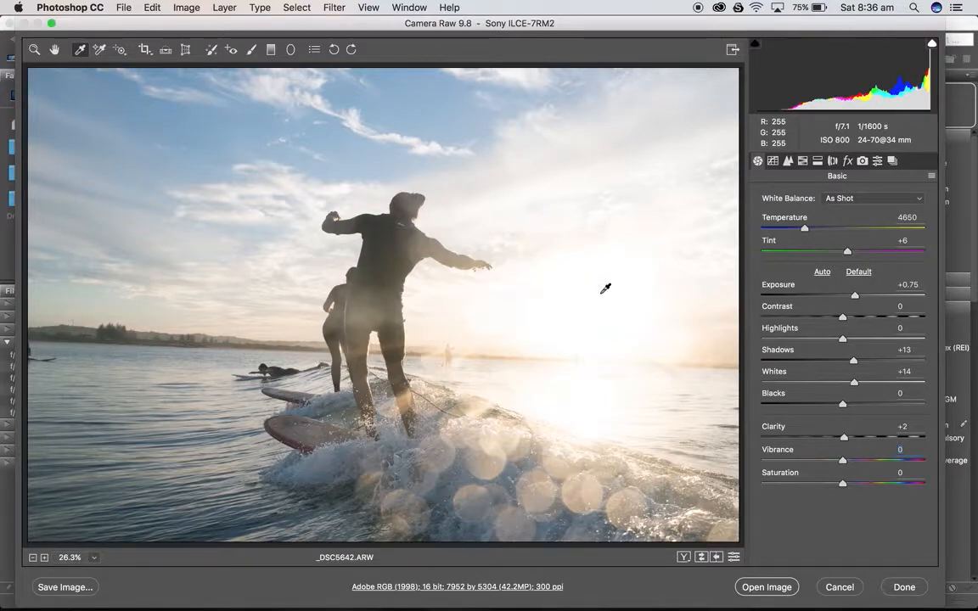
# Sample a neutral sky area for white balance after the too-bright sun sample fails.
pyautogui.click(605, 289)
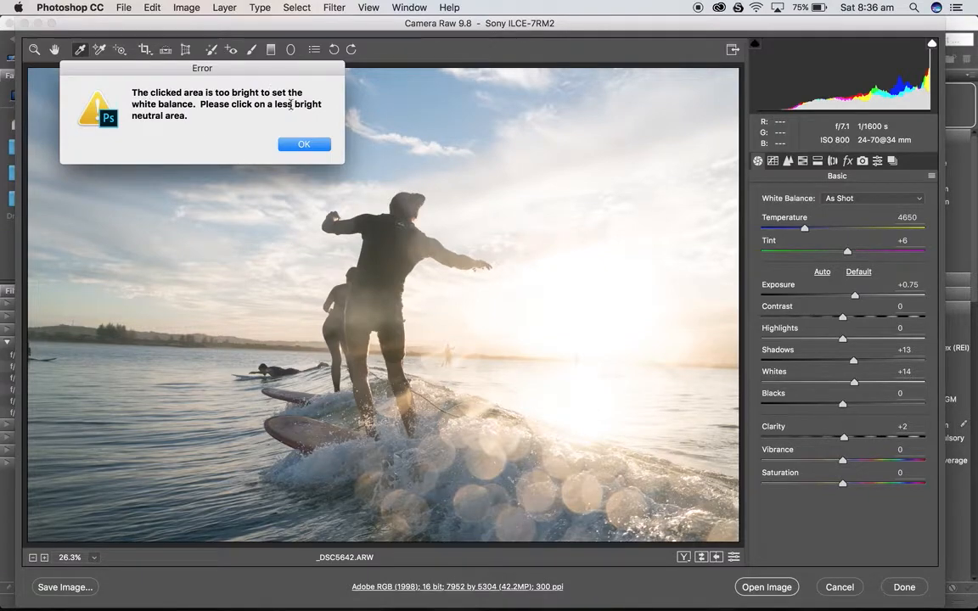
pyautogui.click(304, 143)
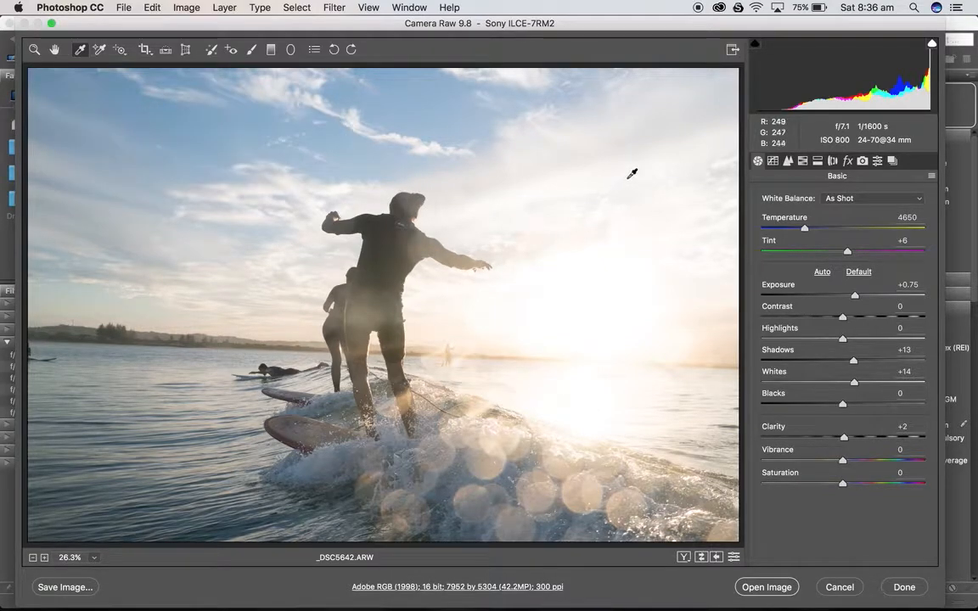
pyautogui.click(626, 173)
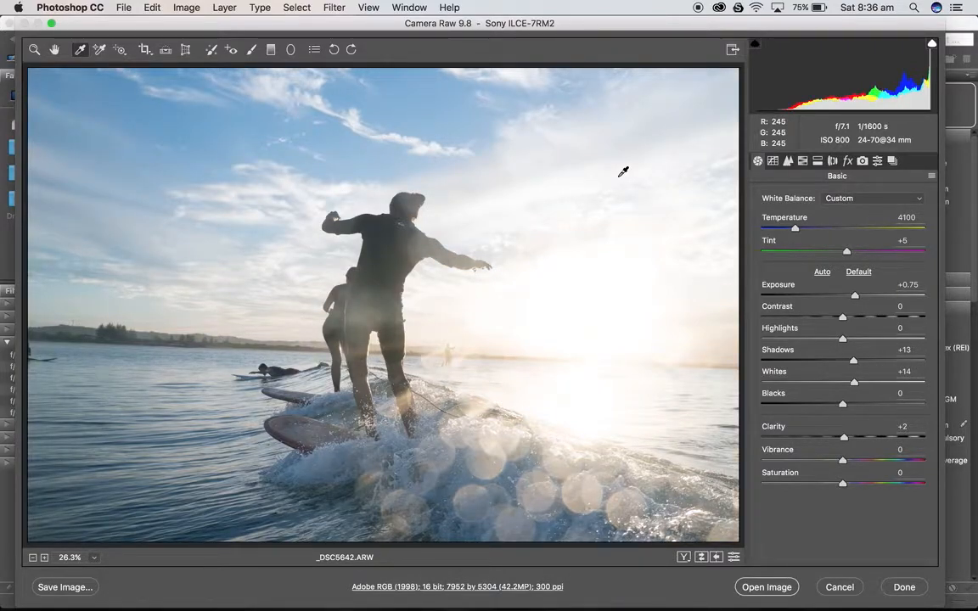
pyautogui.moveTo(501, 256)
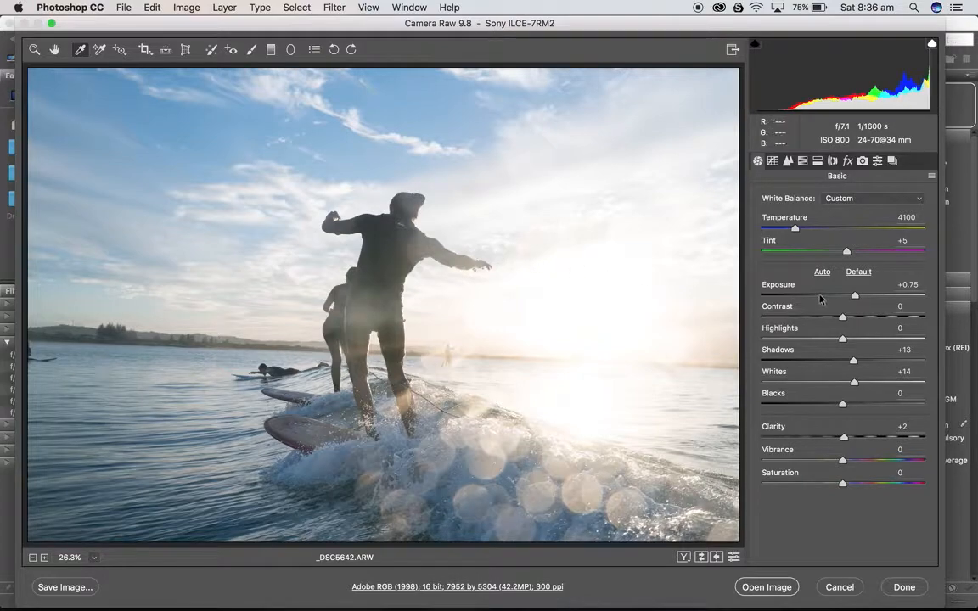
pyautogui.moveTo(807, 239)
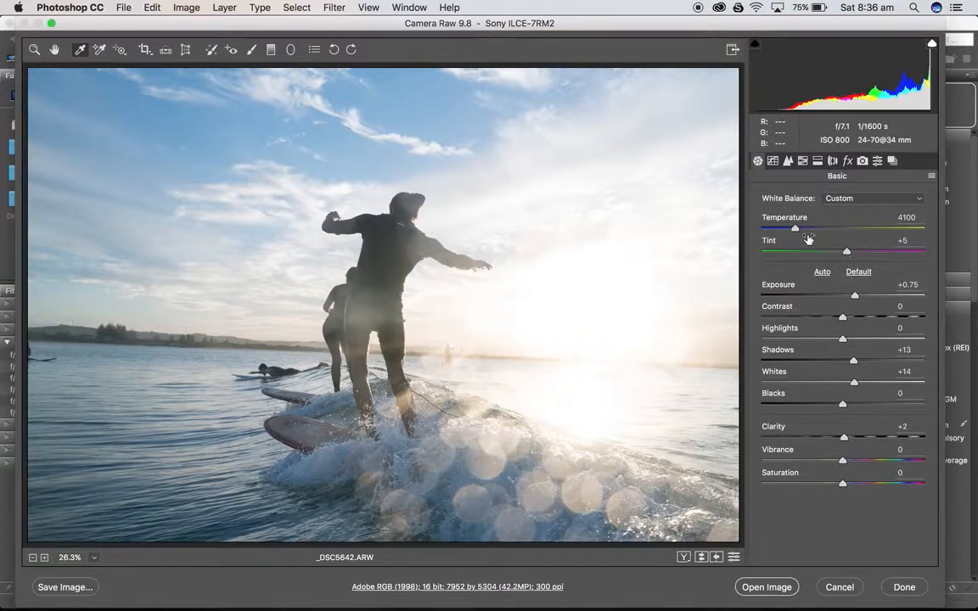
# Warm the colour Temperature to 5150.
pyautogui.moveTo(796, 228); pyautogui.dragTo(798, 228)
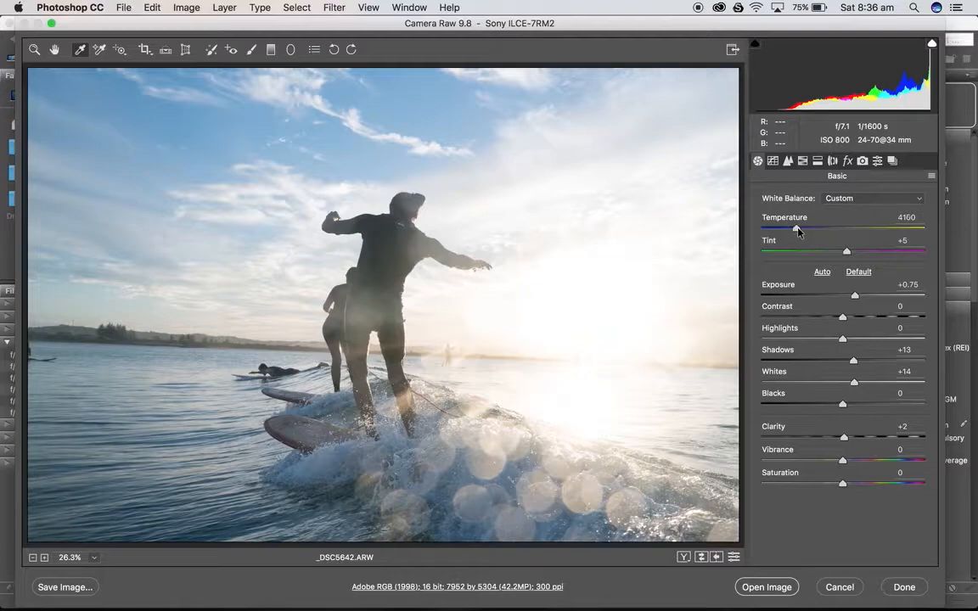
pyautogui.moveTo(797, 229); pyautogui.dragTo(807, 229)
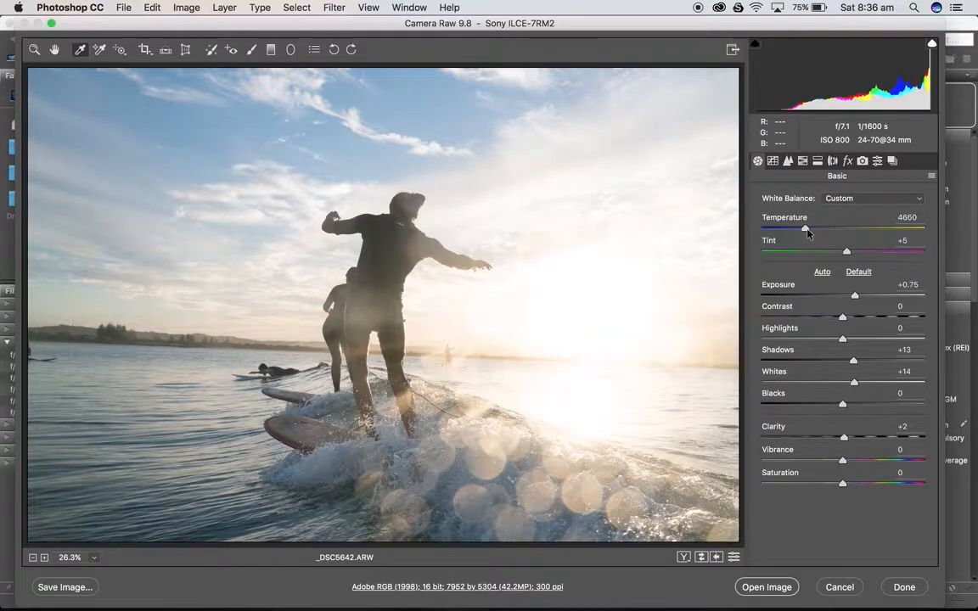
pyautogui.moveTo(783, 230); pyautogui.dragTo(812, 229)
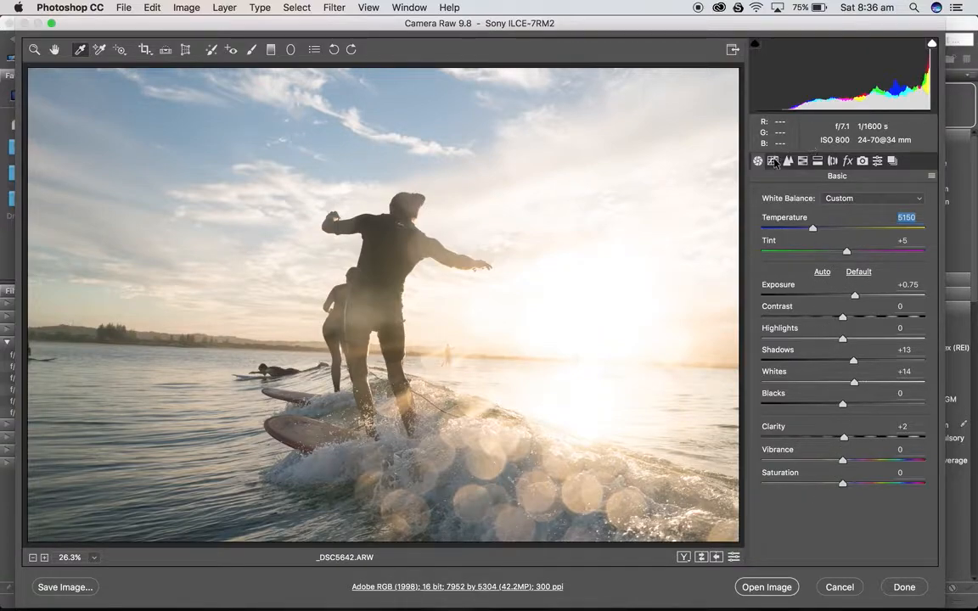
# Raise the shadow point on the Point tone curve.
pyautogui.click(772, 160)
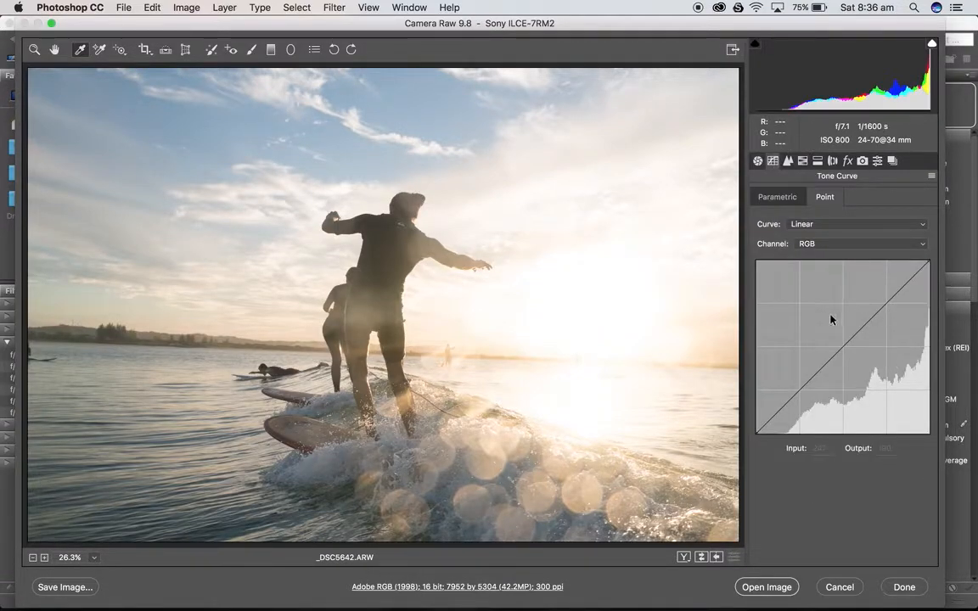
pyautogui.click(808, 392)
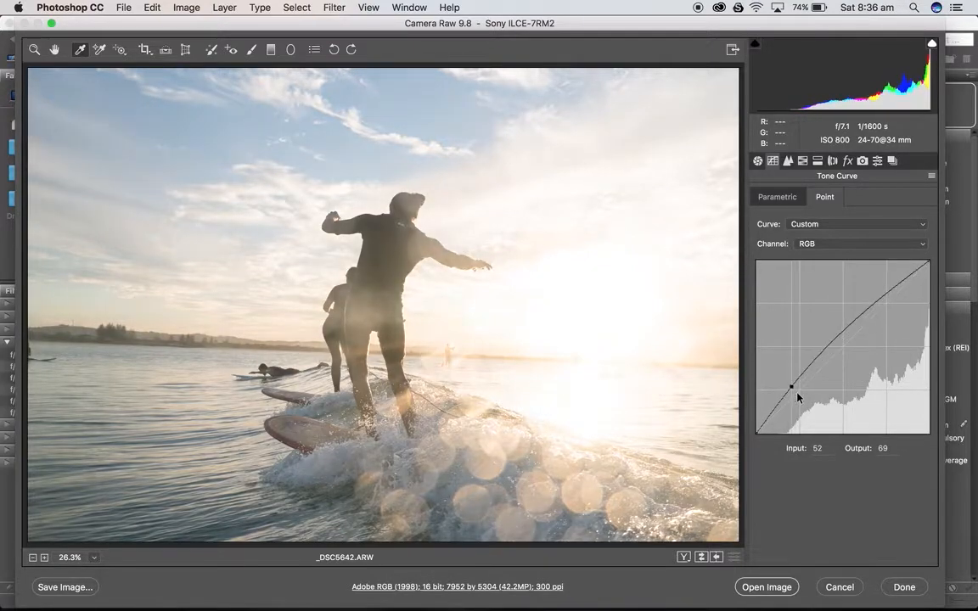
pyautogui.moveTo(791, 386); pyautogui.dragTo(802, 403)
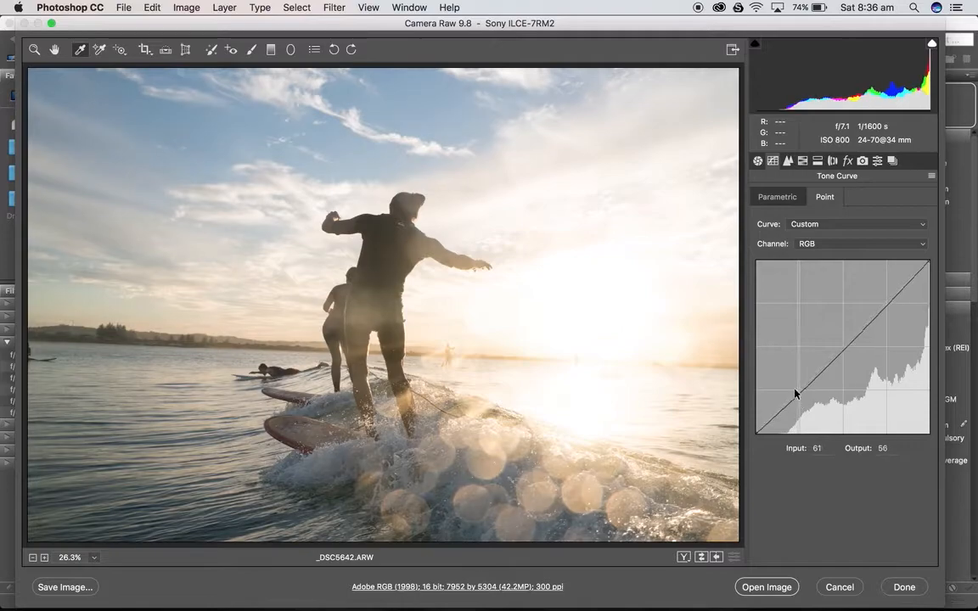
pyautogui.moveTo(800, 381); pyautogui.dragTo(789, 390)
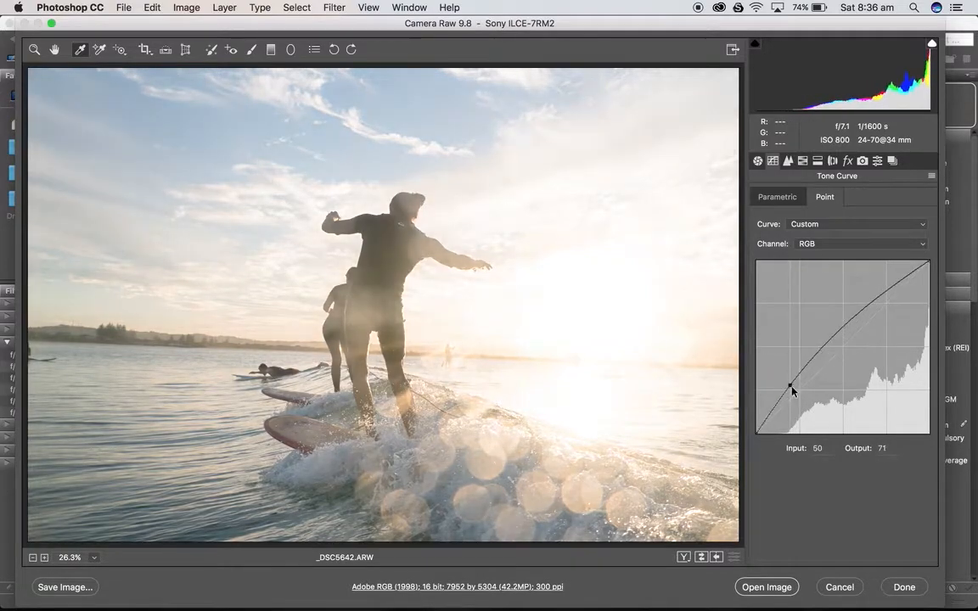
pyautogui.moveTo(792, 390); pyautogui.dragTo(788, 384)
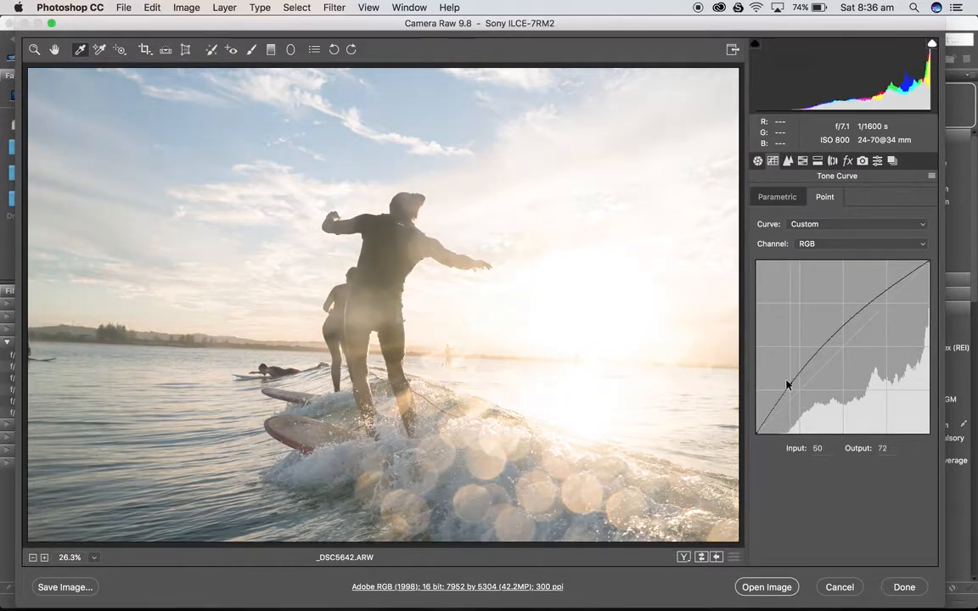
pyautogui.moveTo(787, 385); pyautogui.dragTo(793, 392)
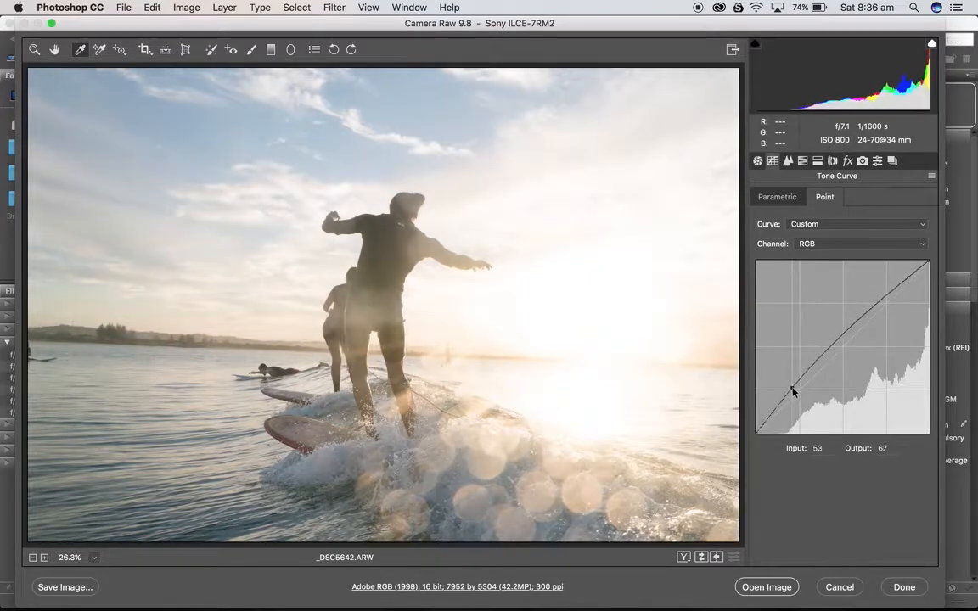
pyautogui.moveTo(793, 392); pyautogui.dragTo(798, 386)
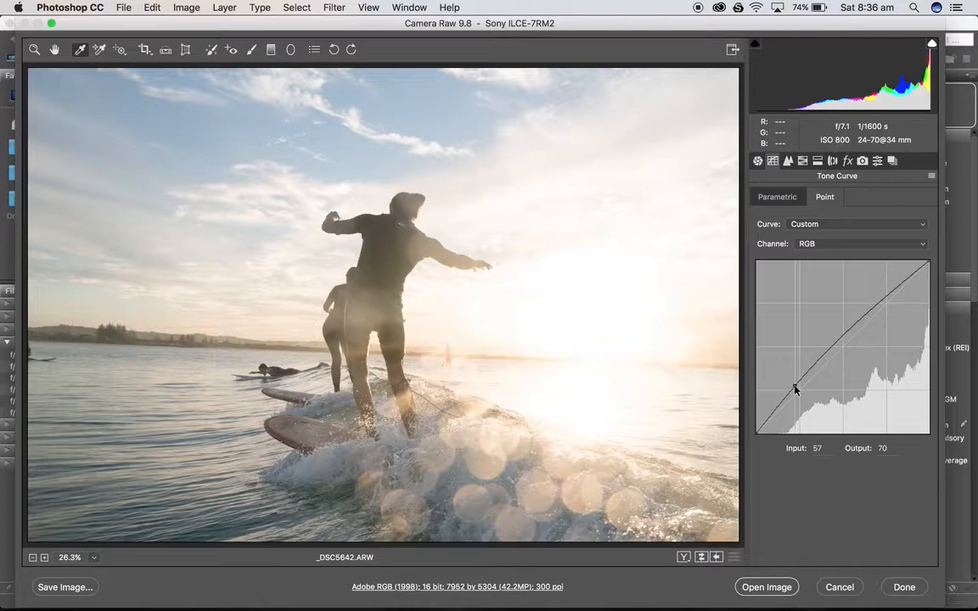
# Add a highlight point near the original line and settle the shadow point at 60/65.
pyautogui.moveTo(795, 388); pyautogui.dragTo(796, 385)
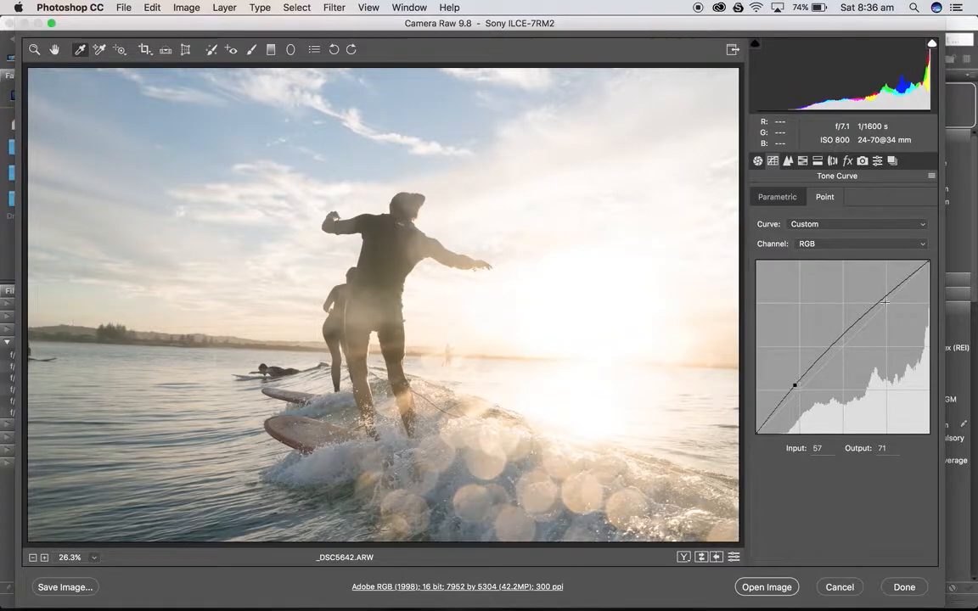
pyautogui.moveTo(794, 385); pyautogui.dragTo(883, 299)
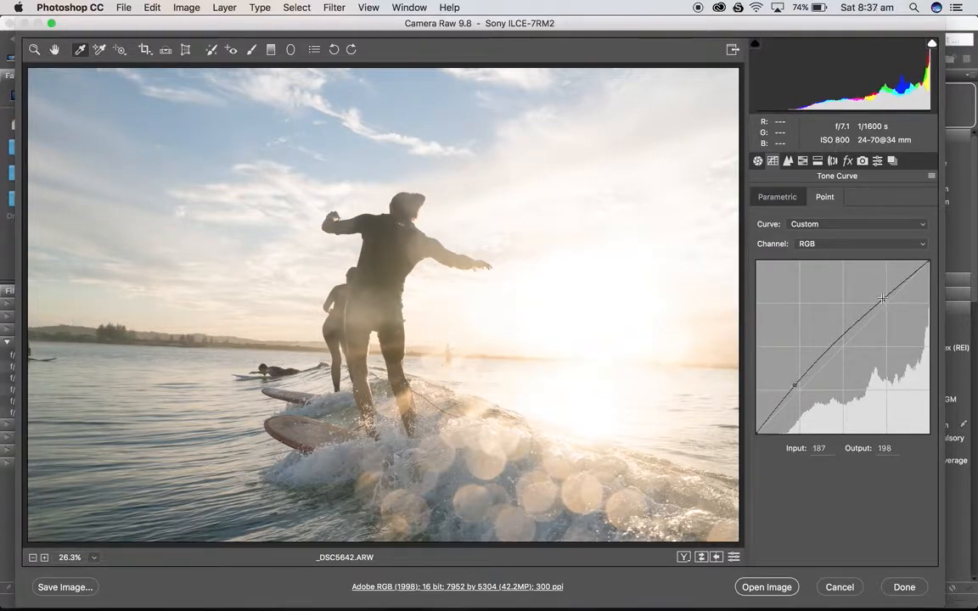
pyautogui.moveTo(883, 298); pyautogui.dragTo(886, 305)
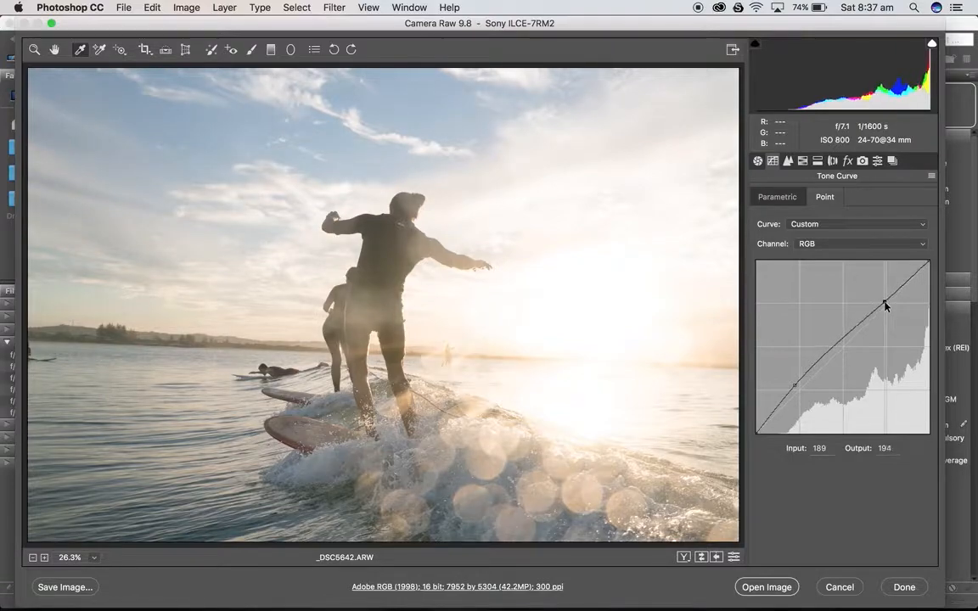
pyautogui.moveTo(885, 306); pyautogui.dragTo(882, 299)
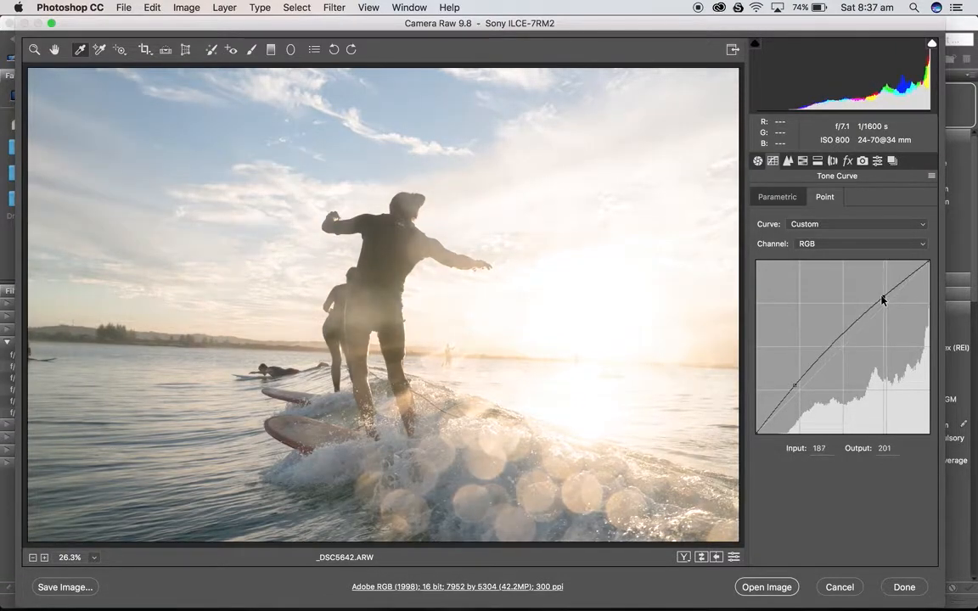
pyautogui.moveTo(883, 299); pyautogui.dragTo(886, 305)
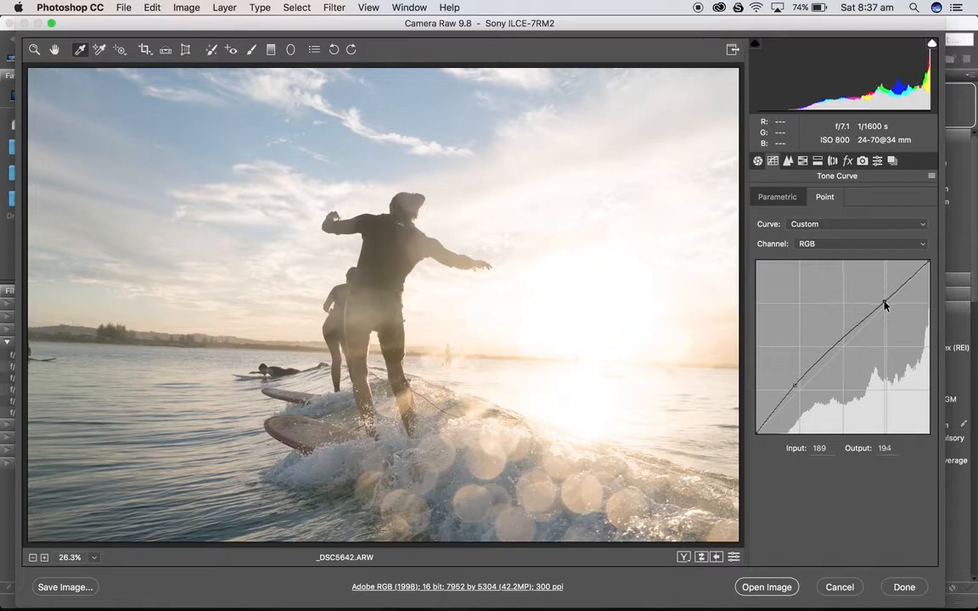
pyautogui.moveTo(885, 304); pyautogui.dragTo(899, 318)
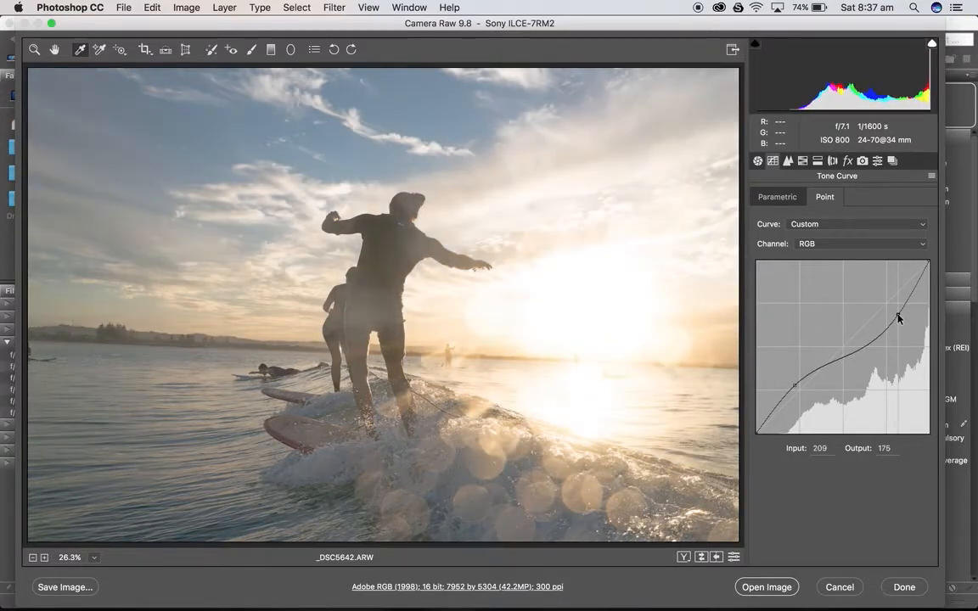
pyautogui.moveTo(898, 319); pyautogui.dragTo(875, 295)
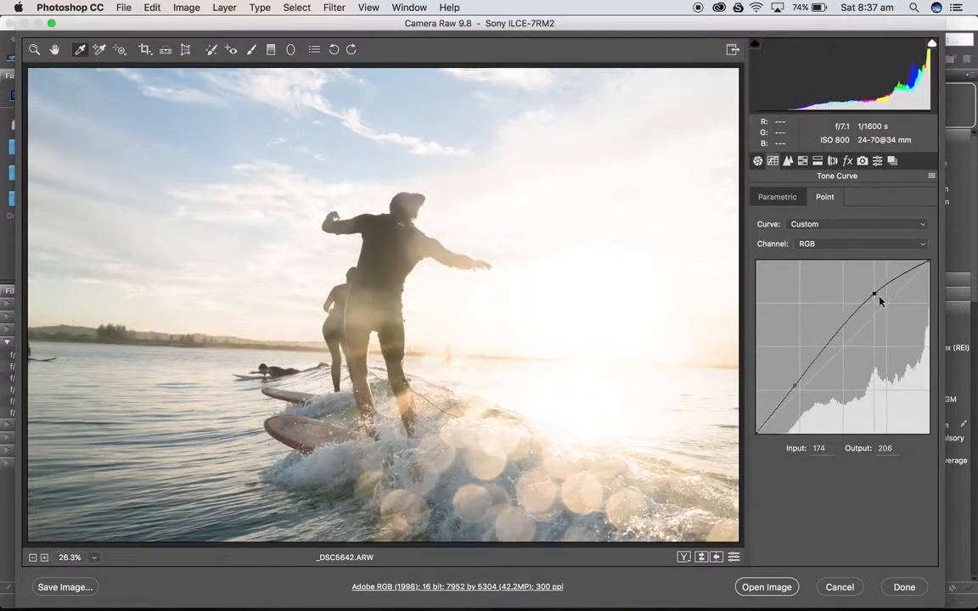
pyautogui.moveTo(874, 294); pyautogui.dragTo(892, 314)
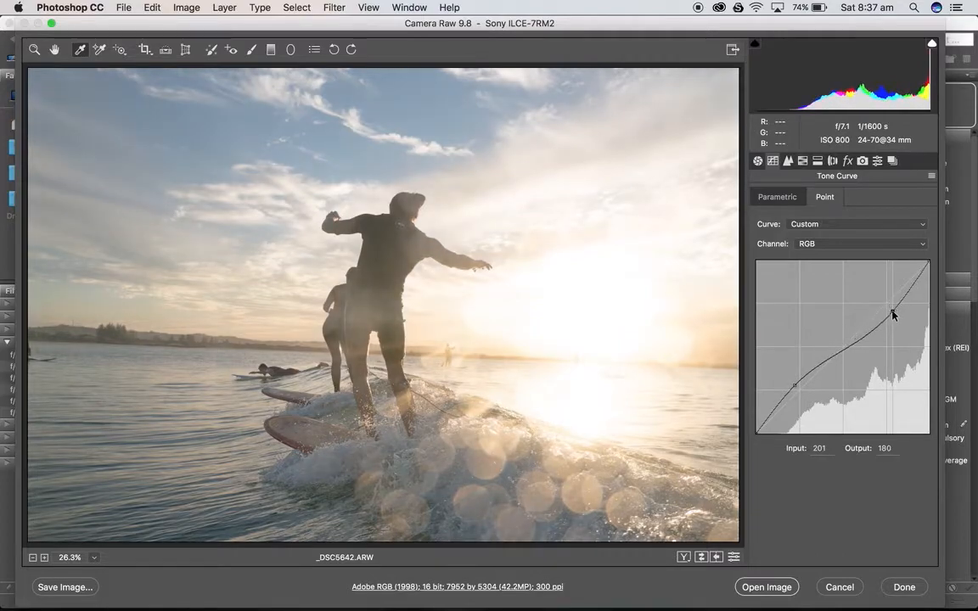
pyautogui.moveTo(892, 314); pyautogui.dragTo(888, 307)
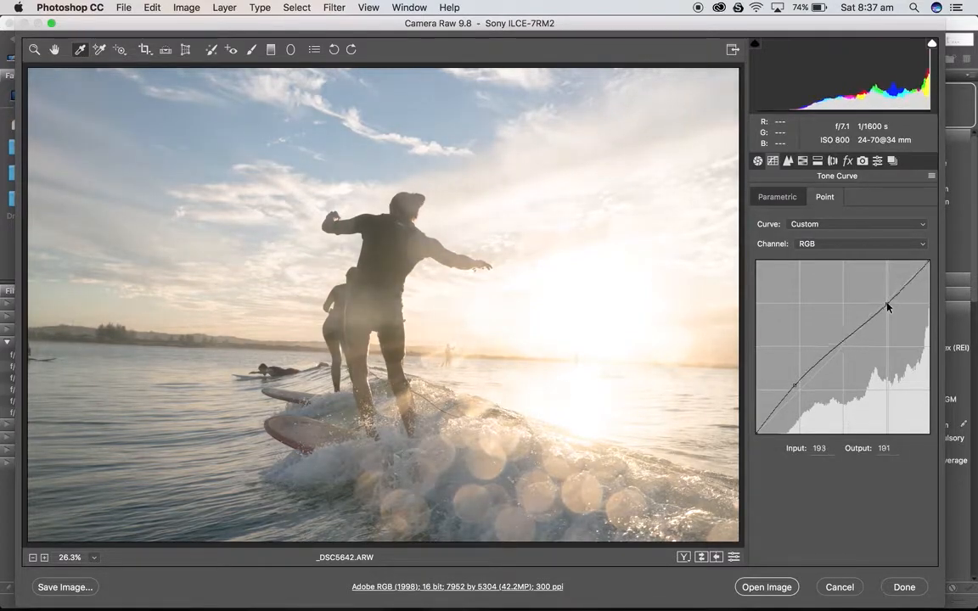
pyautogui.moveTo(889, 307); pyautogui.dragTo(885, 304)
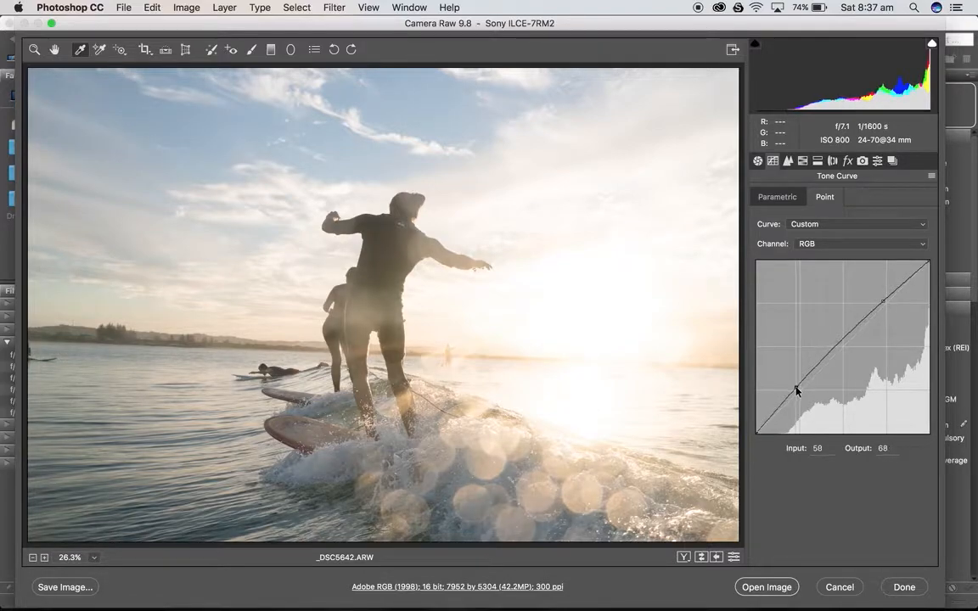
pyautogui.moveTo(797, 392); pyautogui.dragTo(798, 390)
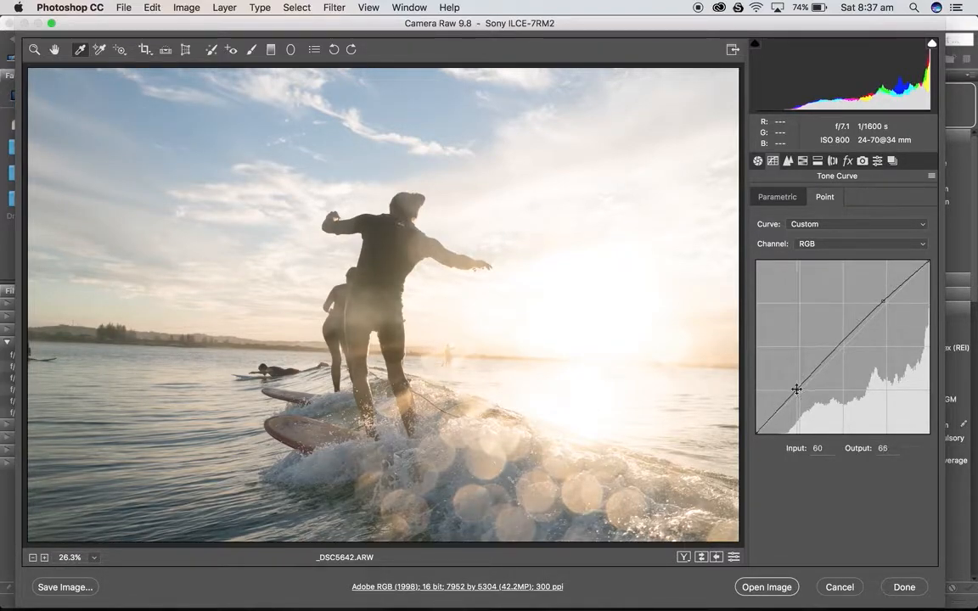
pyautogui.moveTo(797, 389); pyautogui.dragTo(797, 389)
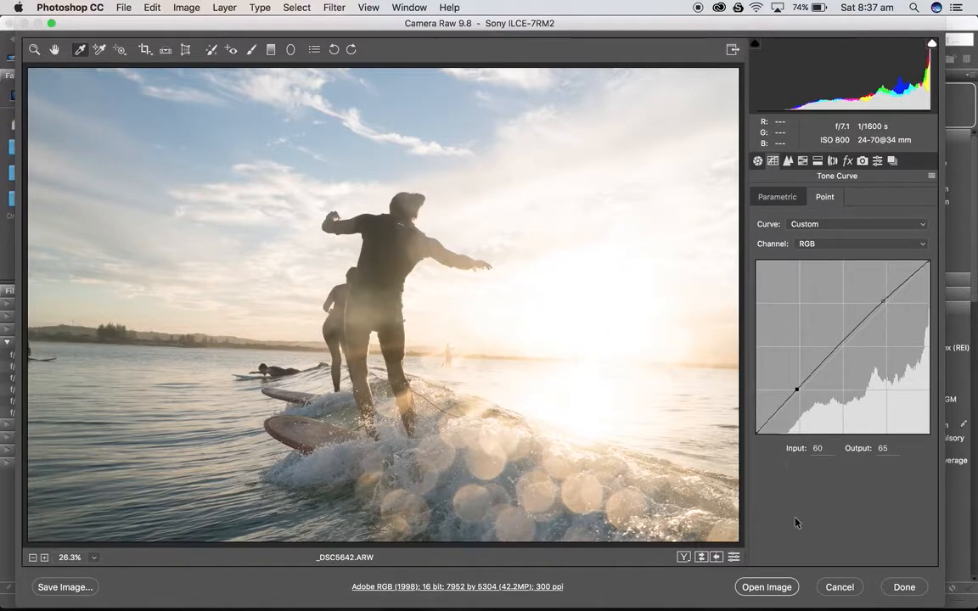
pyautogui.moveTo(787, 160)
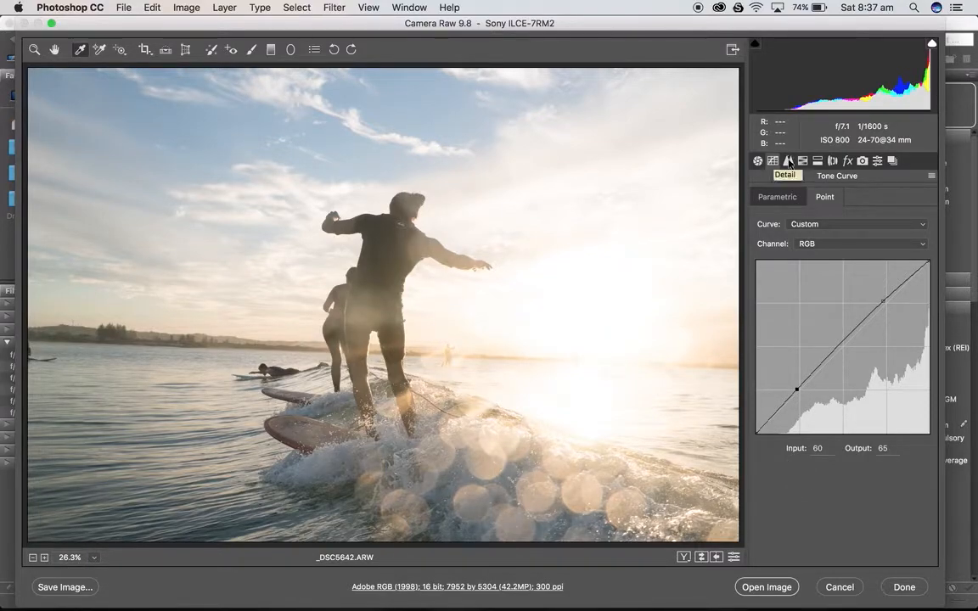
# In Detail, set sharpening Amount to 46 and Luminance noise reduction to 18.
pyautogui.click(787, 161)
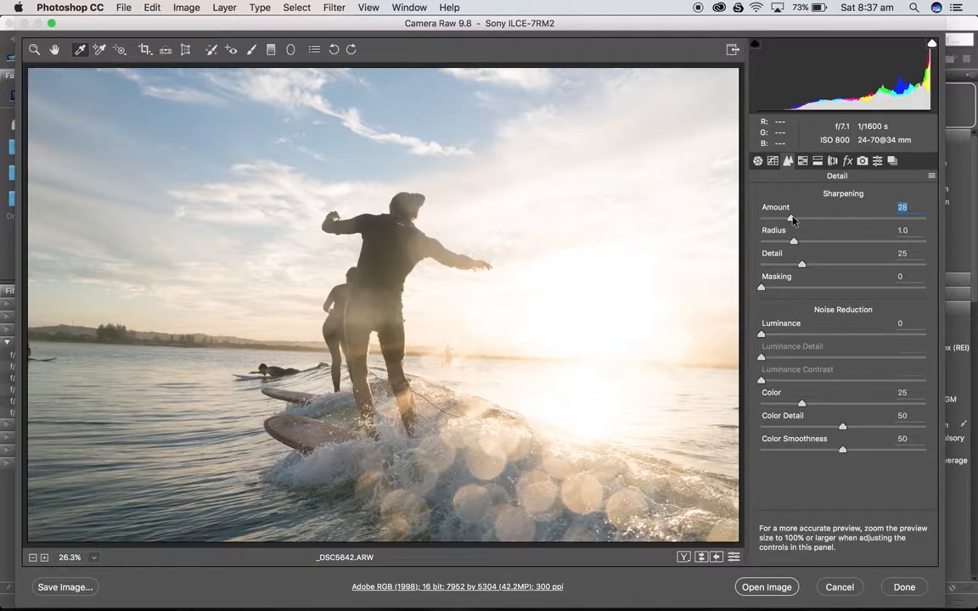
pyautogui.moveTo(790, 218); pyautogui.dragTo(807, 218)
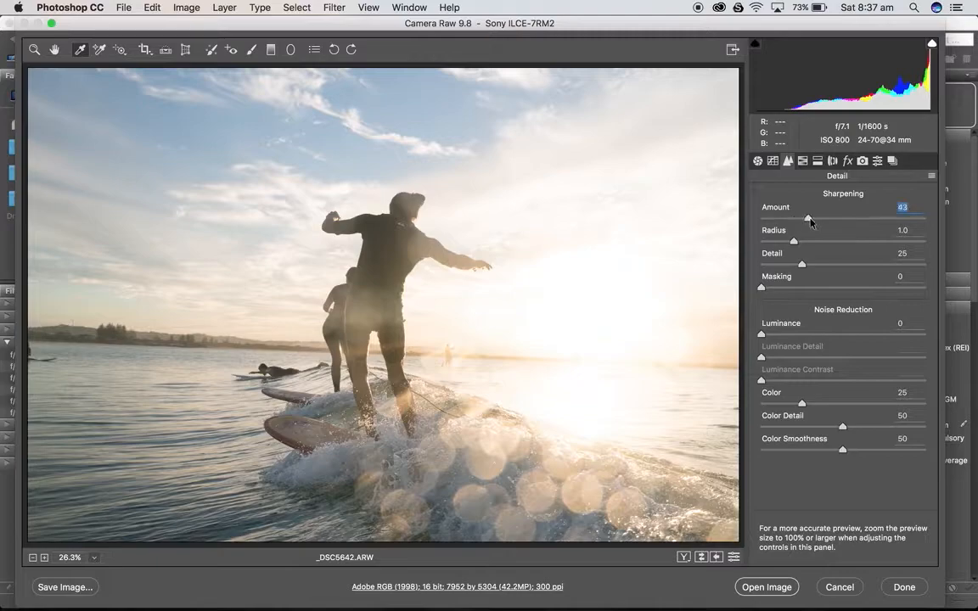
pyautogui.moveTo(807, 219); pyautogui.dragTo(814, 219)
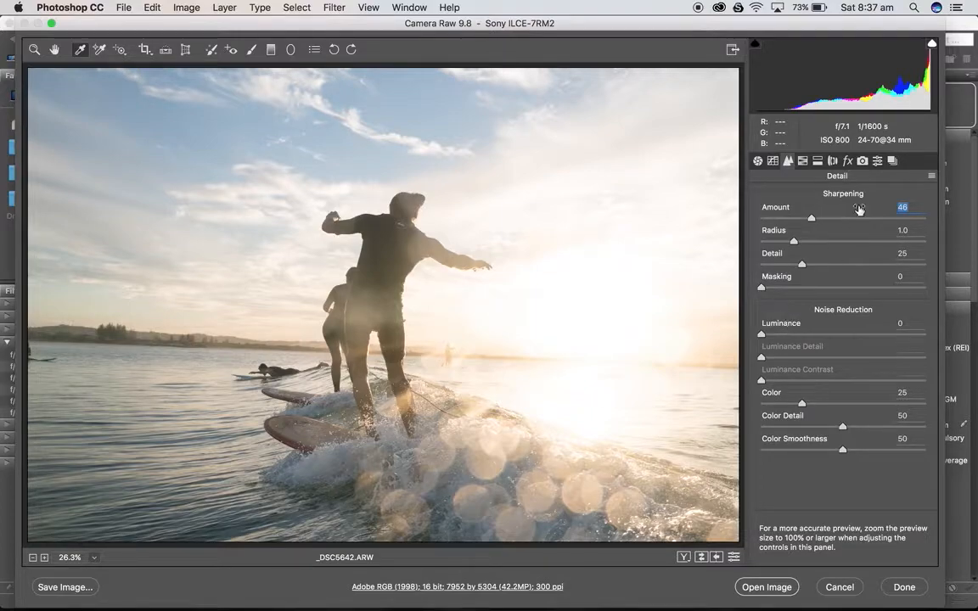
pyautogui.moveTo(722, 237)
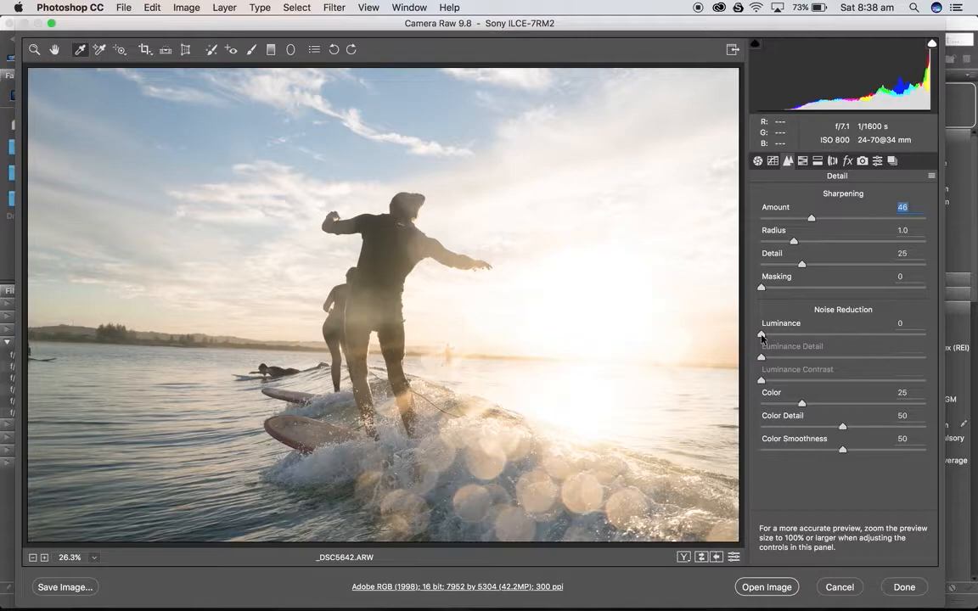
pyautogui.moveTo(761, 334); pyautogui.dragTo(789, 334)
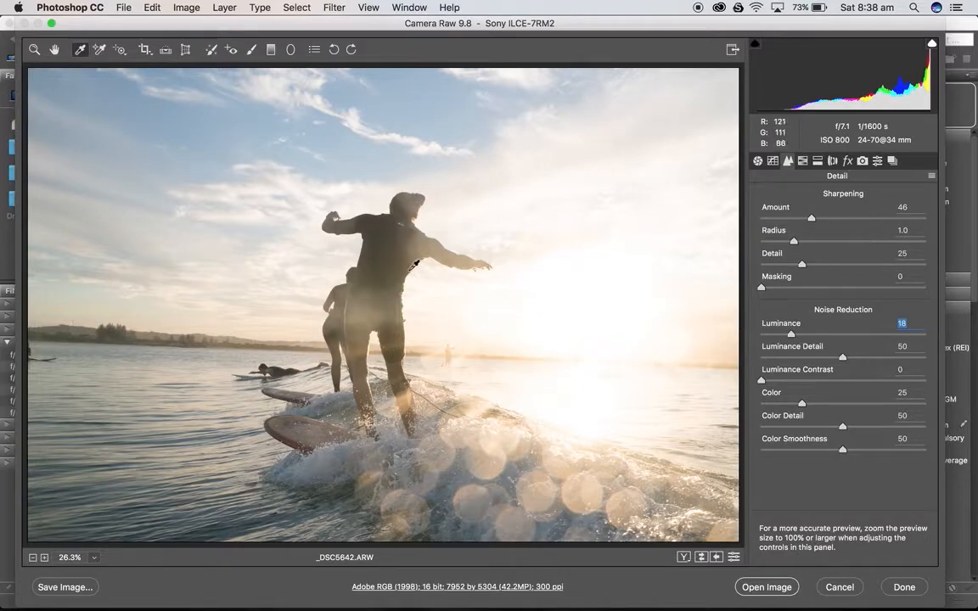
pyautogui.moveTo(331, 293)
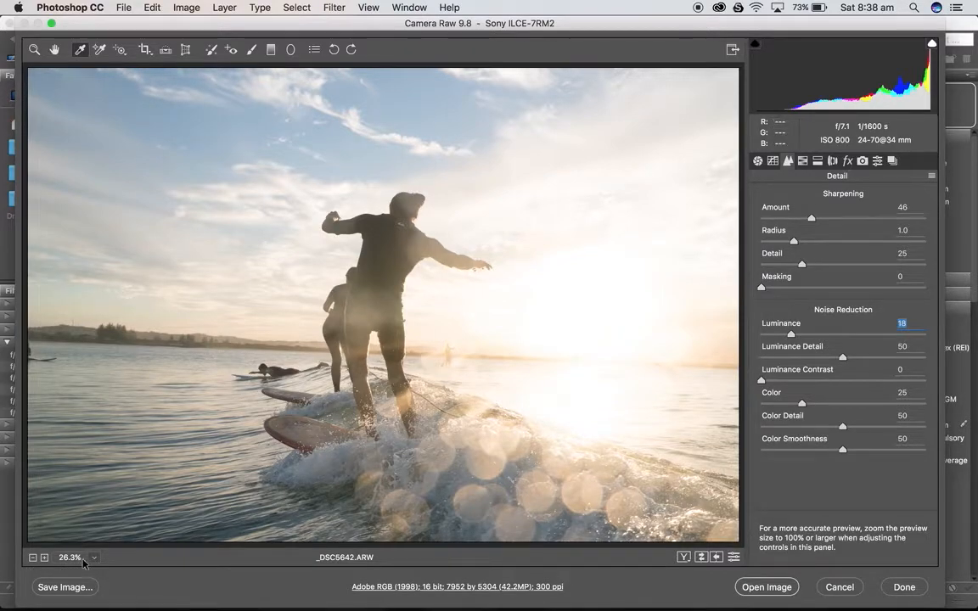
# Inspect at 100% zoom, raise Luminance noise reduction to 24, then fit the preview.
pyautogui.click(69, 557)
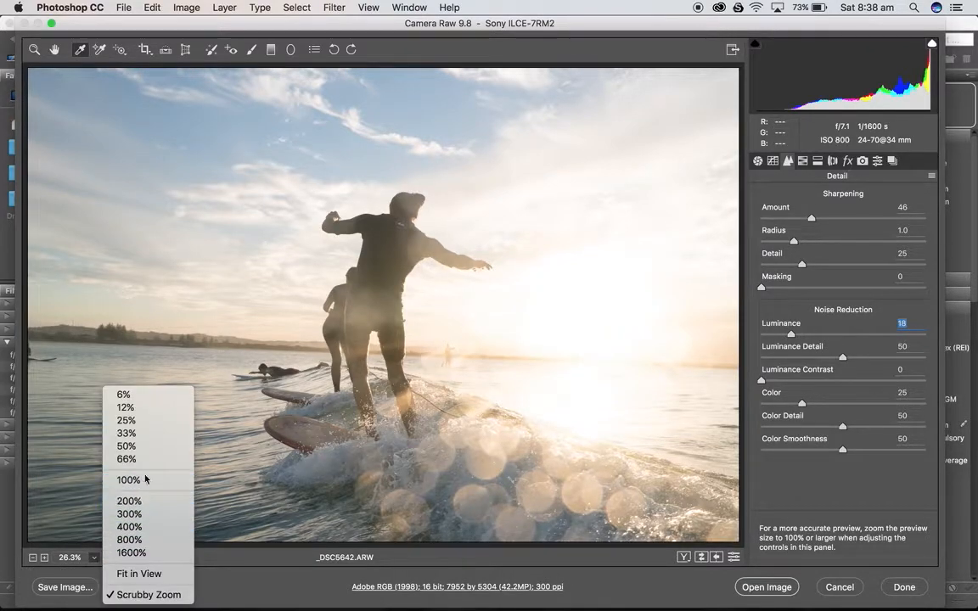
pyautogui.click(128, 479)
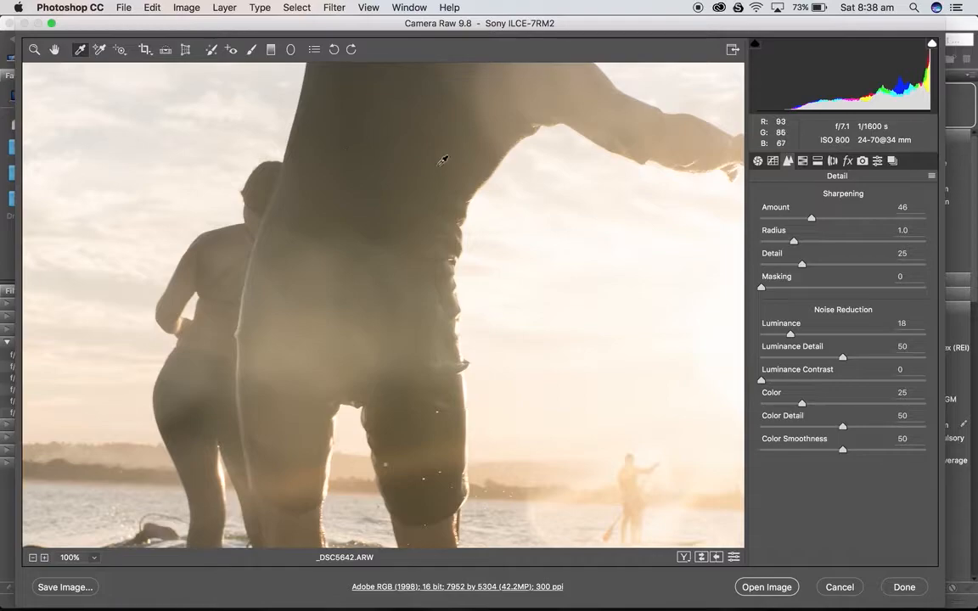
pyautogui.moveTo(407, 149)
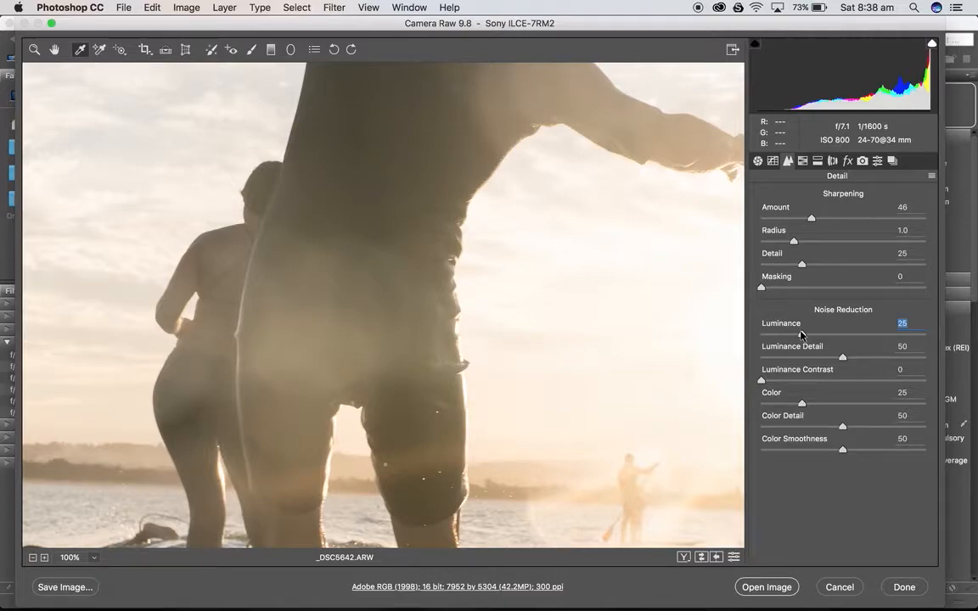
pyautogui.moveTo(803, 336); pyautogui.dragTo(798, 336)
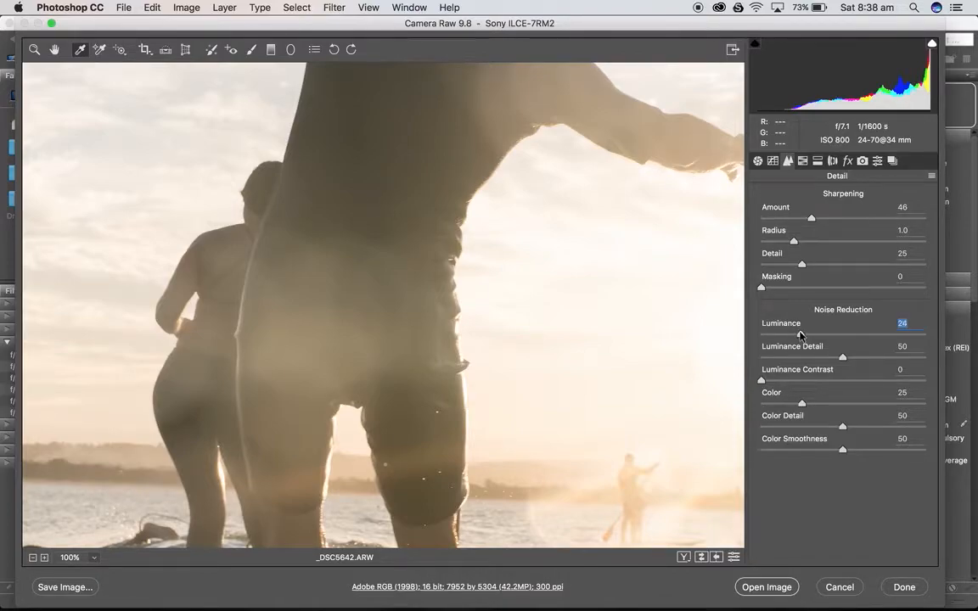
pyautogui.moveTo(853, 335)
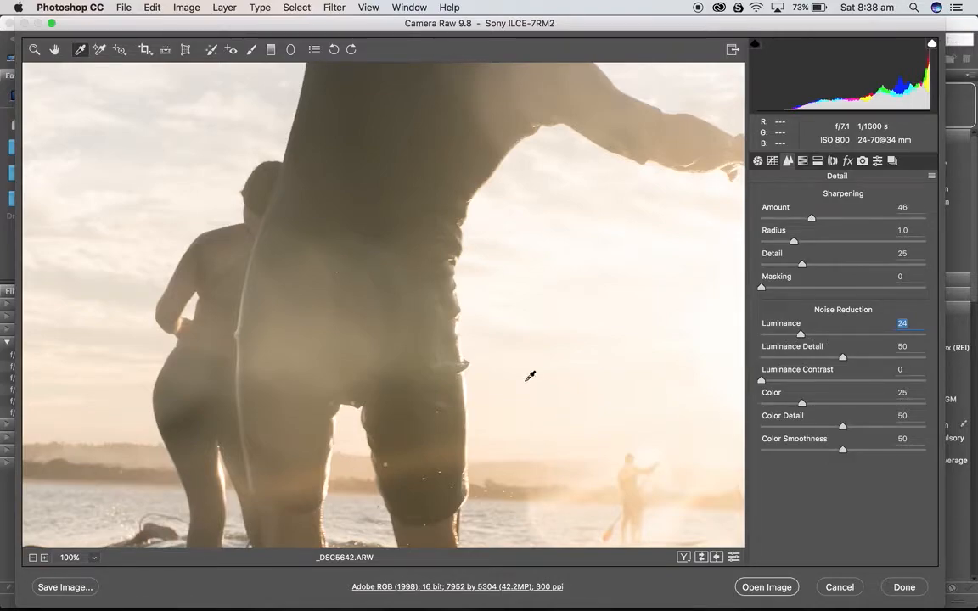
pyautogui.moveTo(767, 550)
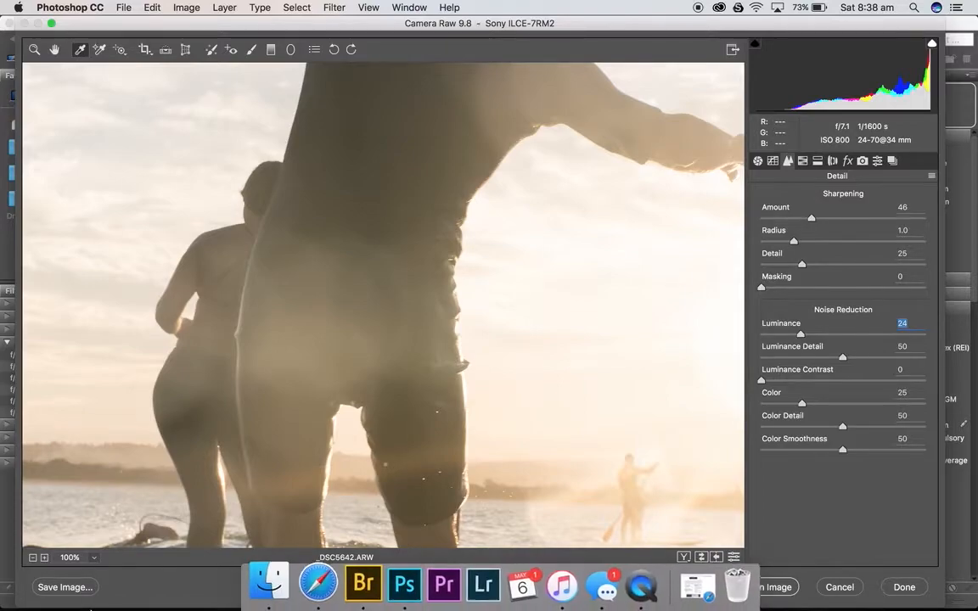
pyautogui.click(69, 558)
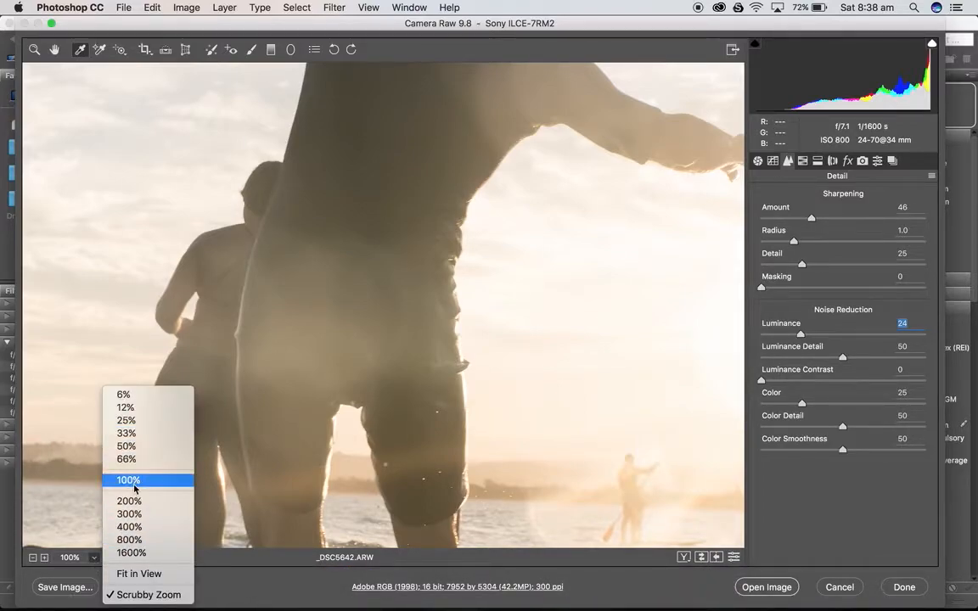
pyautogui.click(127, 479)
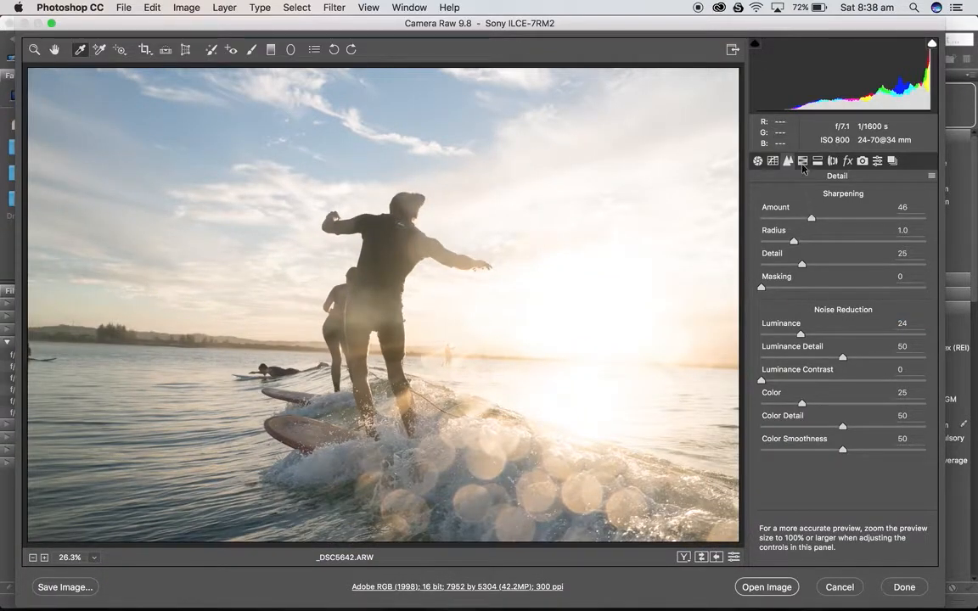
# Toggle Enable Profile Corrections on and off to compare, leaving it disabled.
pyautogui.click(832, 160)
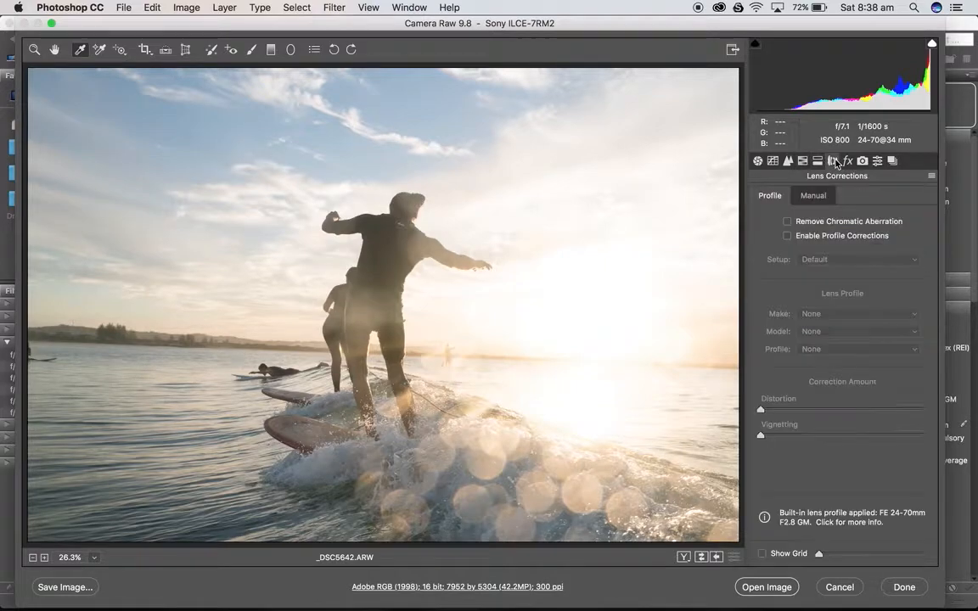
pyautogui.click(787, 235)
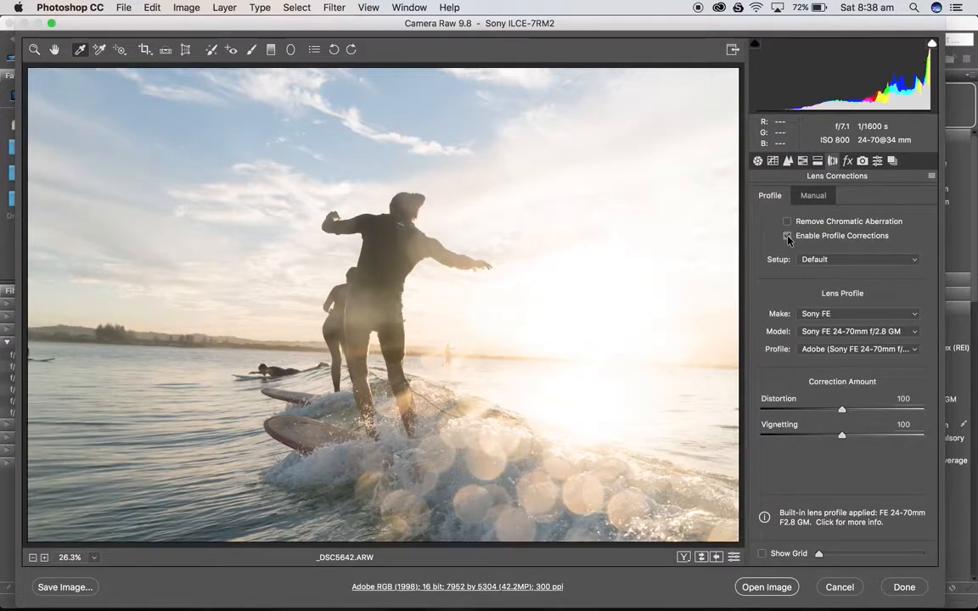
pyautogui.click(786, 235)
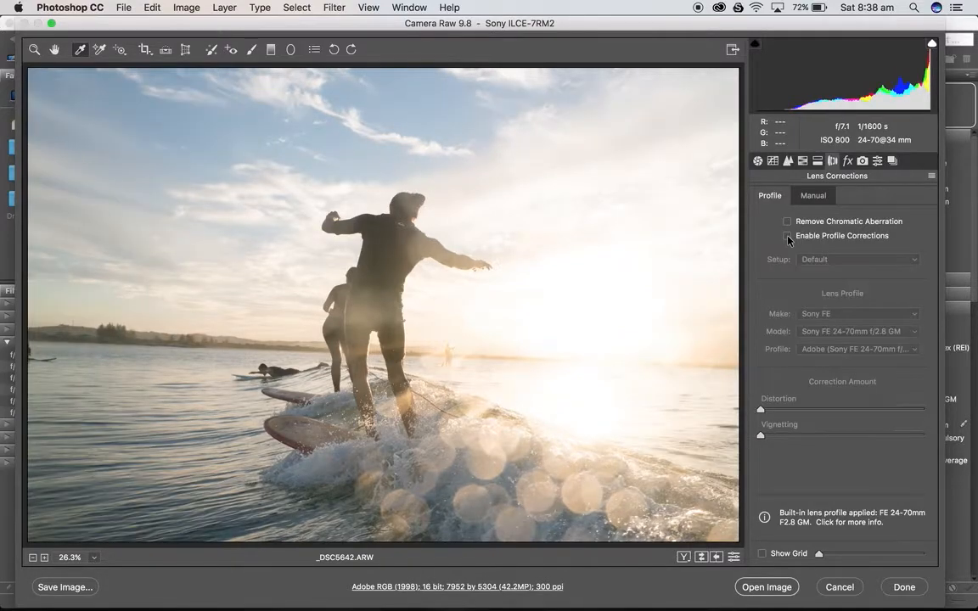
pyautogui.click(786, 236)
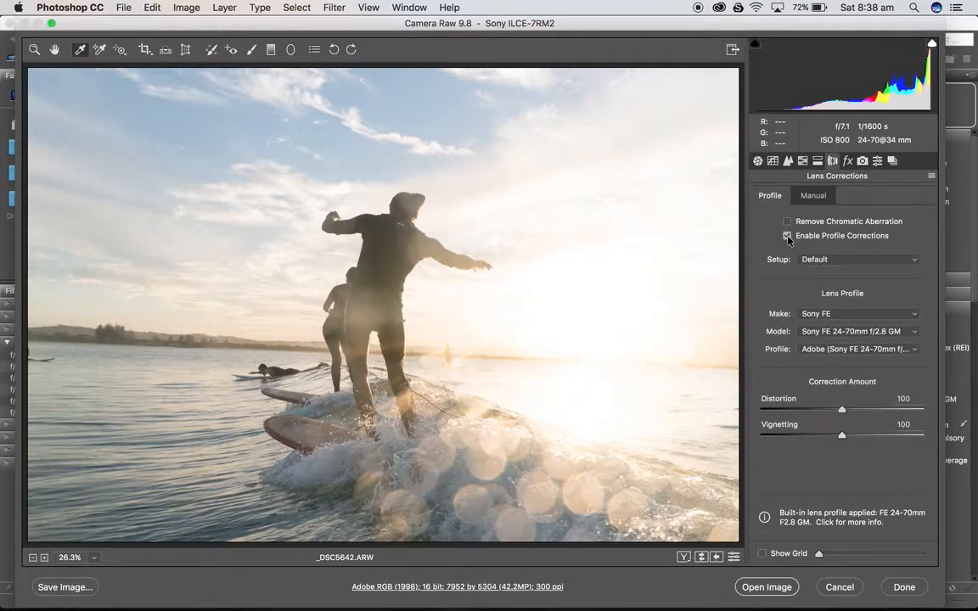
pyautogui.click(787, 235)
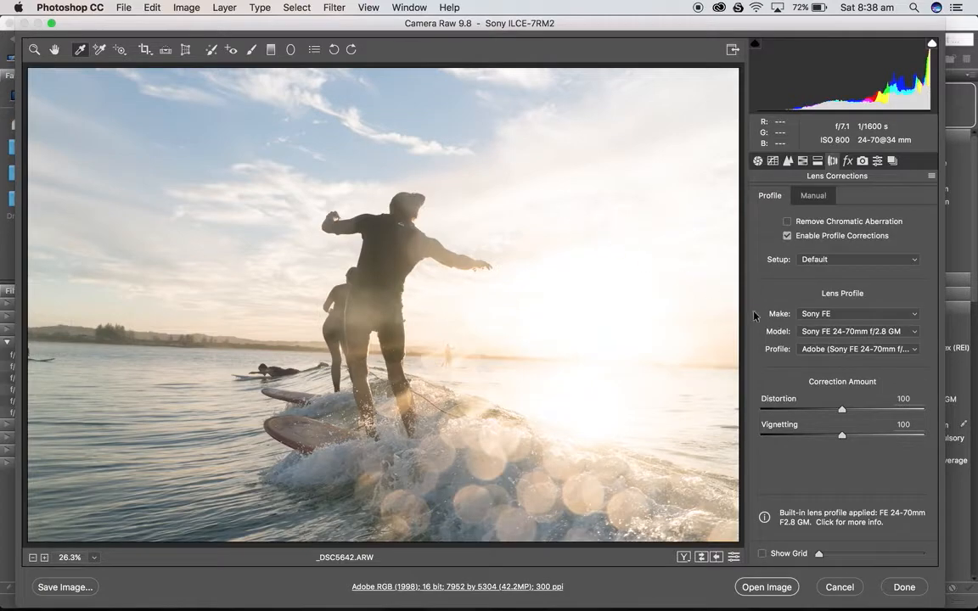
pyautogui.click(787, 236)
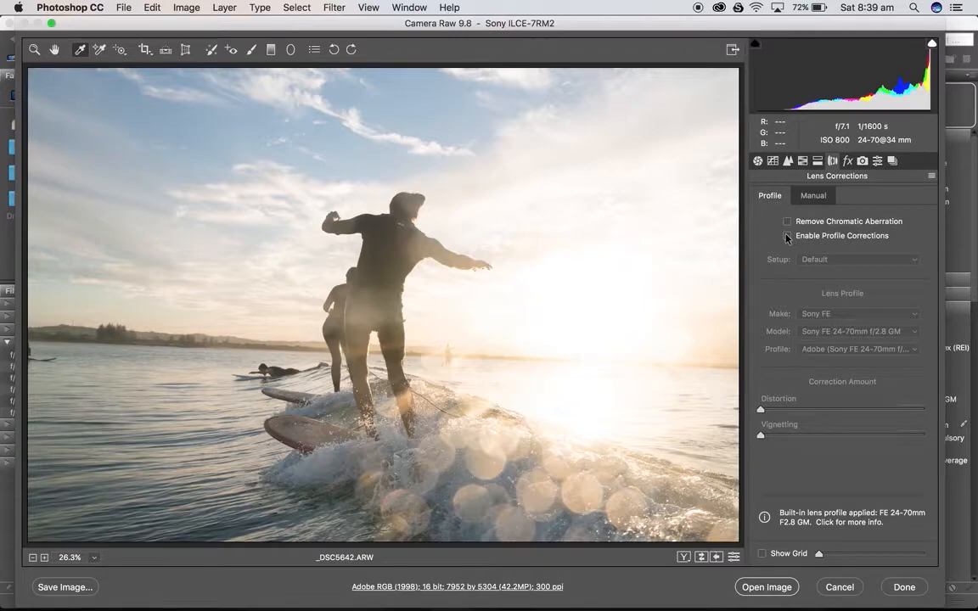
pyautogui.click(786, 235)
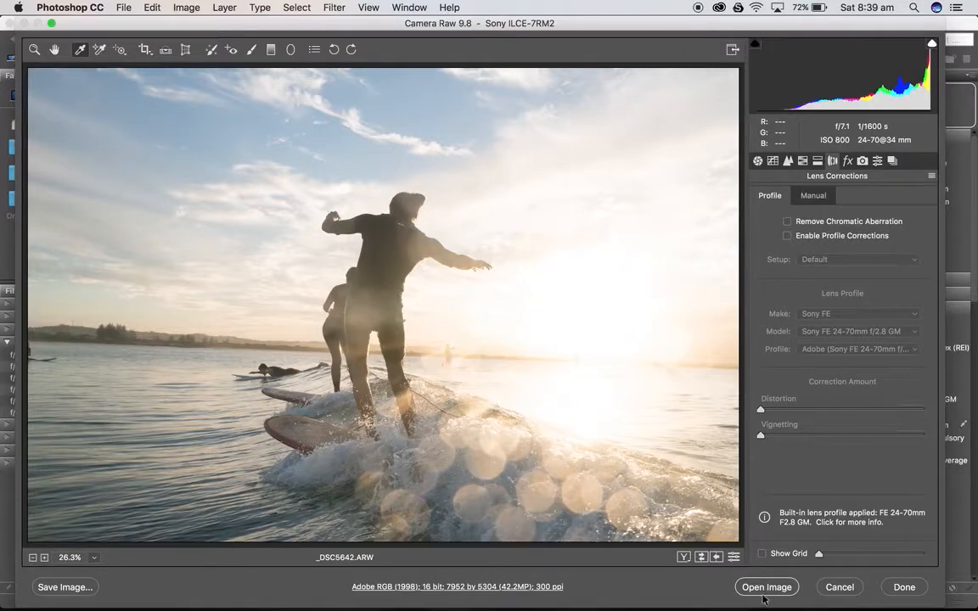
# Finish Camera Raw with Open Image and open _DSC5642.ARW in Photoshop.
pyautogui.click(839, 587)
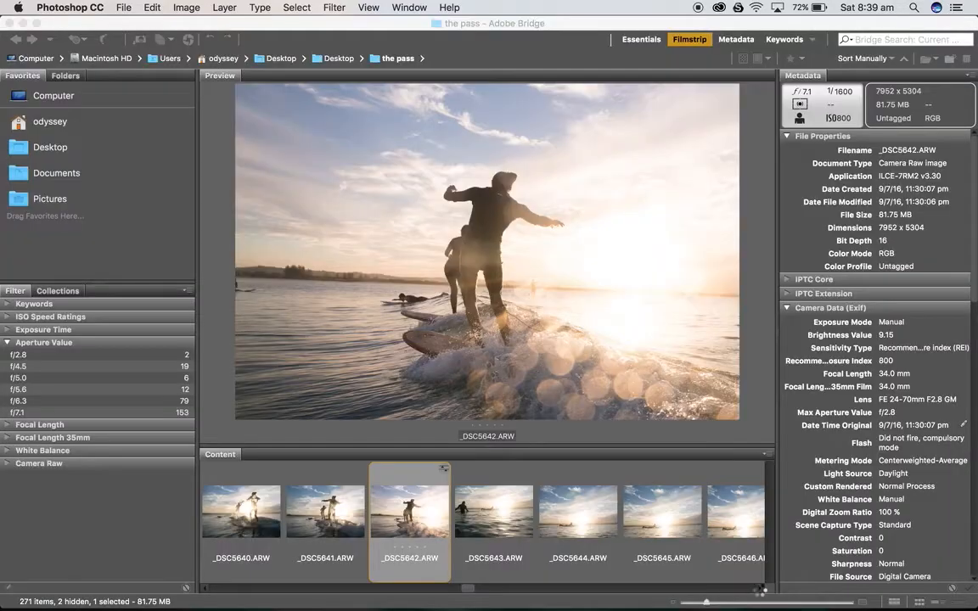
pyautogui.doubleClick(409, 511)
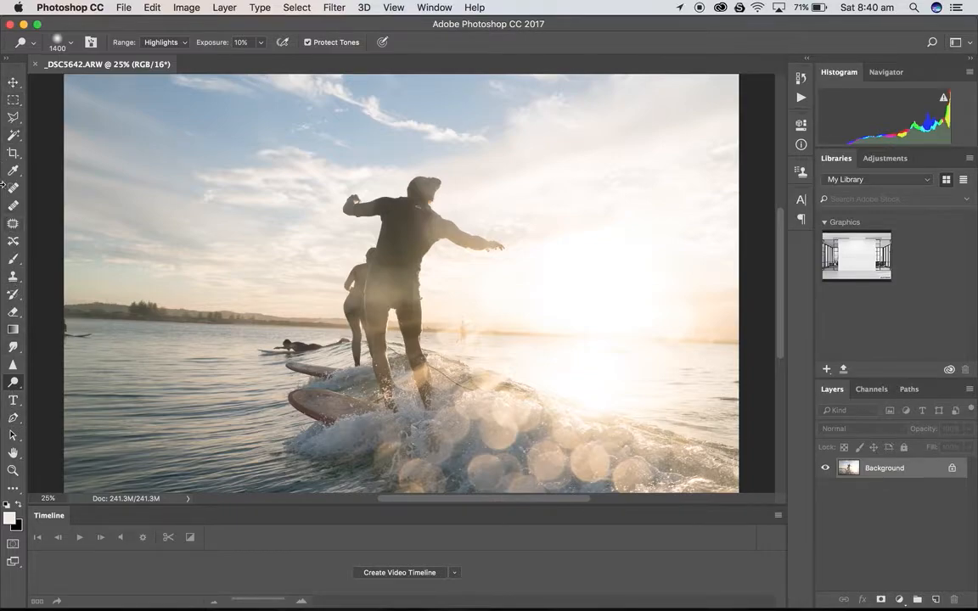
pyautogui.moveTo(8, 191)
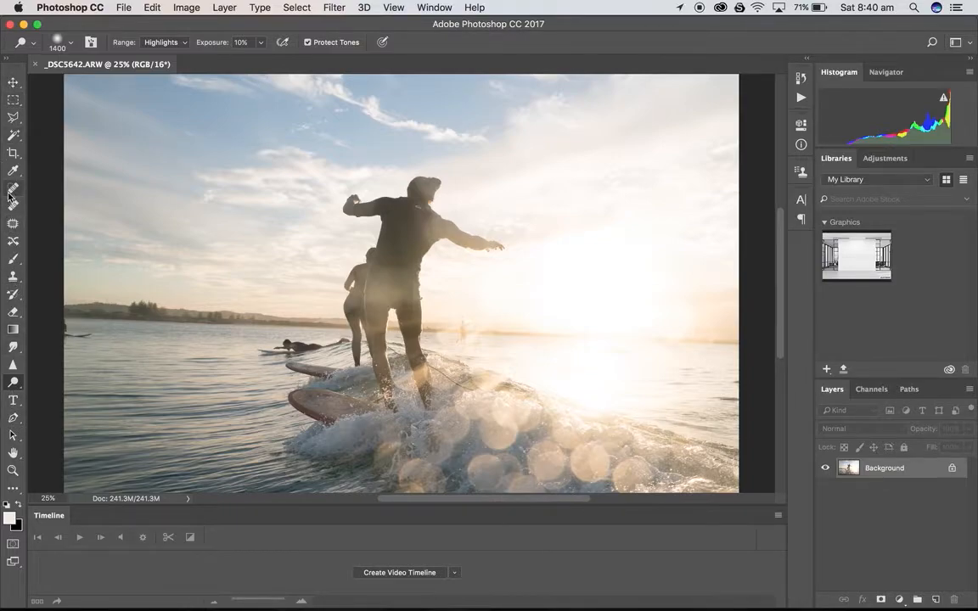
# Select the content-aware Spot Healing Brush for the sky spots.
pyautogui.click(13, 187)
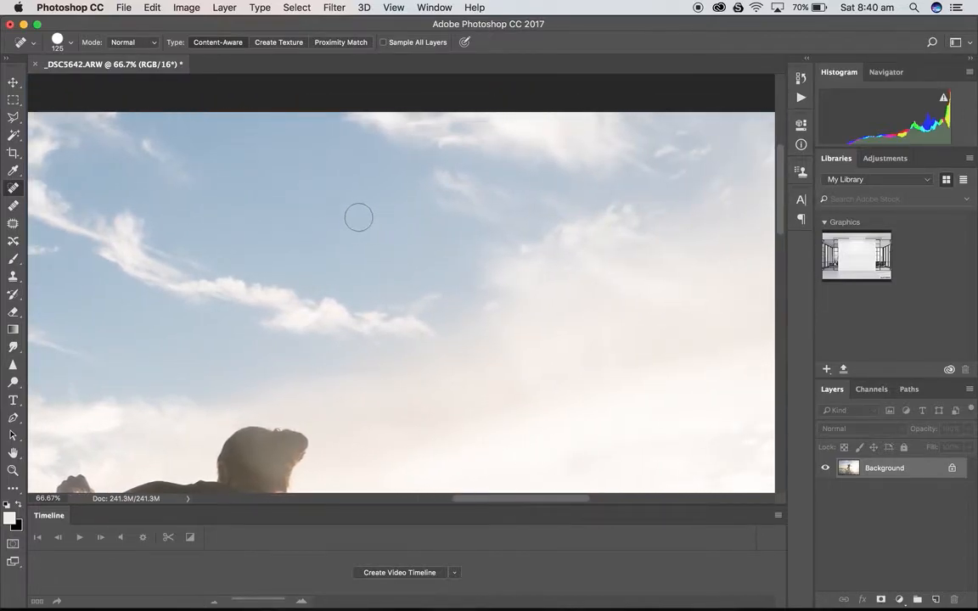
pyautogui.moveTo(334, 206)
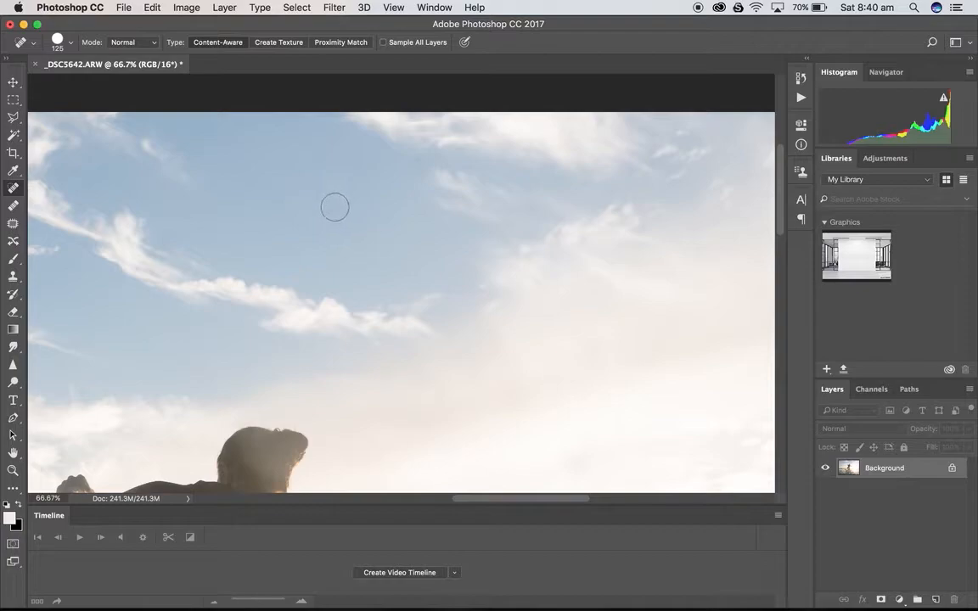
pyautogui.moveTo(684, 378)
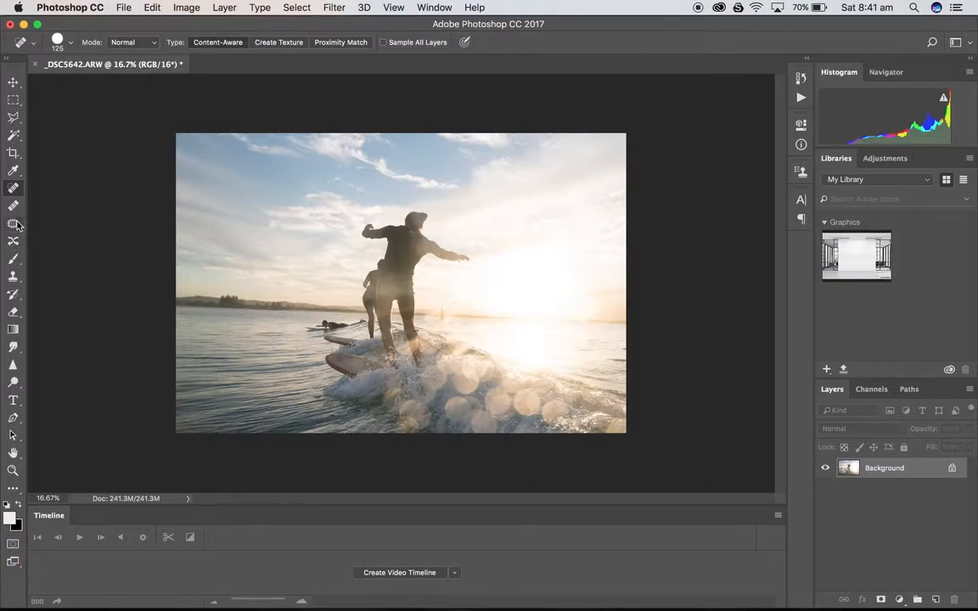
pyautogui.moveTo(11, 384)
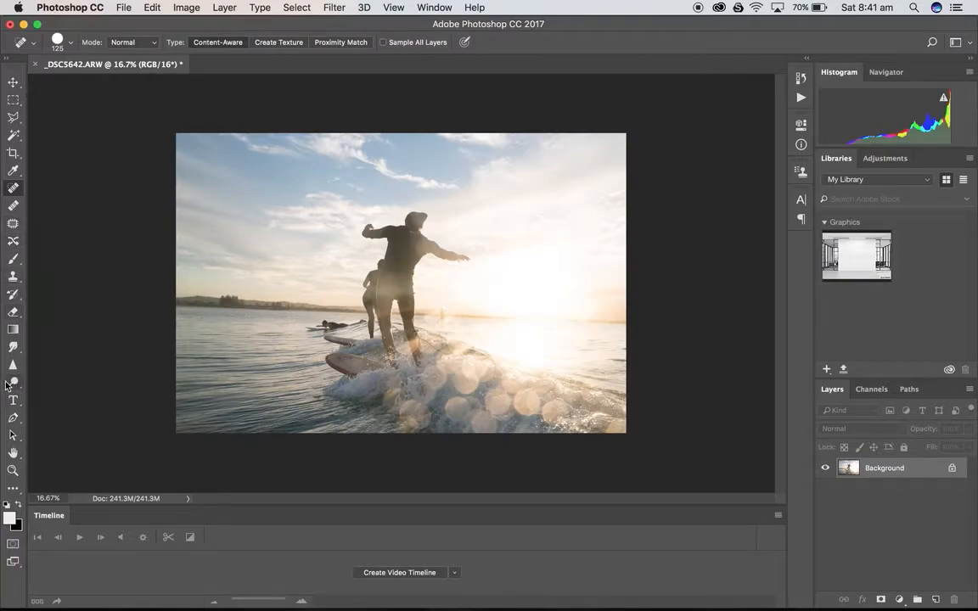
# Select the Dodge tool with Range set to Highlights for the bright sky.
pyautogui.click(12, 382)
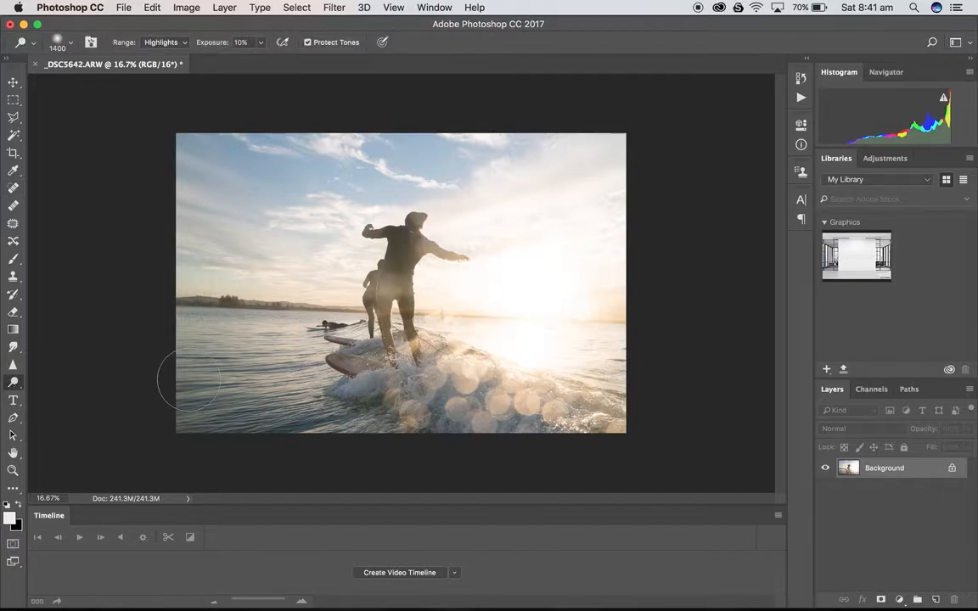
pyautogui.moveTo(255, 390)
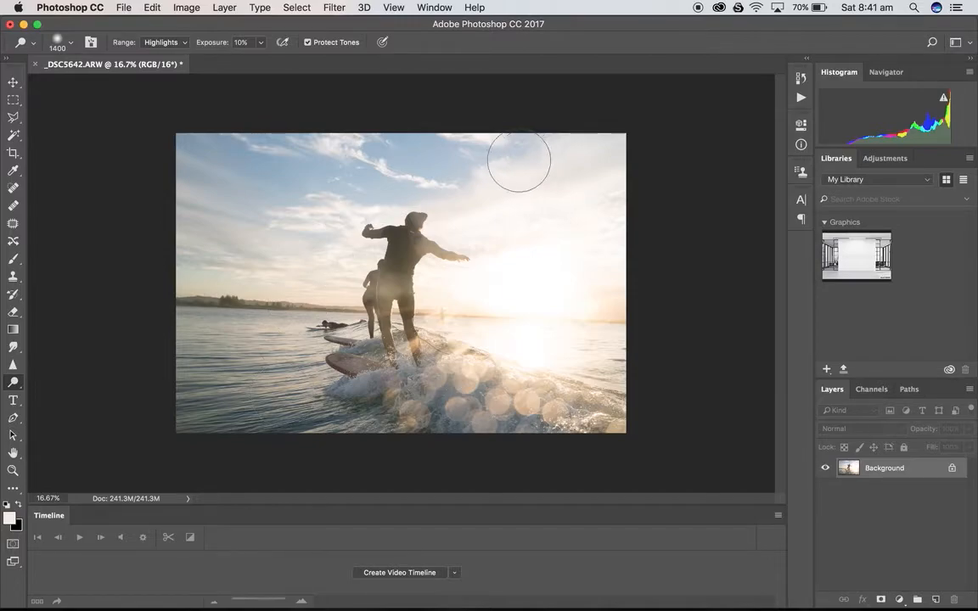
pyautogui.click(164, 42)
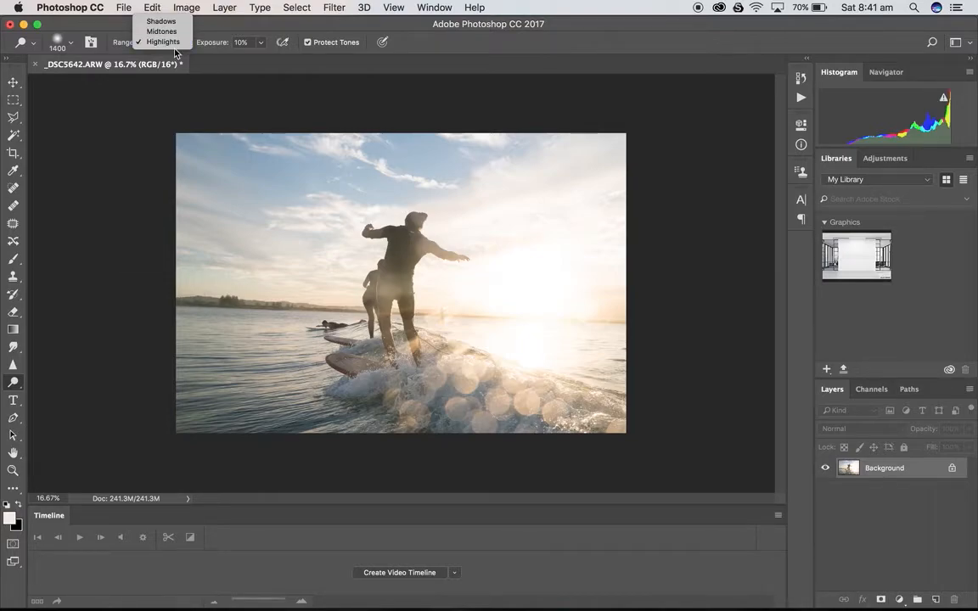
pyautogui.click(162, 41)
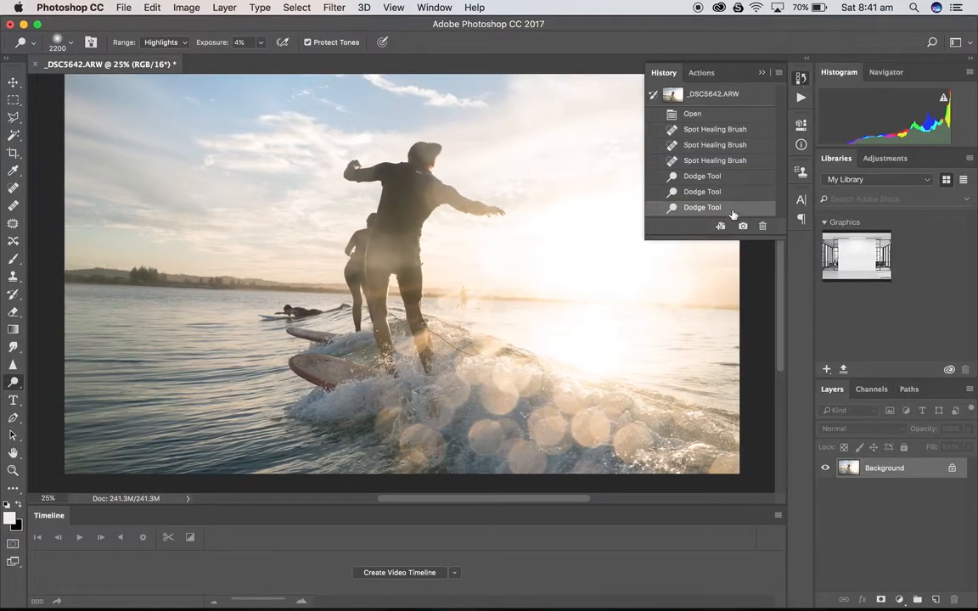
# Revert History to the last Spot Healing state, discarding the three Dodge strokes.
pyautogui.click(715, 160)
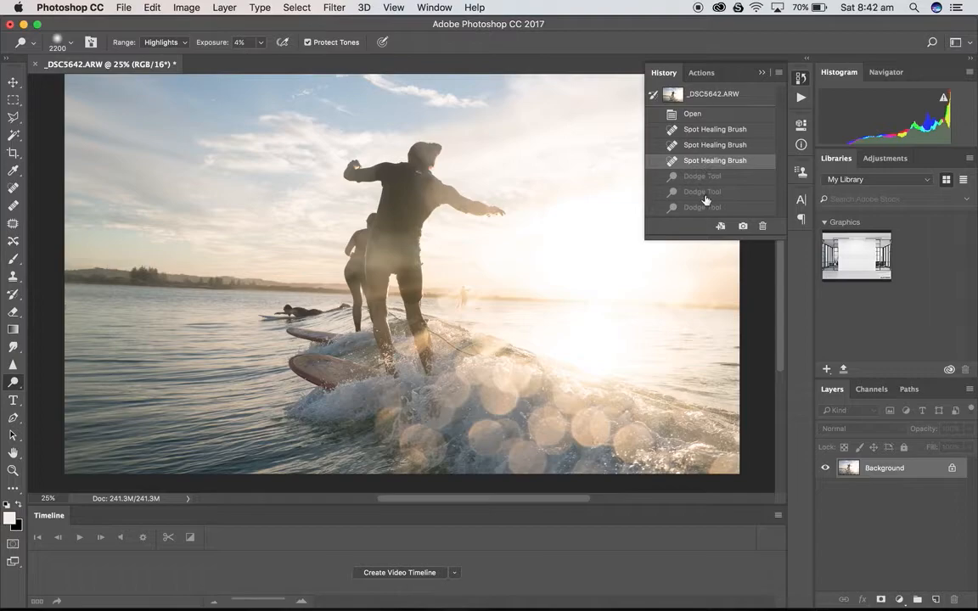
pyautogui.click(702, 176)
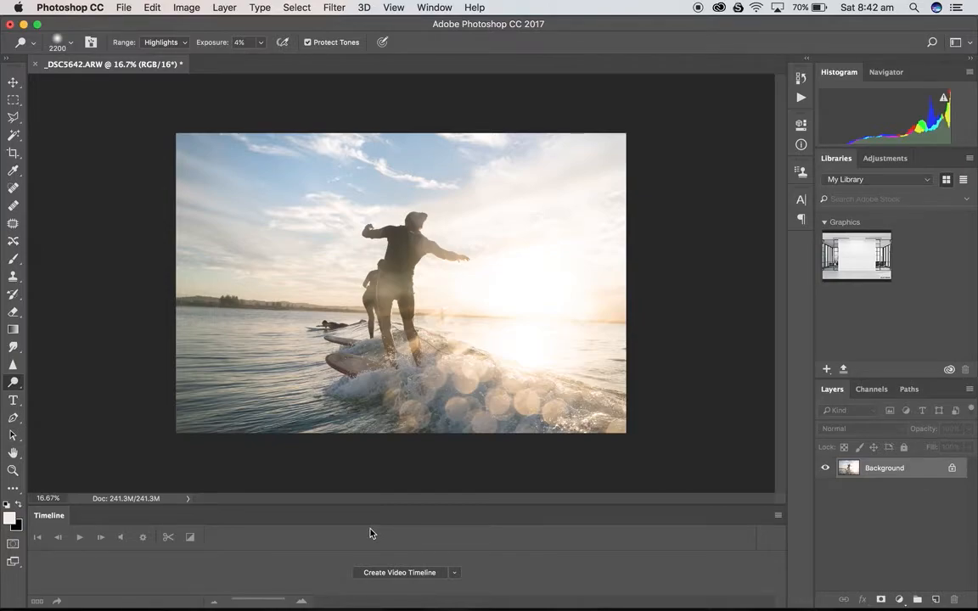
pyautogui.moveTo(393, 425)
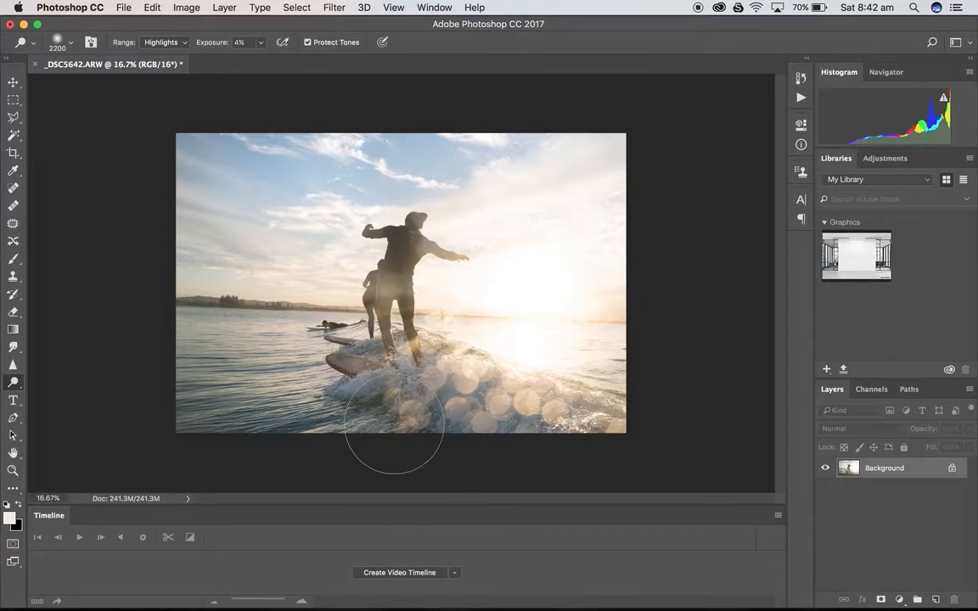
# Open Image > Adjustments > Selective Color and move its dialog off the photo.
pyautogui.click(186, 6)
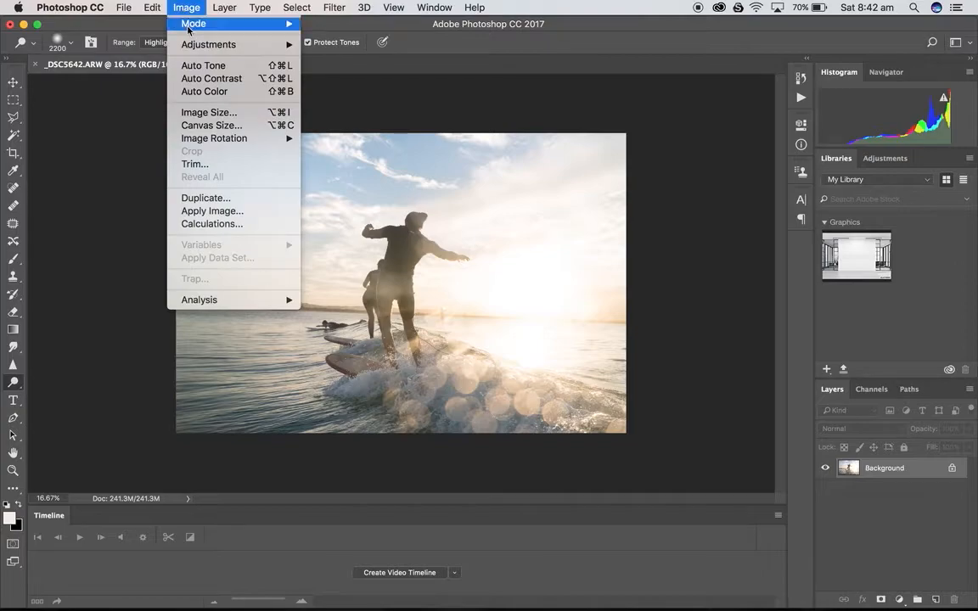
pyautogui.moveTo(208, 44)
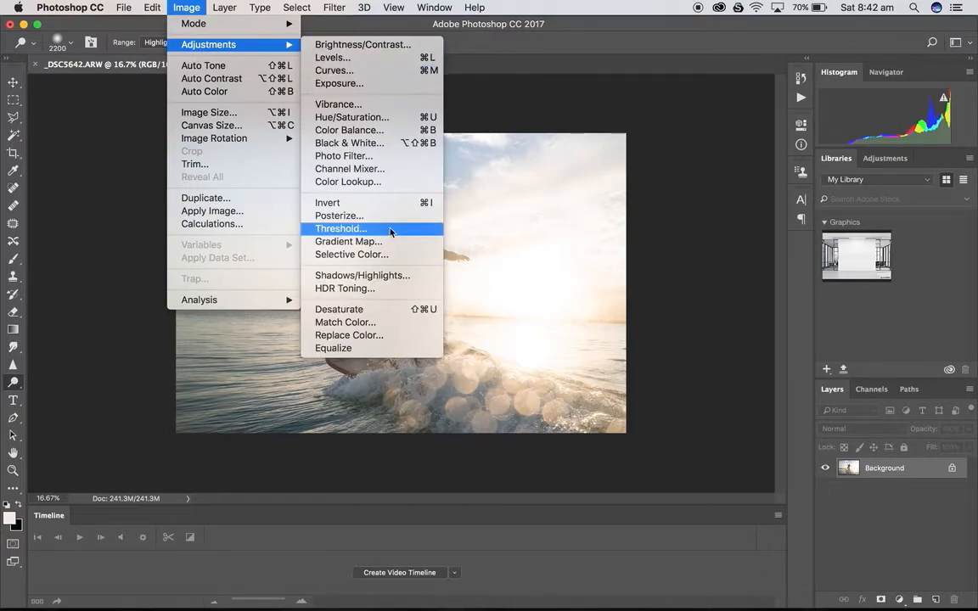
pyautogui.click(351, 255)
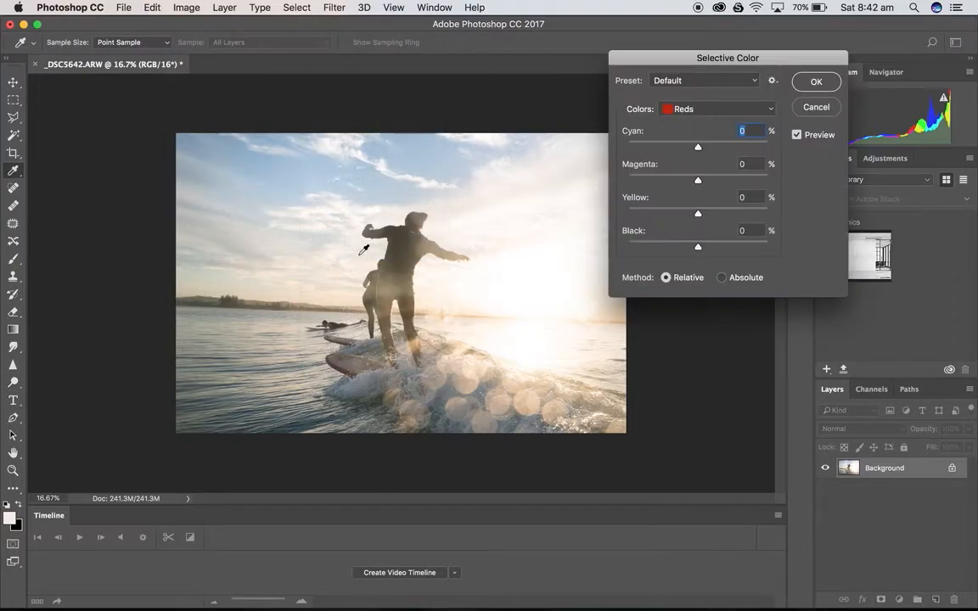
pyautogui.moveTo(728, 58); pyautogui.dragTo(761, 41)
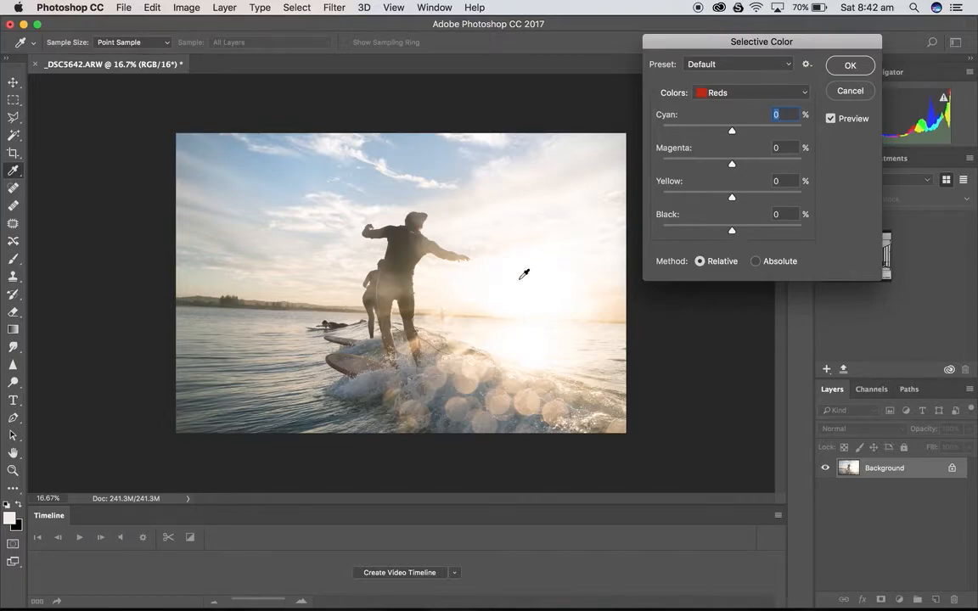
pyautogui.moveTo(757, 144)
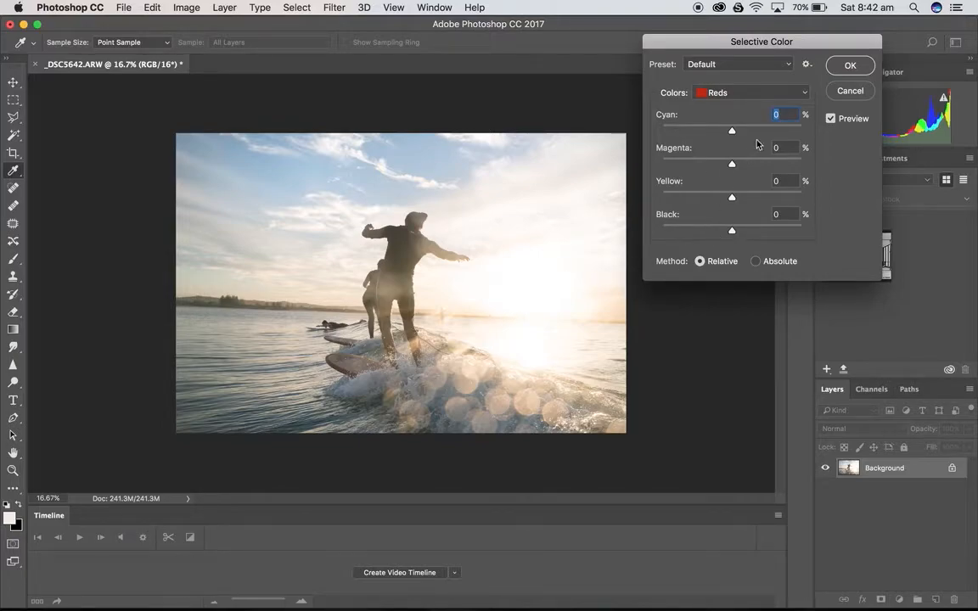
pyautogui.moveTo(726, 161)
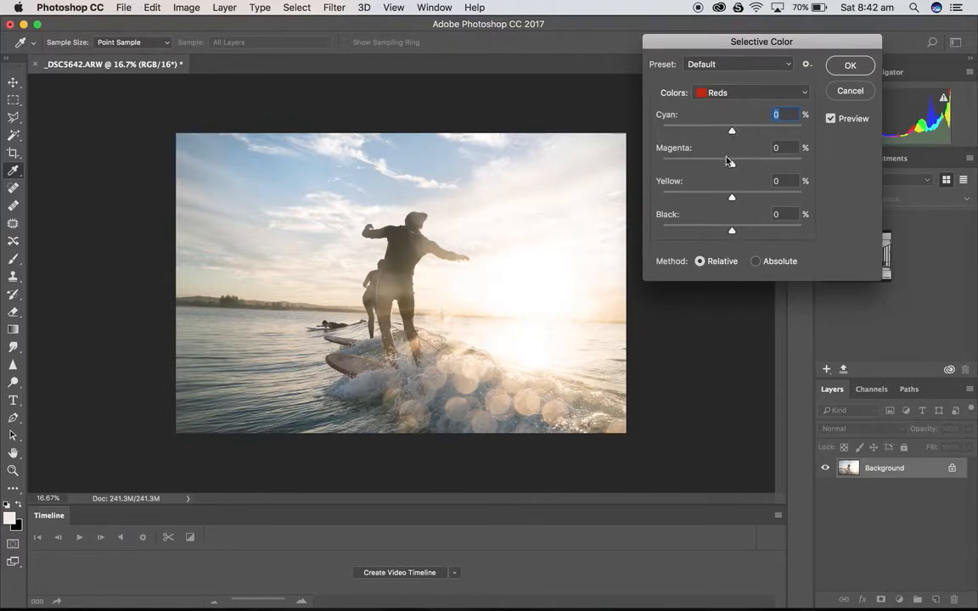
# Try several Magenta values for Reds, settling at +22.
pyautogui.moveTo(732, 162); pyautogui.dragTo(692, 161)
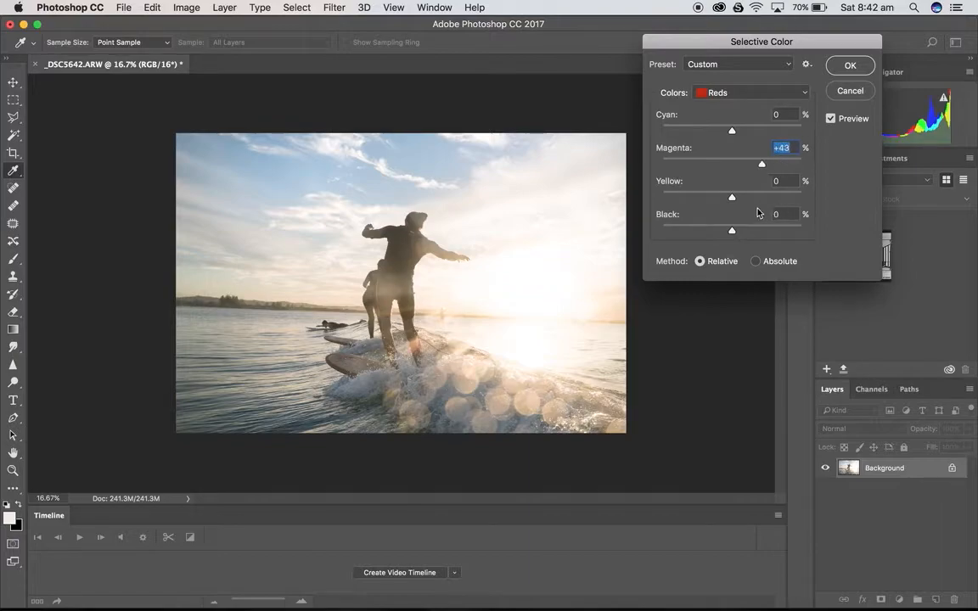
pyautogui.moveTo(761, 164); pyautogui.dragTo(737, 164)
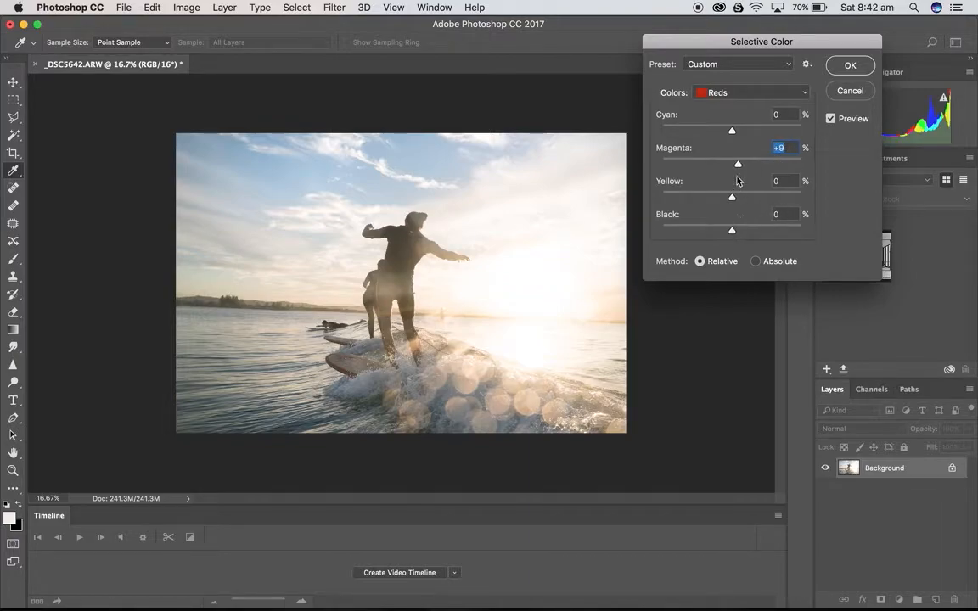
pyautogui.moveTo(737, 163); pyautogui.dragTo(773, 163)
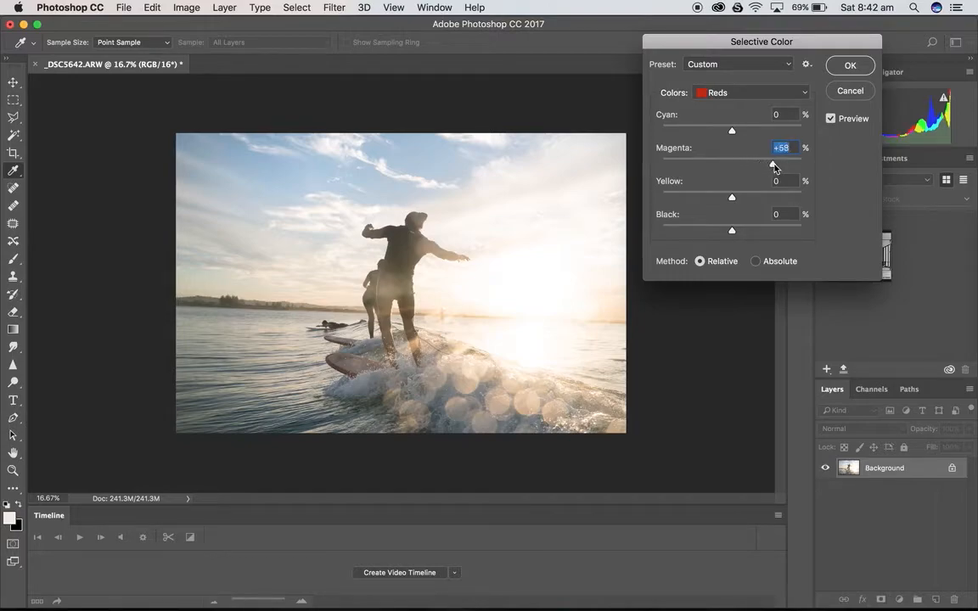
pyautogui.moveTo(772, 164); pyautogui.dragTo(720, 164)
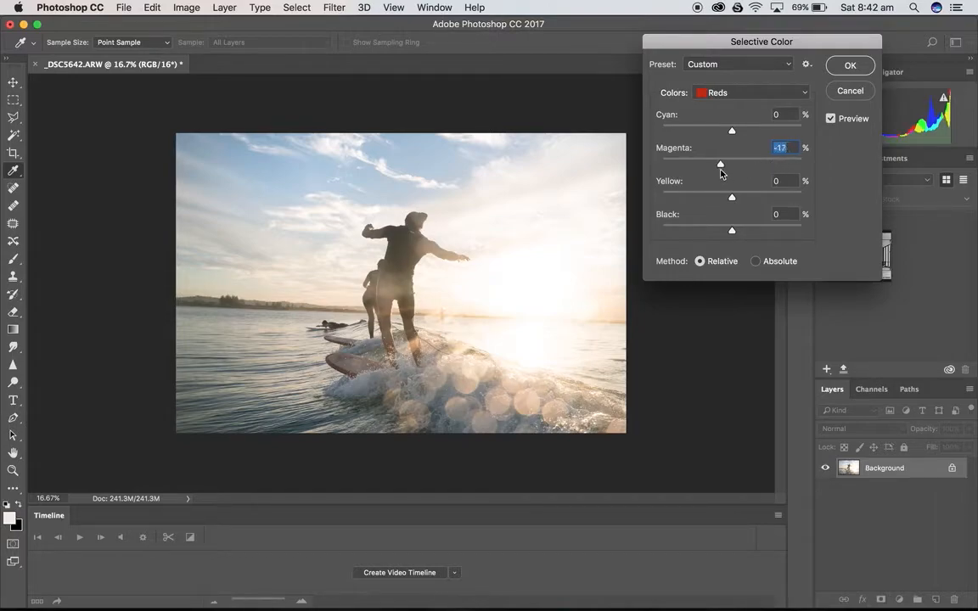
pyautogui.moveTo(719, 163); pyautogui.dragTo(734, 163)
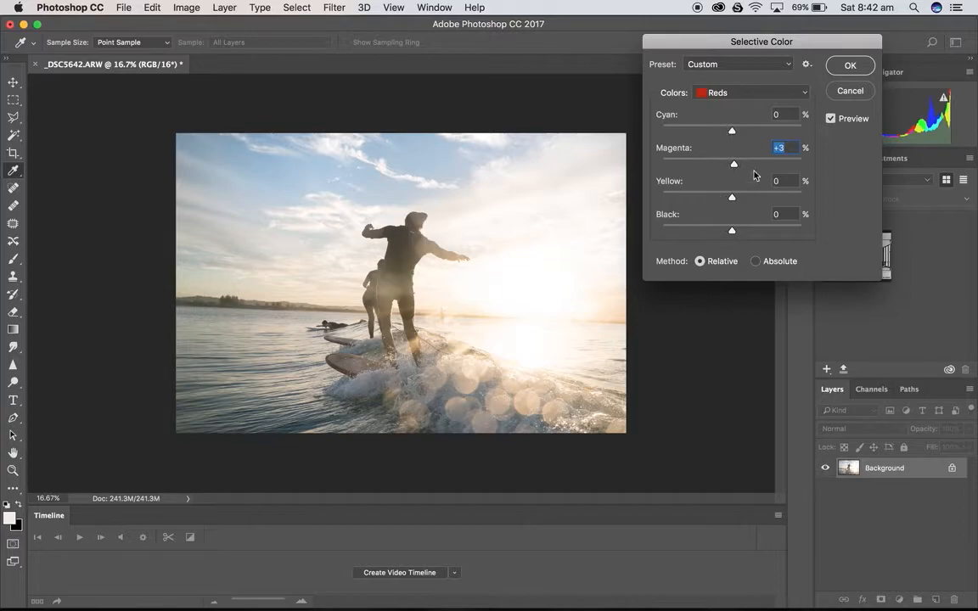
pyautogui.moveTo(733, 164); pyautogui.dragTo(732, 163)
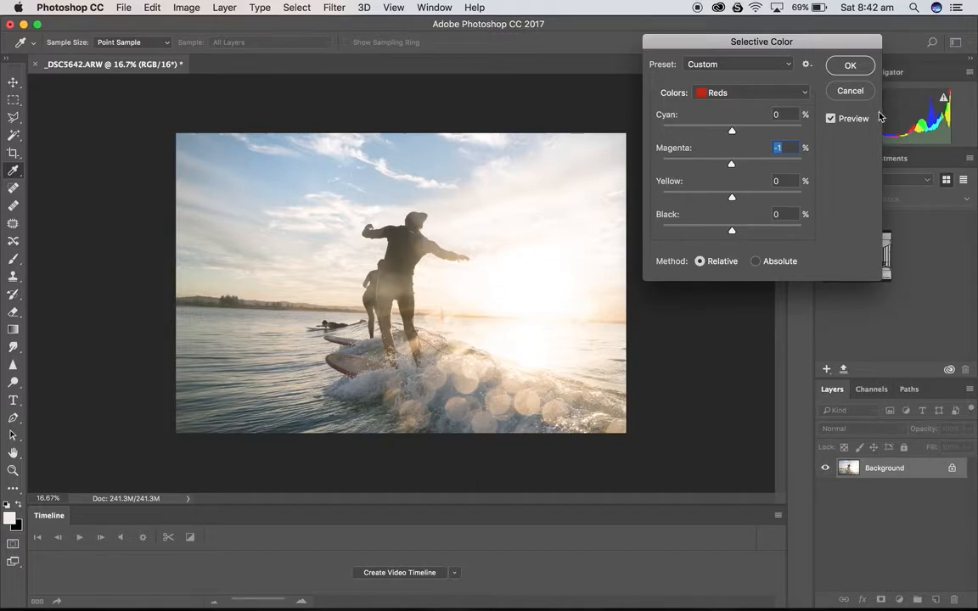
pyautogui.moveTo(731, 164); pyautogui.dragTo(735, 164)
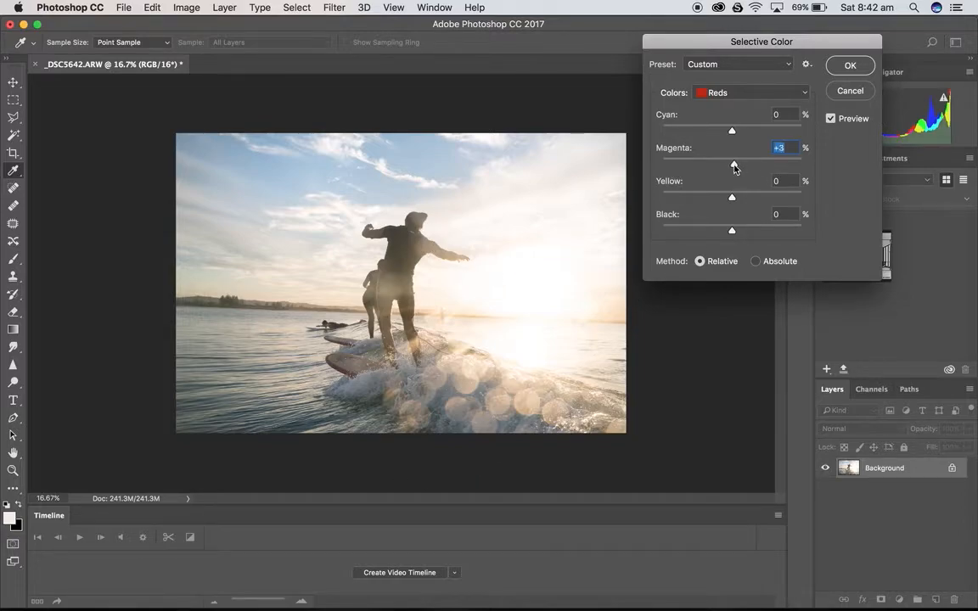
pyautogui.moveTo(732, 157); pyautogui.dragTo(747, 157)
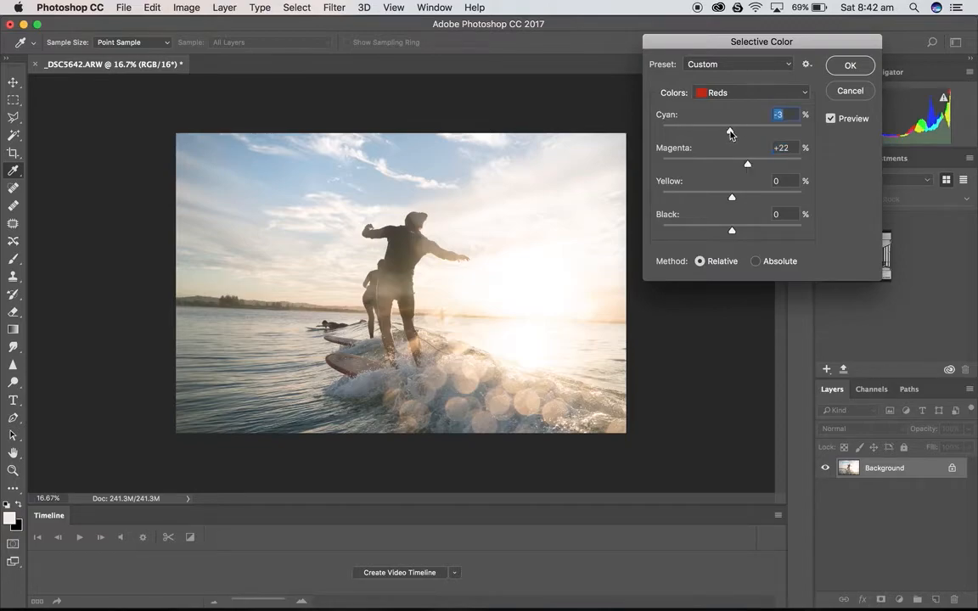
# Set Reds Cyan to -38 and Yellow to +23.
pyautogui.moveTo(728, 132); pyautogui.dragTo(701, 131)
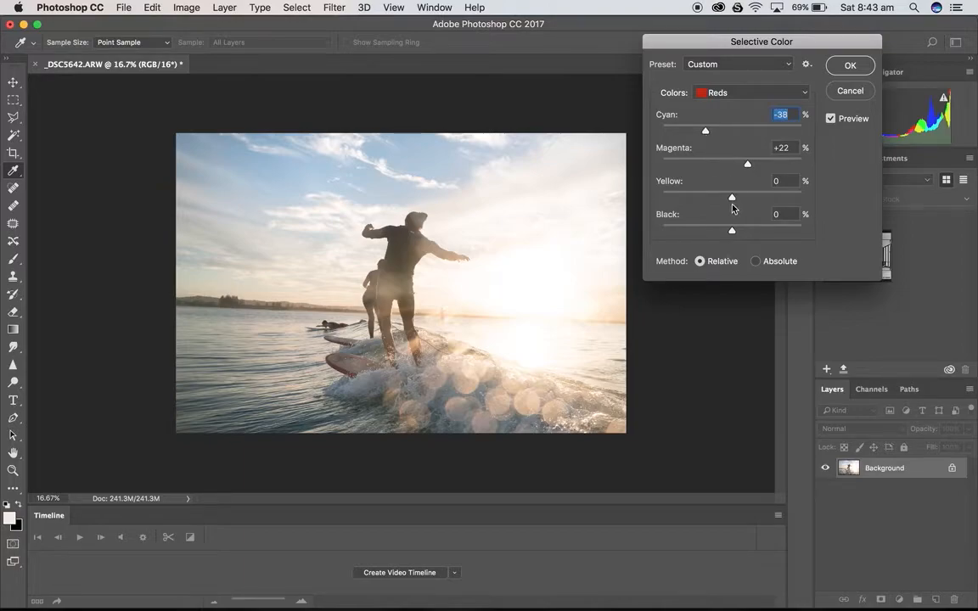
pyautogui.moveTo(732, 197); pyautogui.dragTo(749, 197)
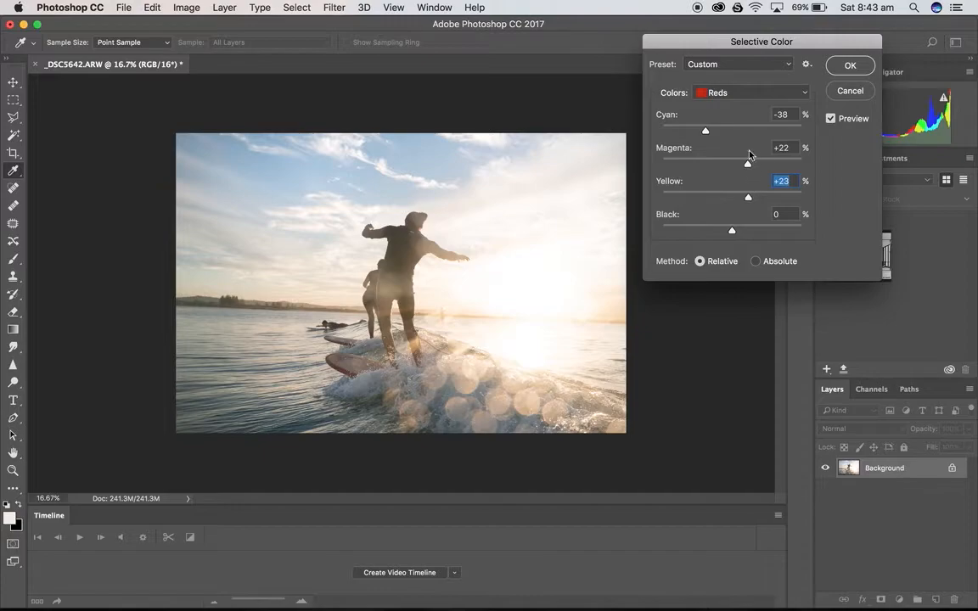
pyautogui.click(751, 92)
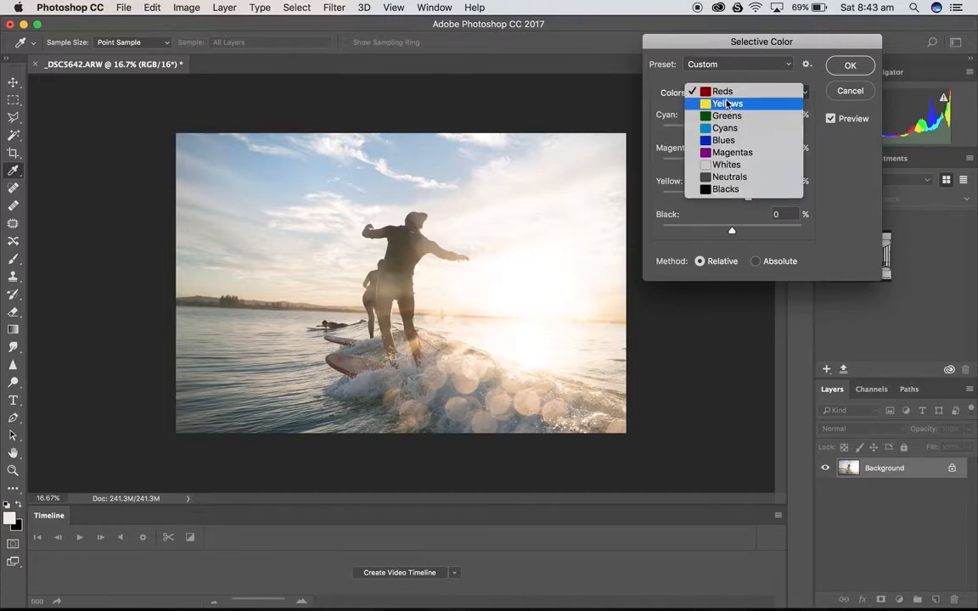
# Switch to Yellows and settle Magenta at +13 after trial adjustments.
pyautogui.click(727, 102)
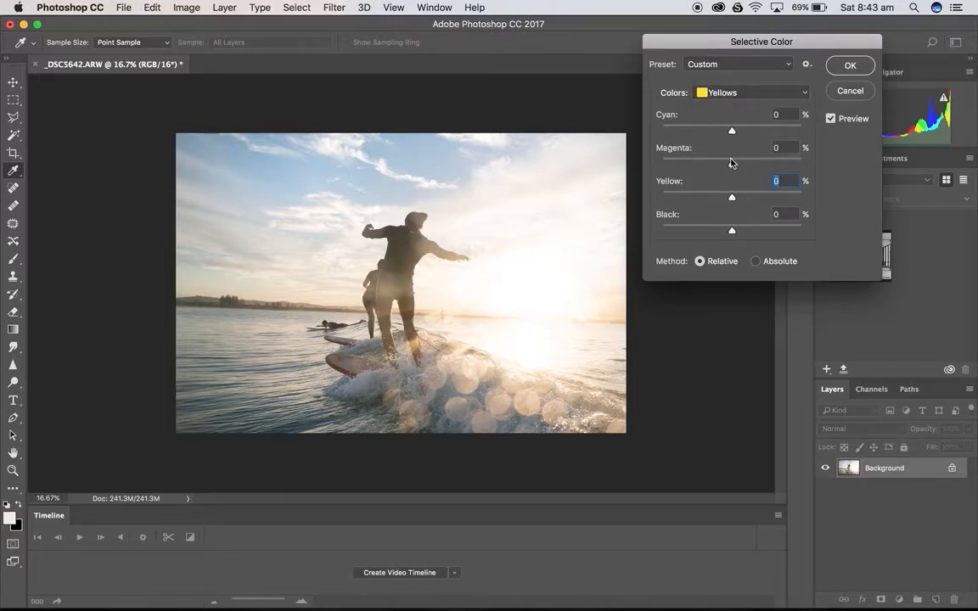
pyautogui.moveTo(732, 162); pyautogui.dragTo(764, 163)
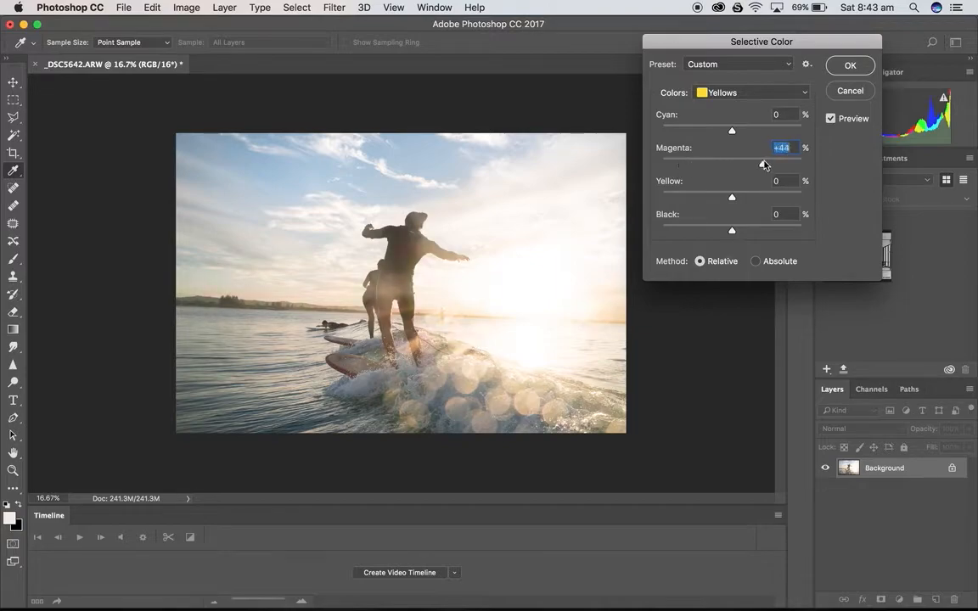
pyautogui.moveTo(764, 164); pyautogui.dragTo(701, 163)
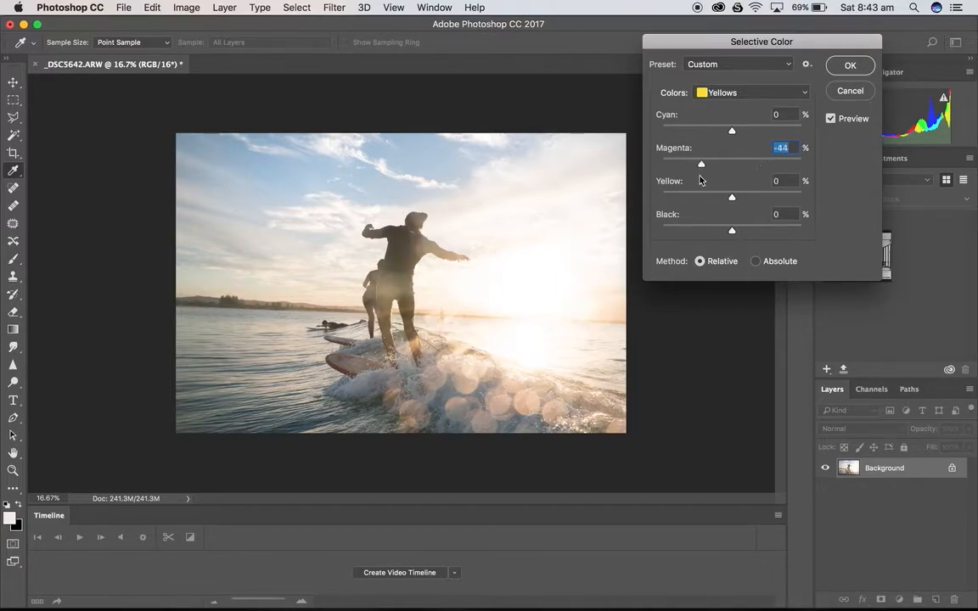
pyautogui.moveTo(702, 164); pyautogui.dragTo(696, 164)
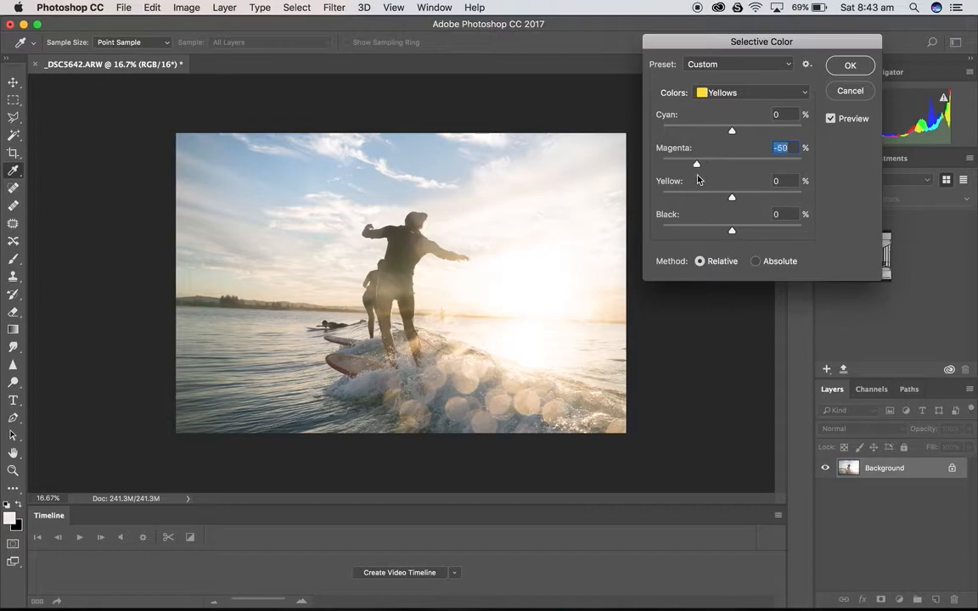
pyautogui.moveTo(697, 164); pyautogui.dragTo(690, 164)
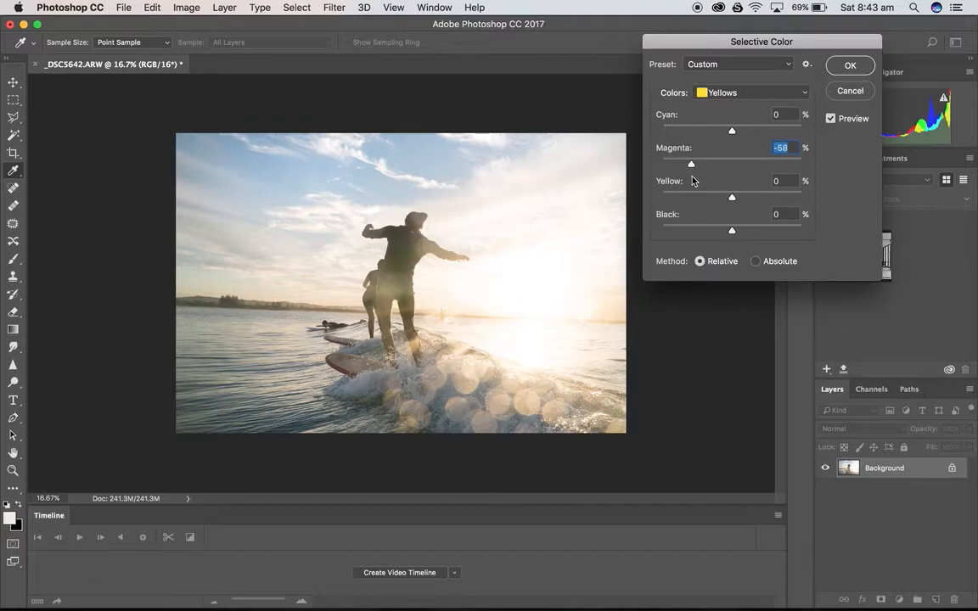
pyautogui.moveTo(690, 163); pyautogui.dragTo(760, 164)
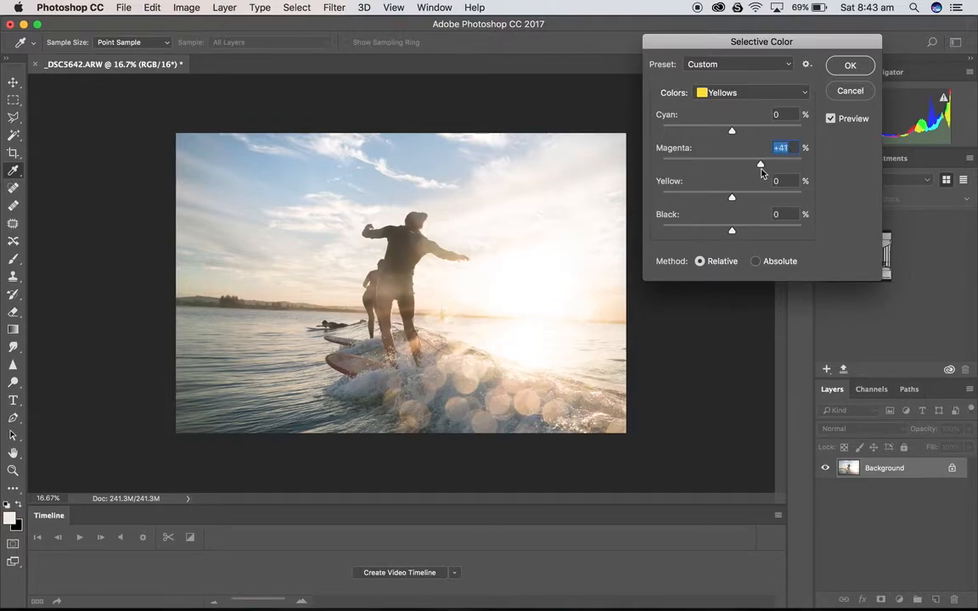
pyautogui.moveTo(760, 164); pyautogui.dragTo(743, 164)
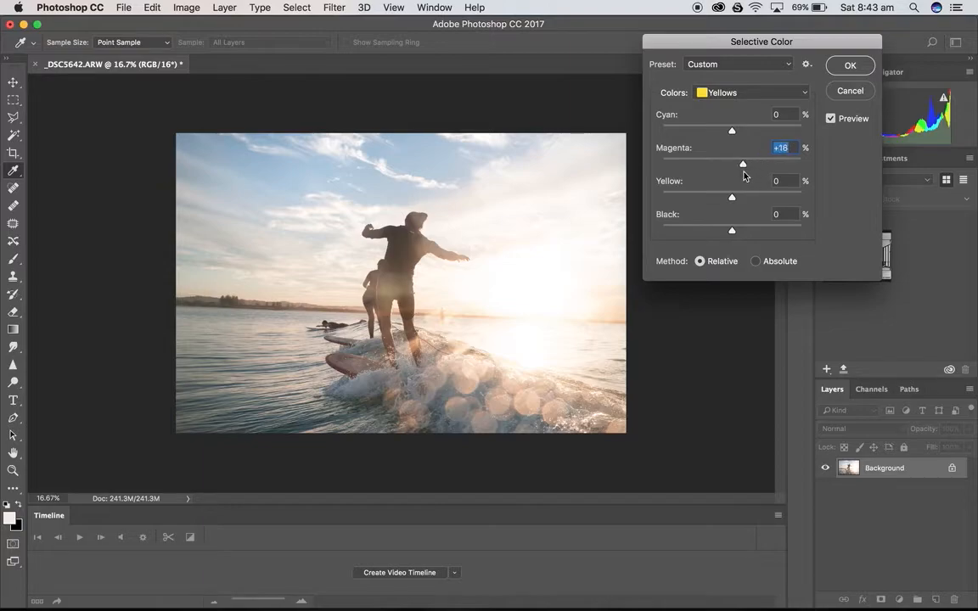
pyautogui.moveTo(742, 163); pyautogui.dragTo(740, 163)
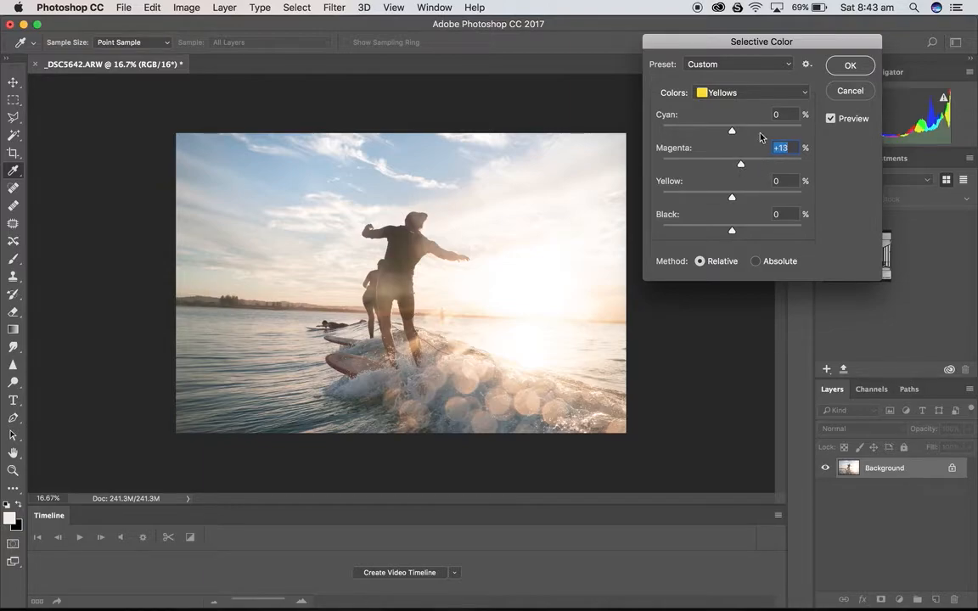
# Keep Yellows Cyan at 0 and set Yellow to +20.
pyautogui.moveTo(731, 130); pyautogui.dragTo(695, 130)
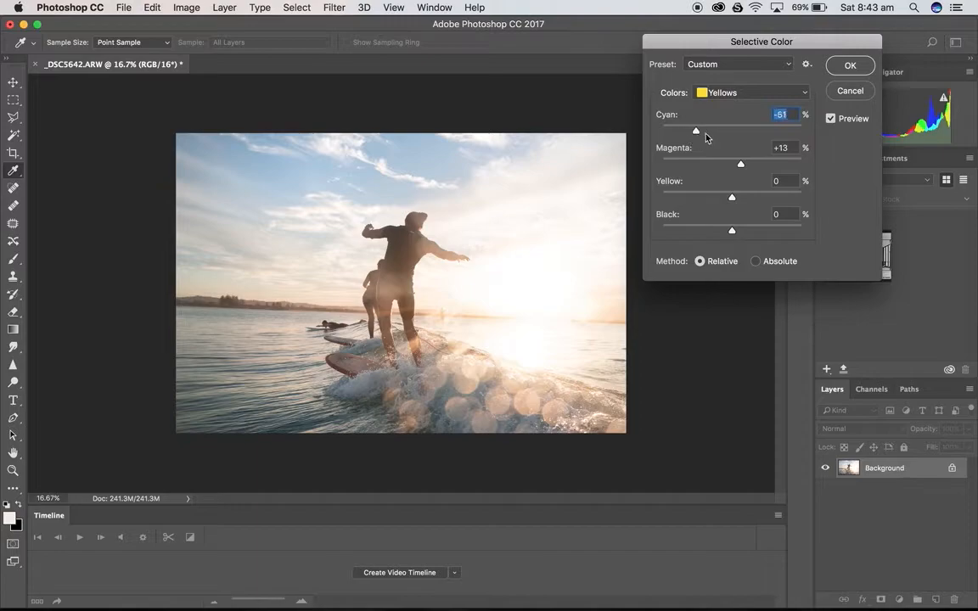
pyautogui.moveTo(695, 130); pyautogui.dragTo(737, 130)
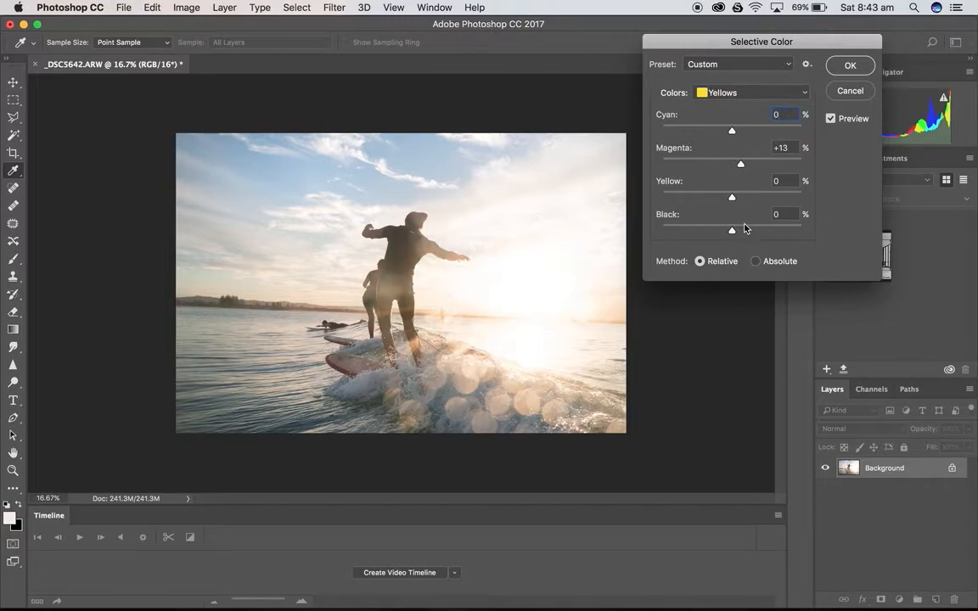
pyautogui.moveTo(731, 197); pyautogui.dragTo(760, 197)
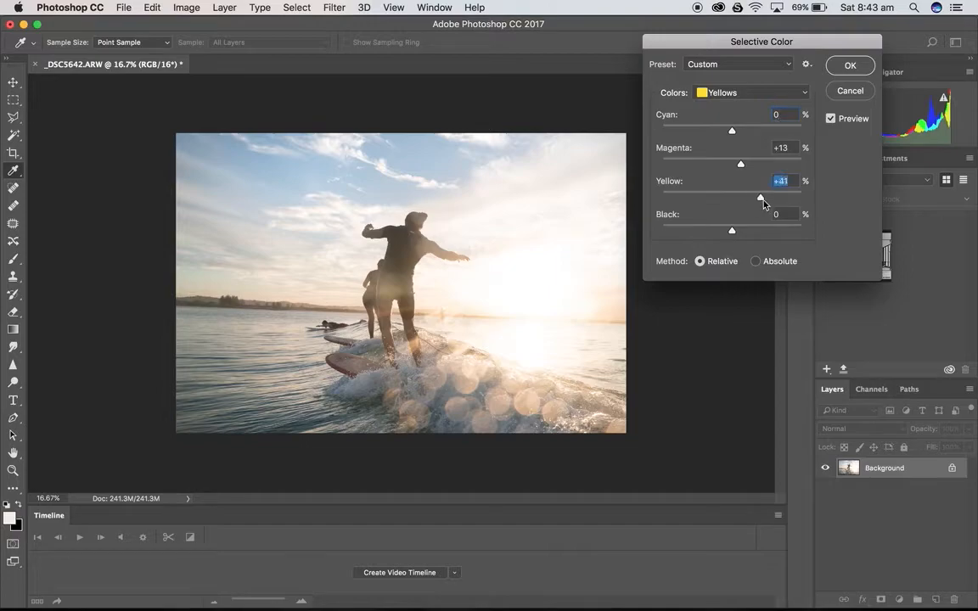
pyautogui.moveTo(760, 198); pyautogui.dragTo(754, 198)
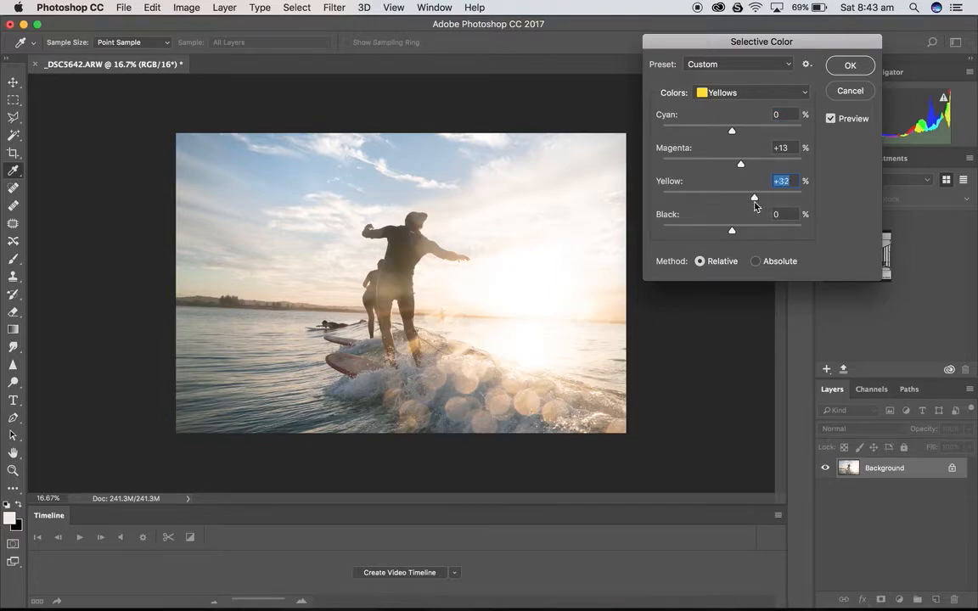
pyautogui.moveTo(754, 198); pyautogui.dragTo(745, 197)
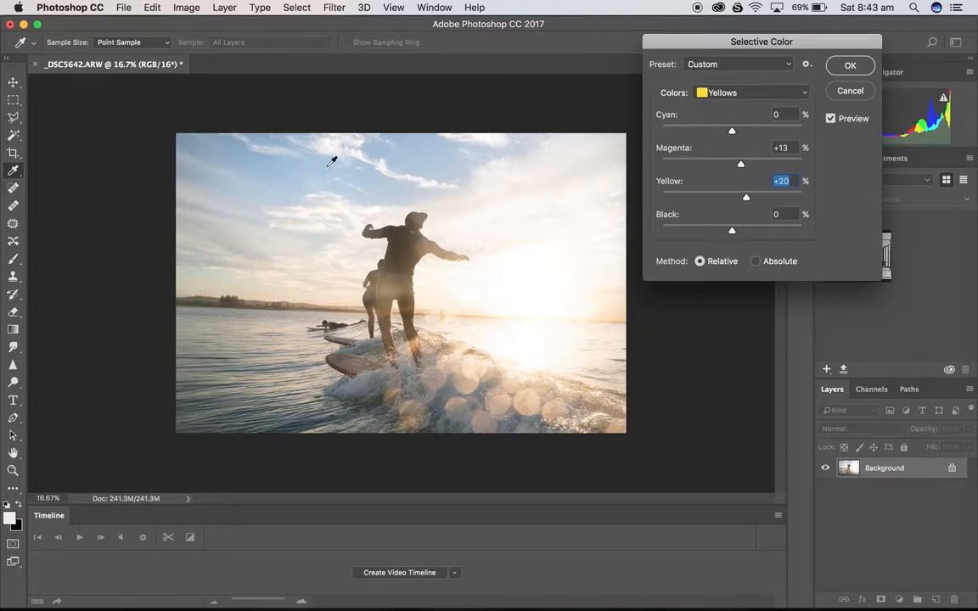
pyautogui.click(751, 92)
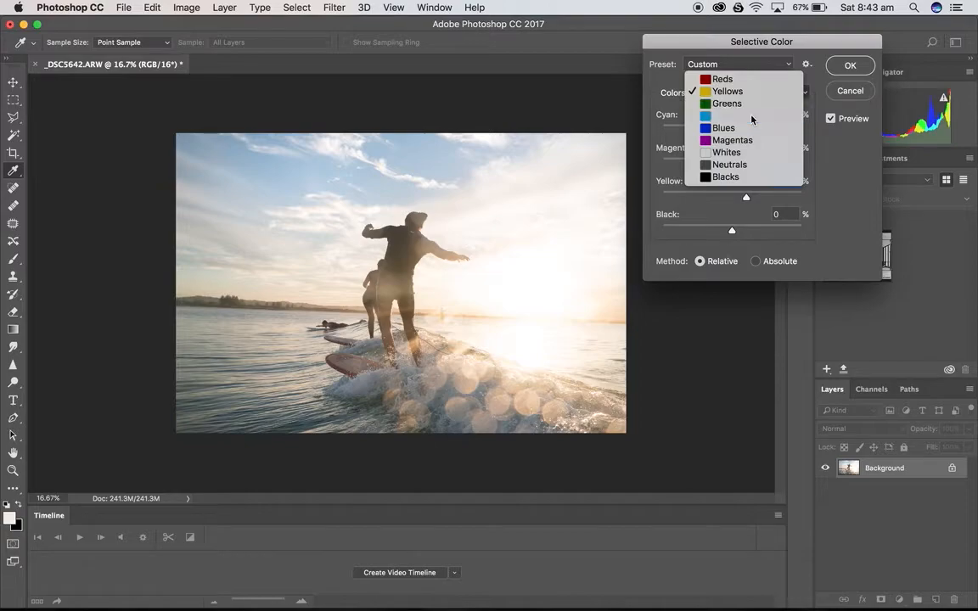
# Switch to Cyans and lower Yellow to -8.
pyautogui.click(723, 114)
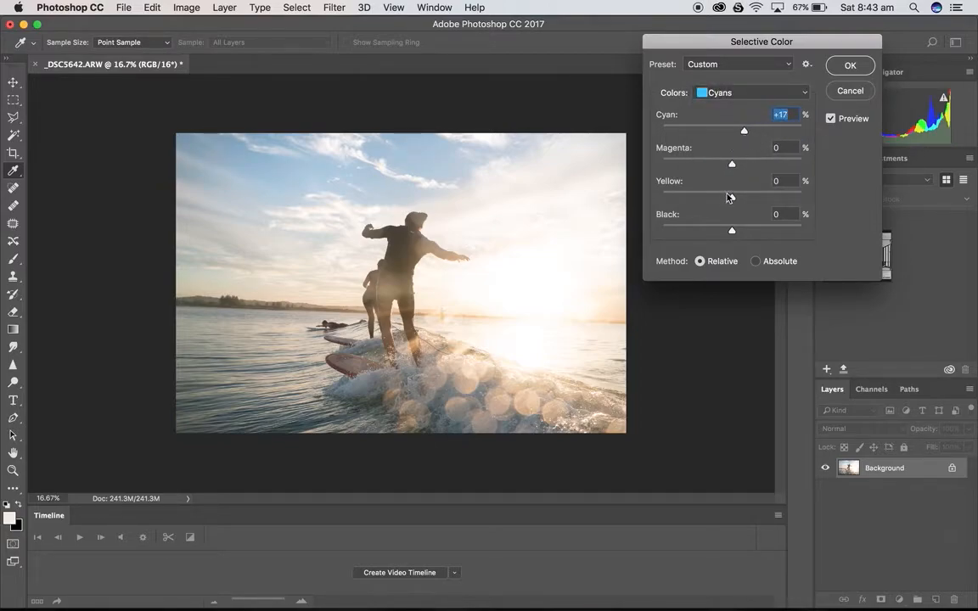
pyautogui.moveTo(731, 198); pyautogui.dragTo(720, 198)
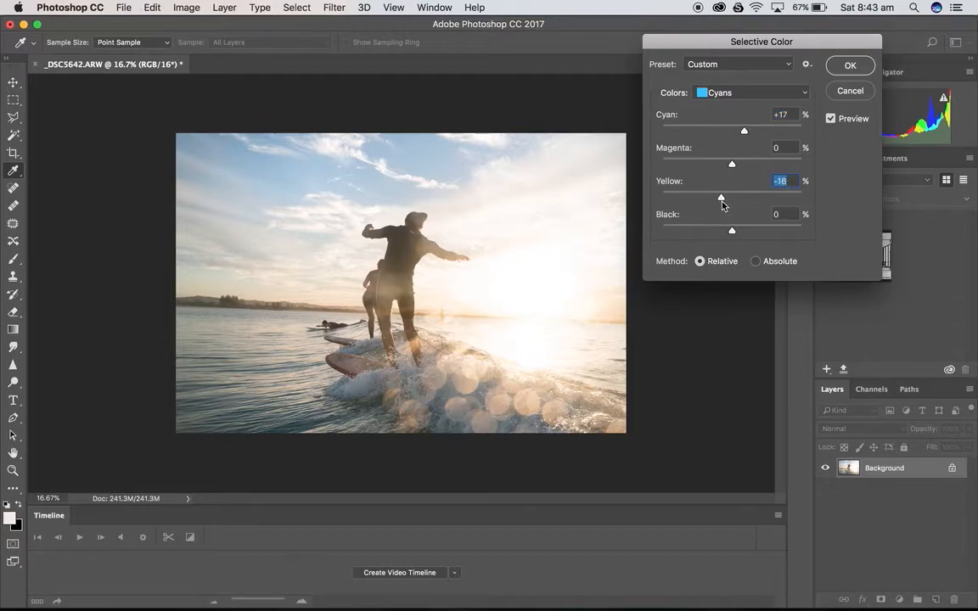
pyautogui.moveTo(721, 197); pyautogui.dragTo(726, 197)
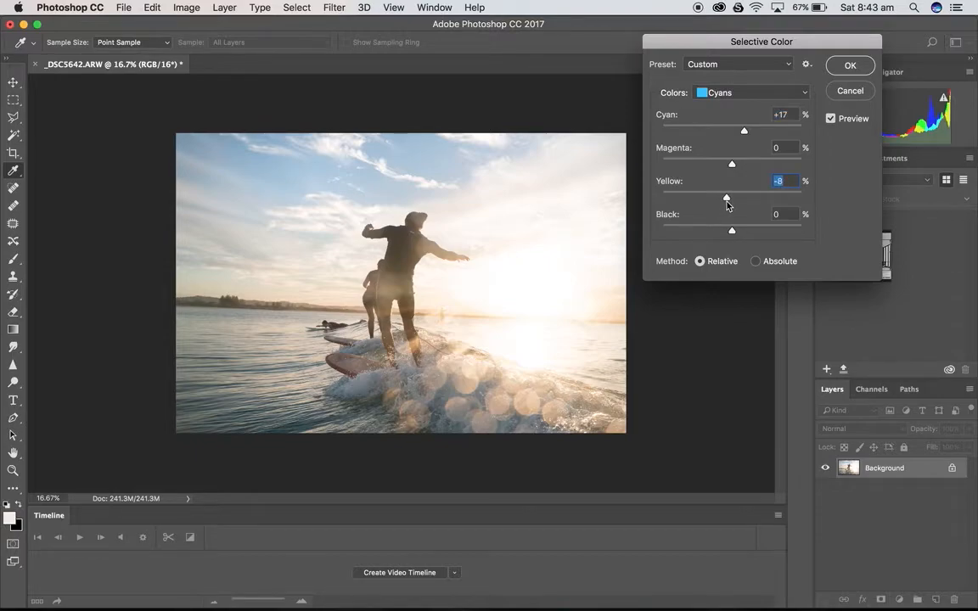
# Set Blues to Yellow -14 and Black +10, then apply Selective Color.
pyautogui.click(751, 93)
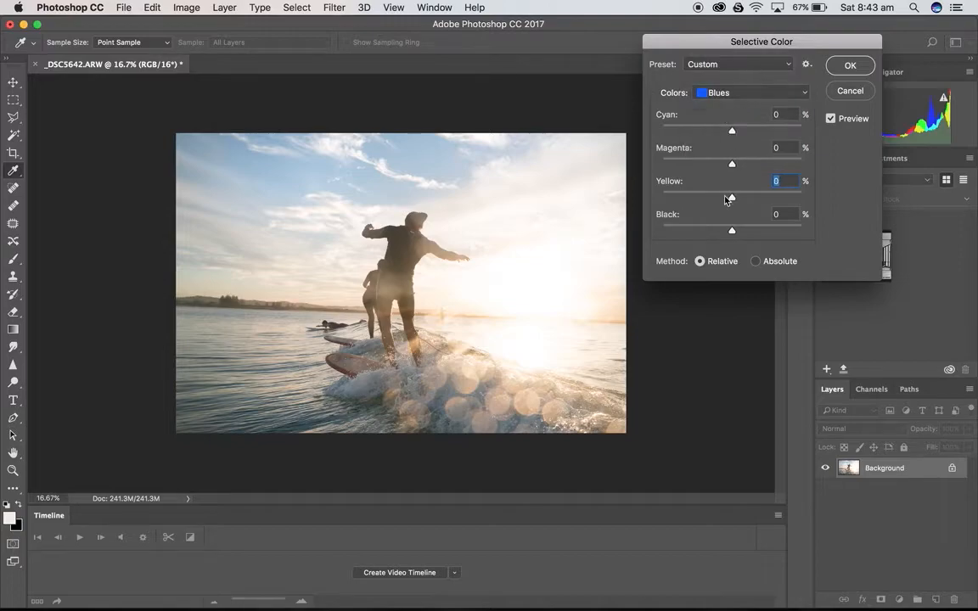
pyautogui.moveTo(731, 196); pyautogui.dragTo(718, 196)
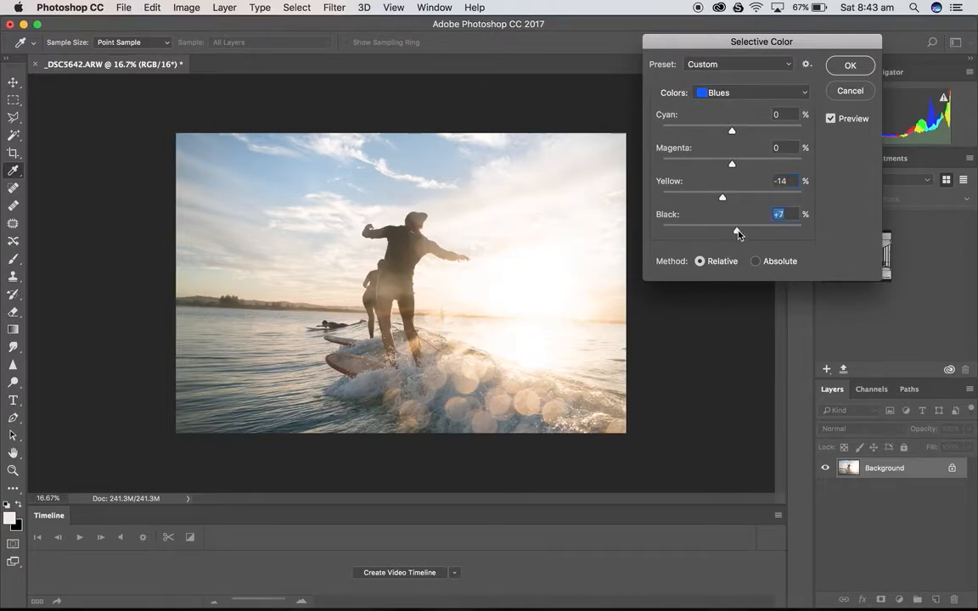
pyautogui.moveTo(720, 225); pyautogui.dragTo(738, 225)
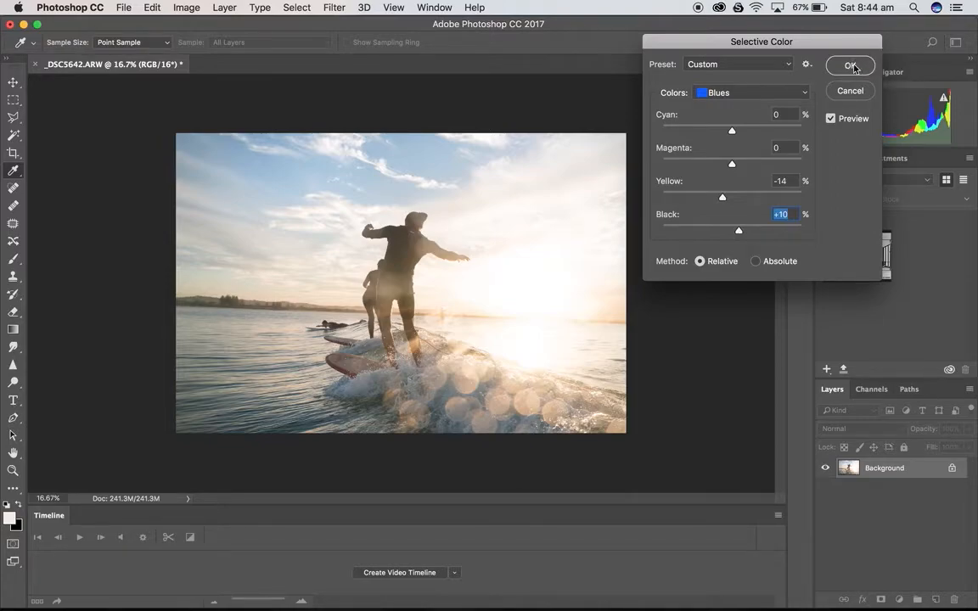
pyautogui.click(850, 66)
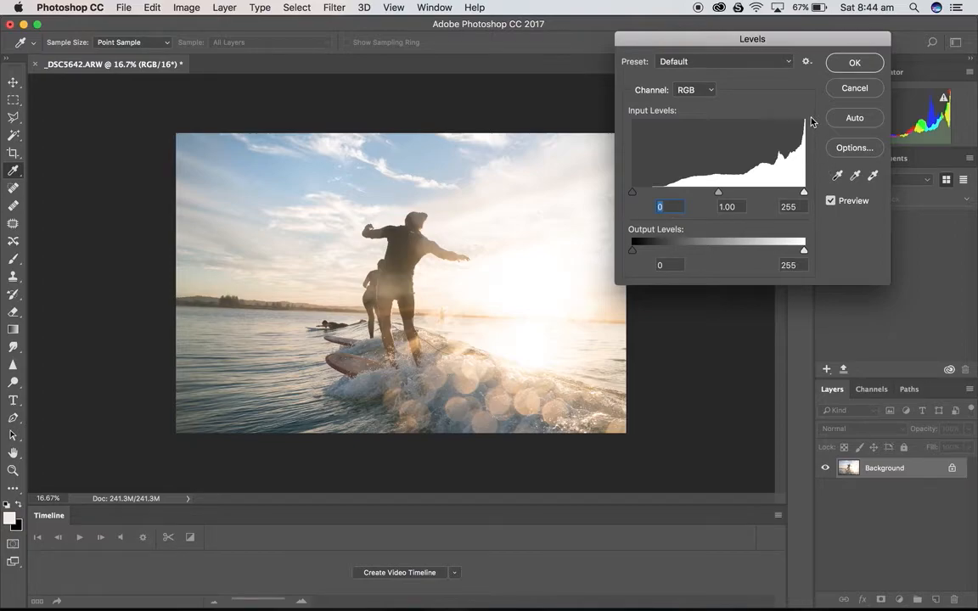
pyautogui.moveTo(510, 238)
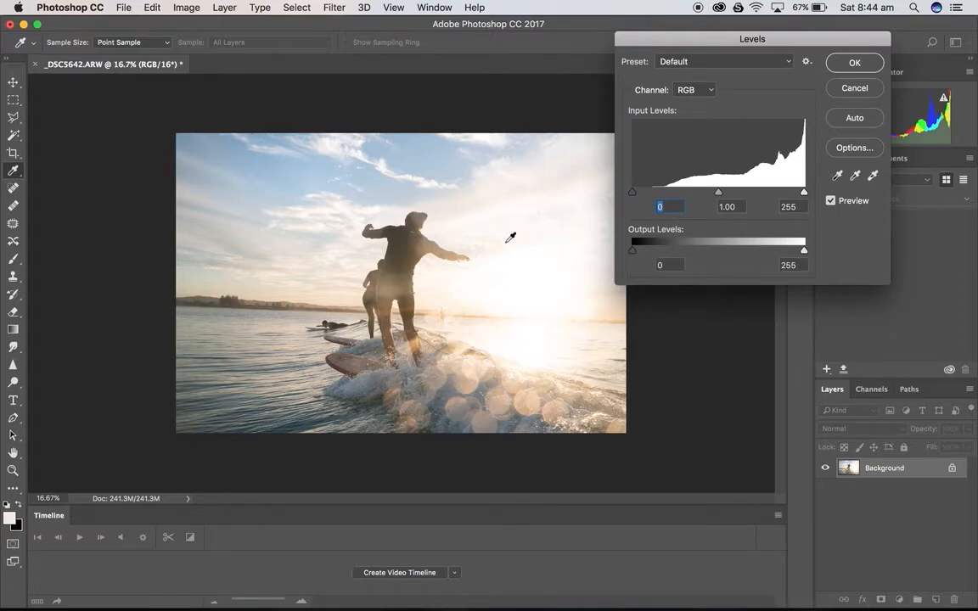
pyautogui.moveTo(794, 164)
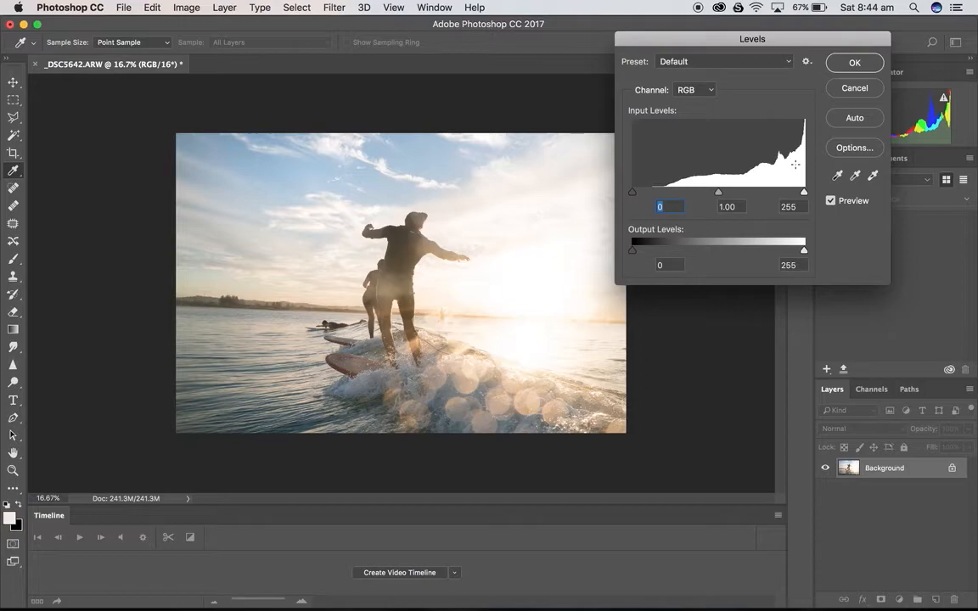
pyautogui.moveTo(635, 194)
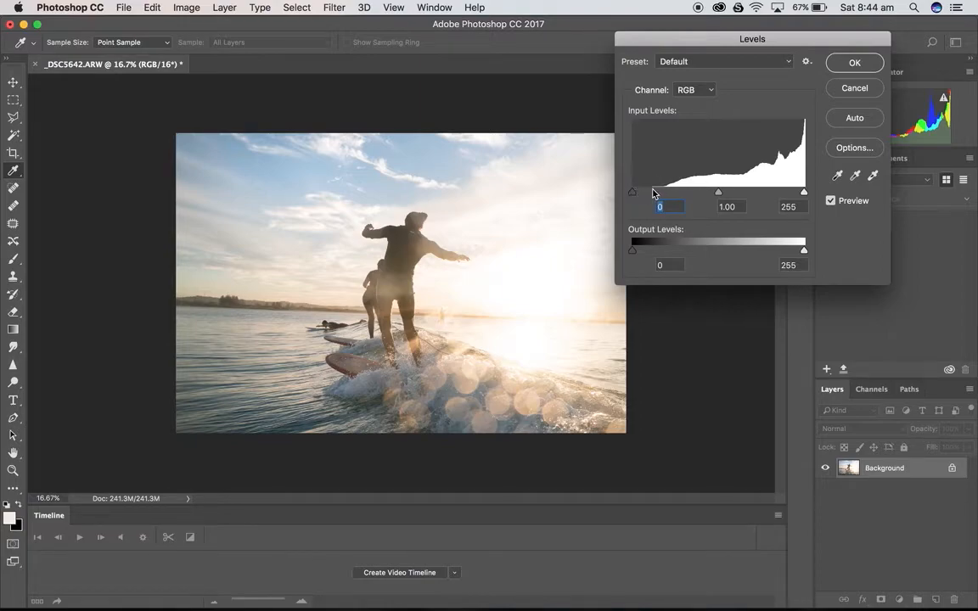
# Test raising the Levels black point, return it to 0, and cancel Levels.
pyautogui.moveTo(633, 191); pyautogui.dragTo(662, 191)
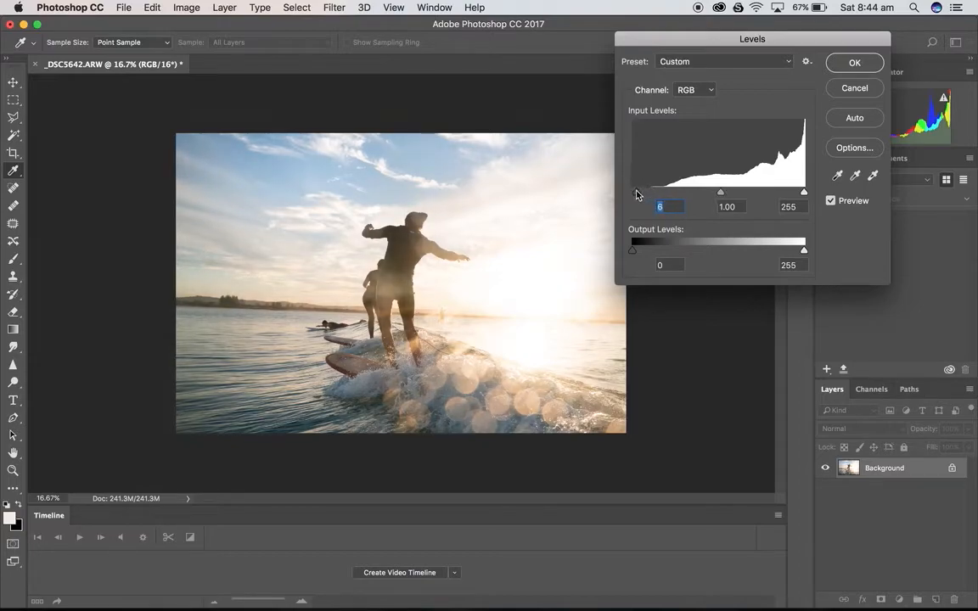
pyautogui.moveTo(635, 191); pyautogui.dragTo(726, 191)
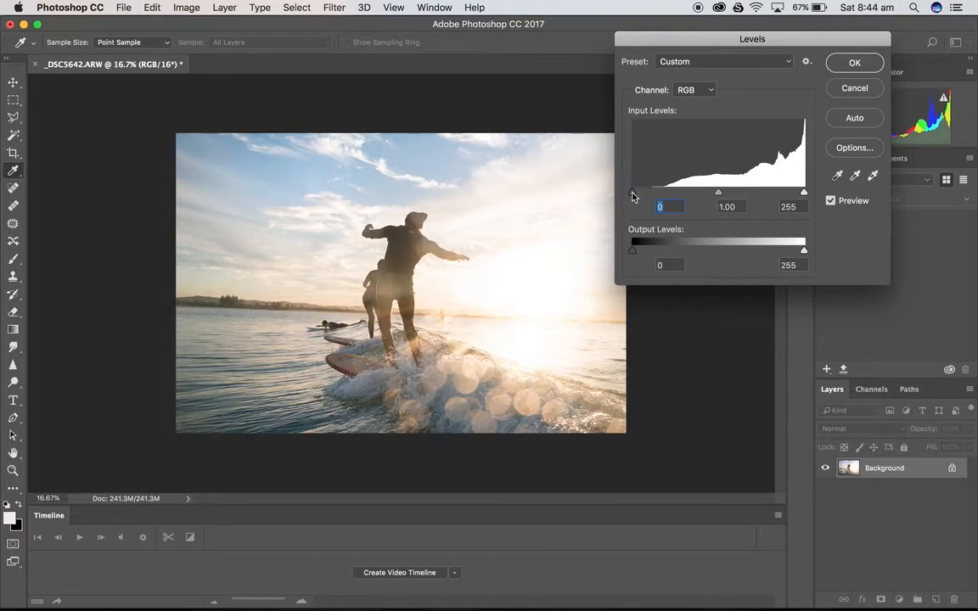
pyautogui.moveTo(632, 192); pyautogui.dragTo(651, 192)
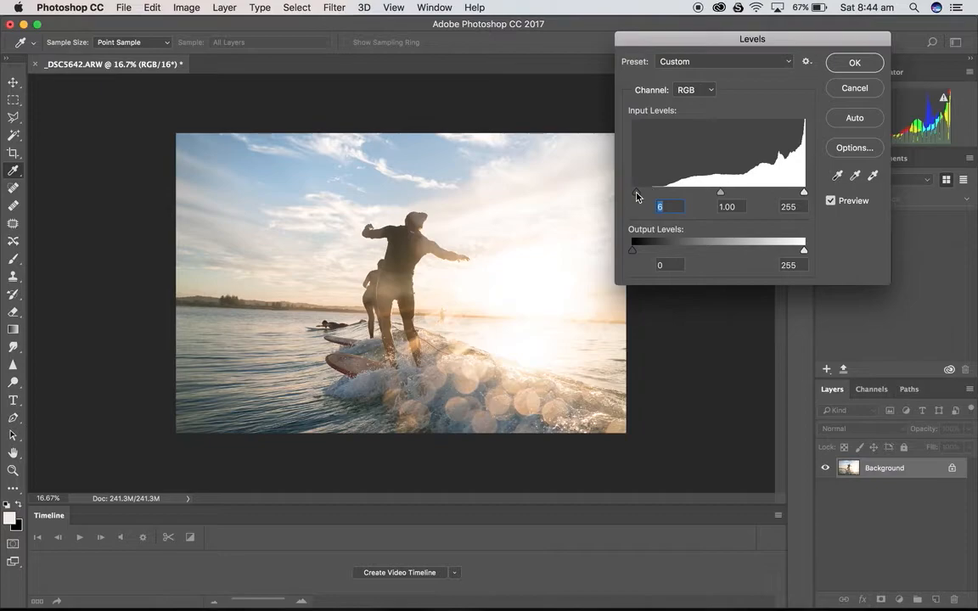
pyautogui.moveTo(636, 192); pyautogui.dragTo(653, 191)
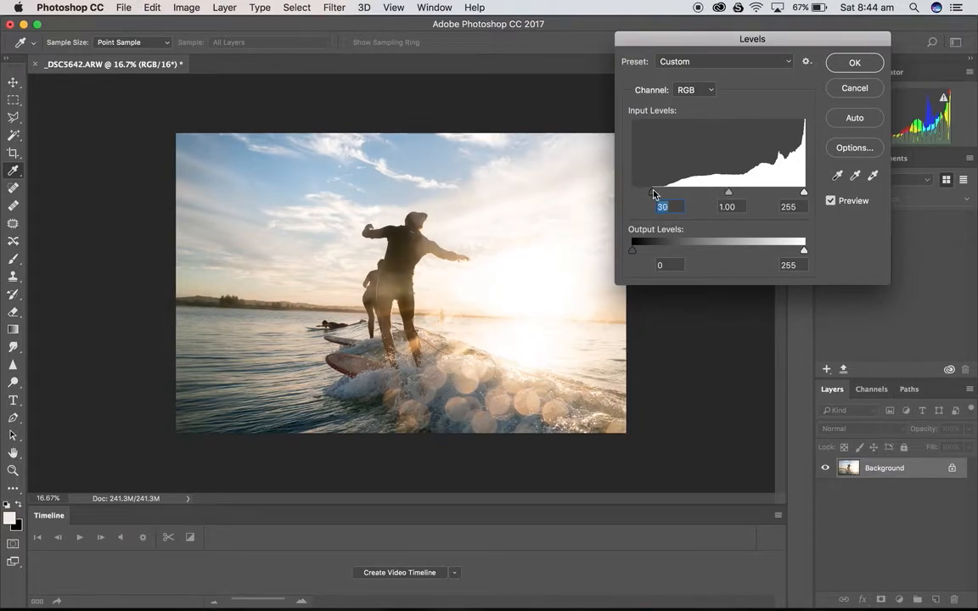
pyautogui.moveTo(655, 191); pyautogui.dragTo(651, 191)
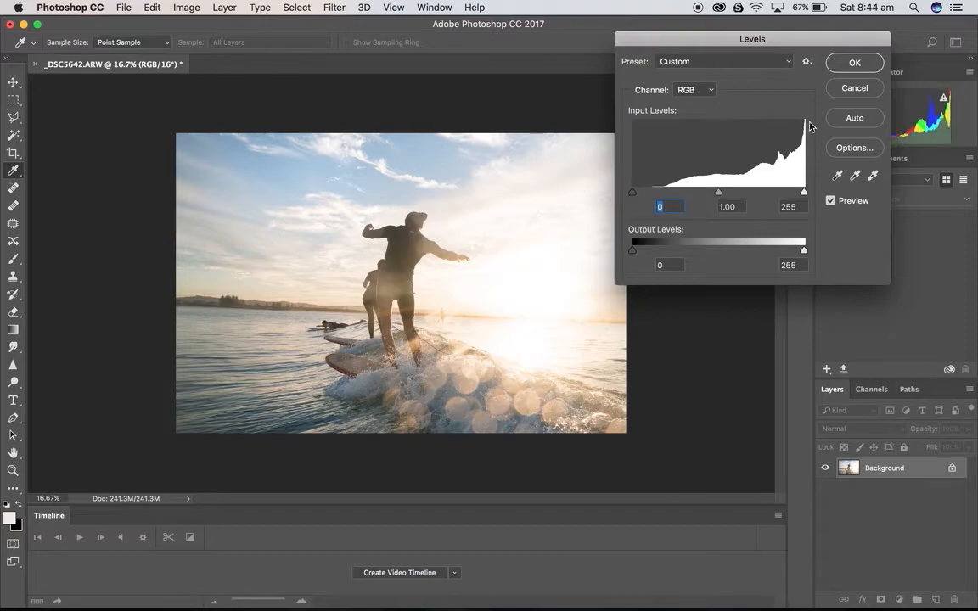
pyautogui.click(854, 87)
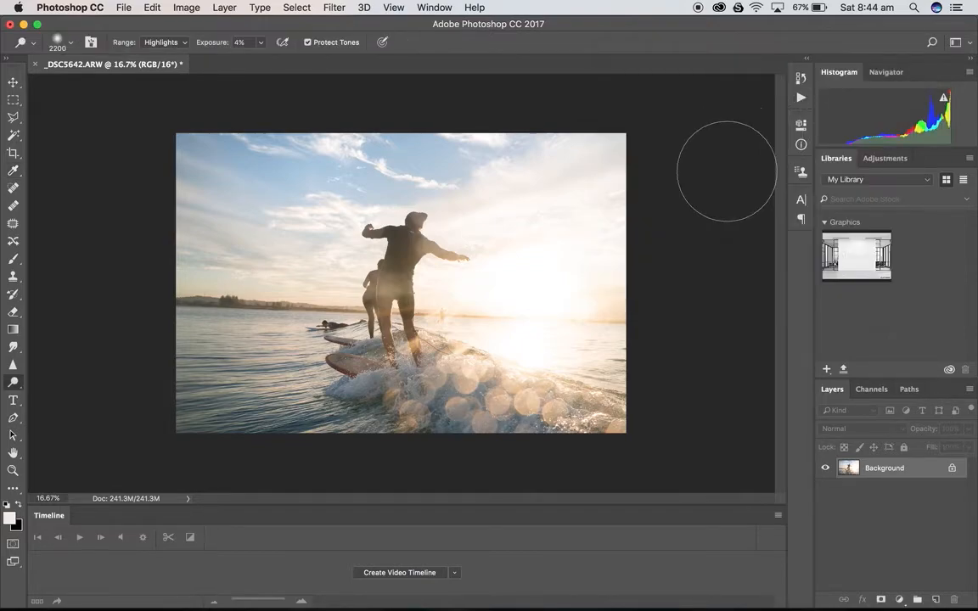
pyautogui.moveTo(639, 558)
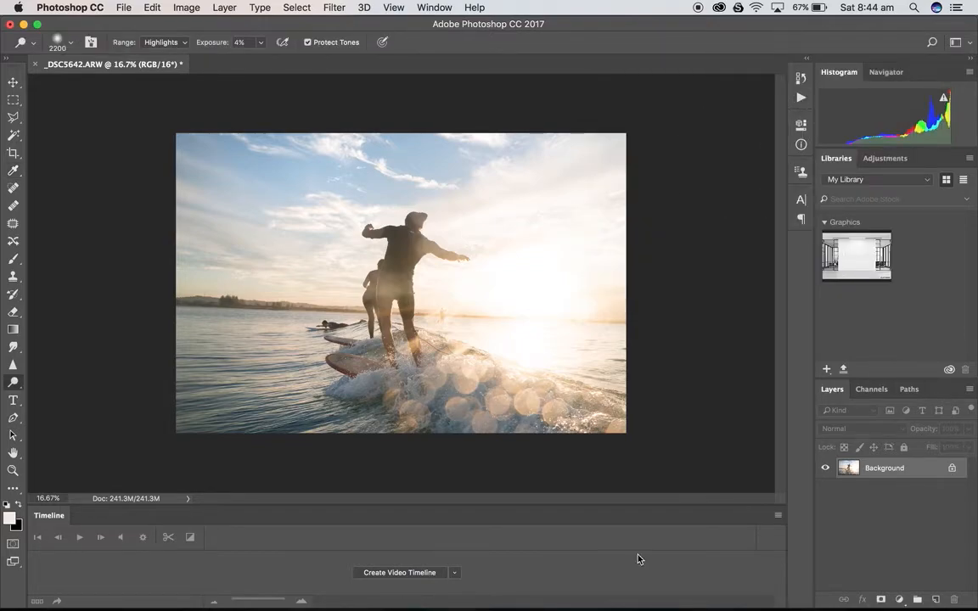
# Add a Curves adjustment layer with the midpoint raised to input 105, output 131.
pyautogui.click(899, 599)
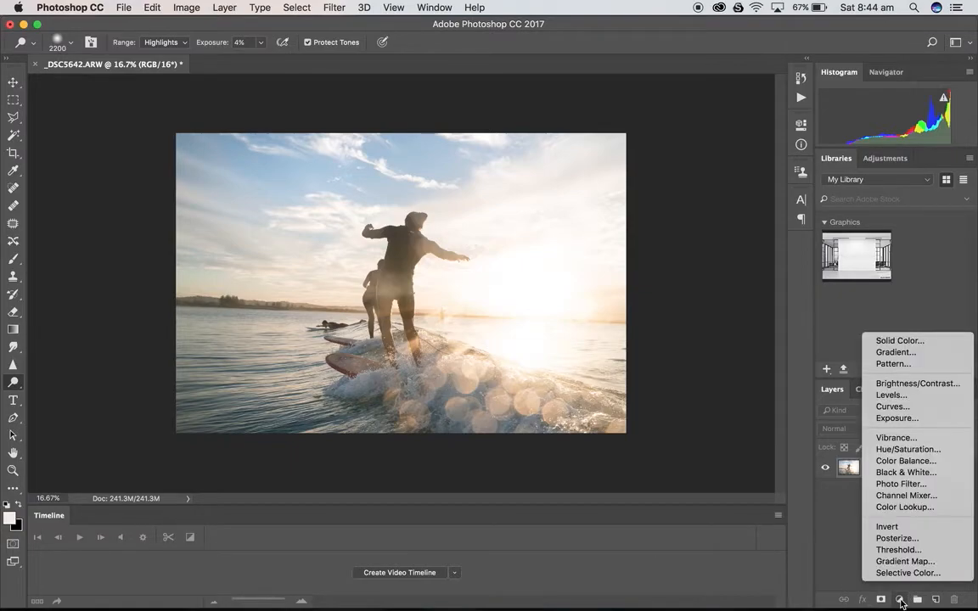
pyautogui.moveTo(893, 407)
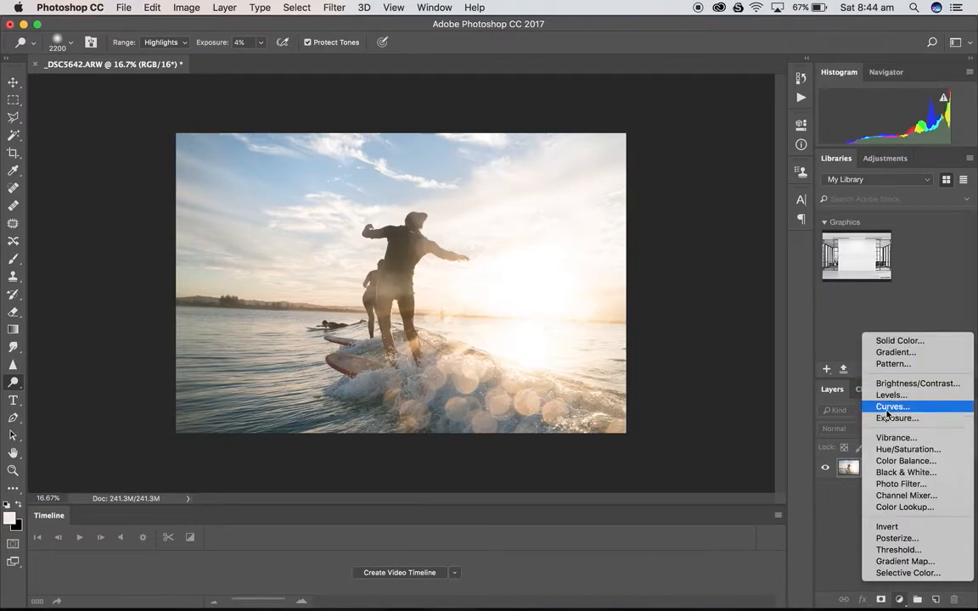
pyautogui.click(892, 406)
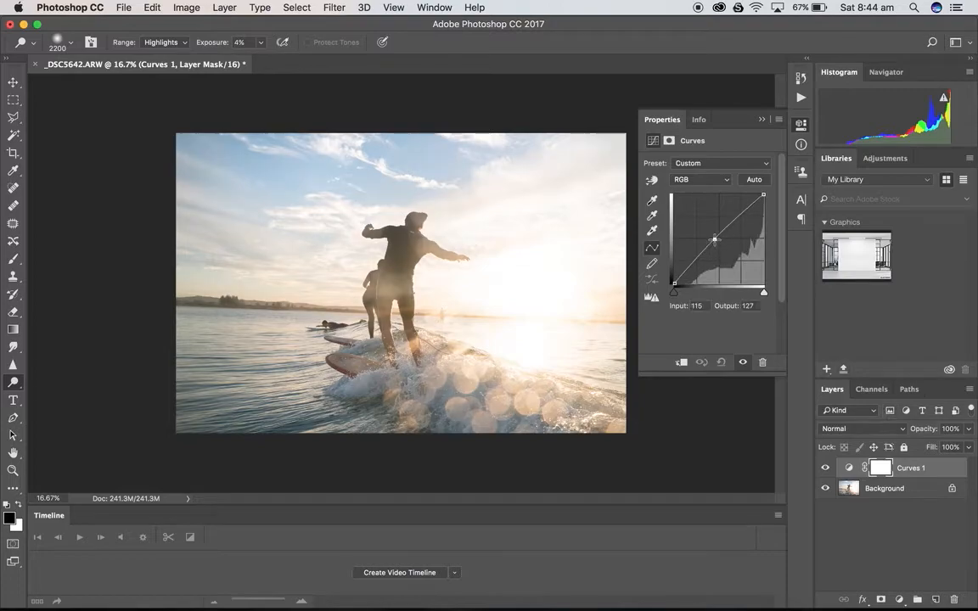
pyautogui.moveTo(715, 240); pyautogui.dragTo(713, 242)
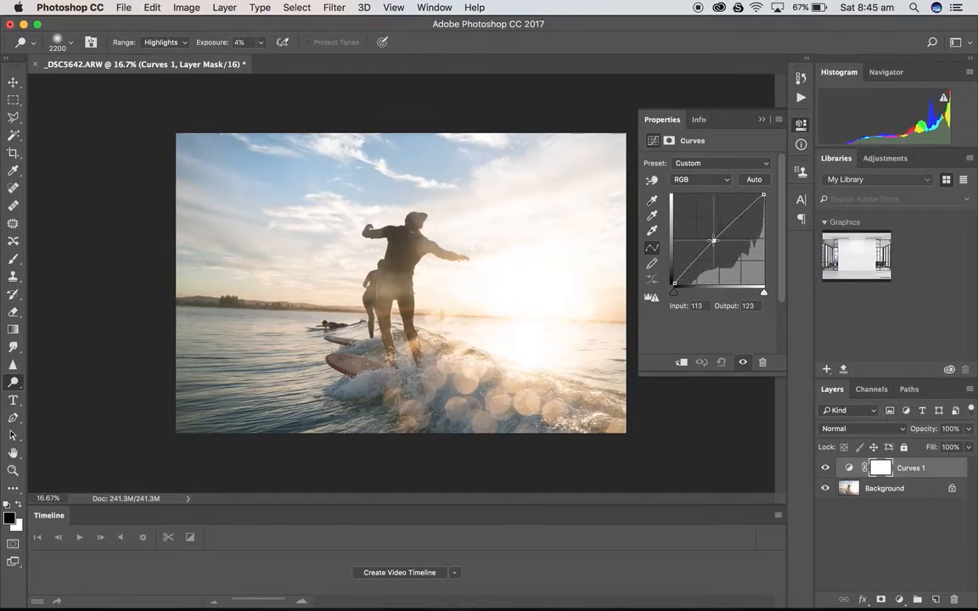
pyautogui.moveTo(713, 240); pyautogui.dragTo(708, 237)
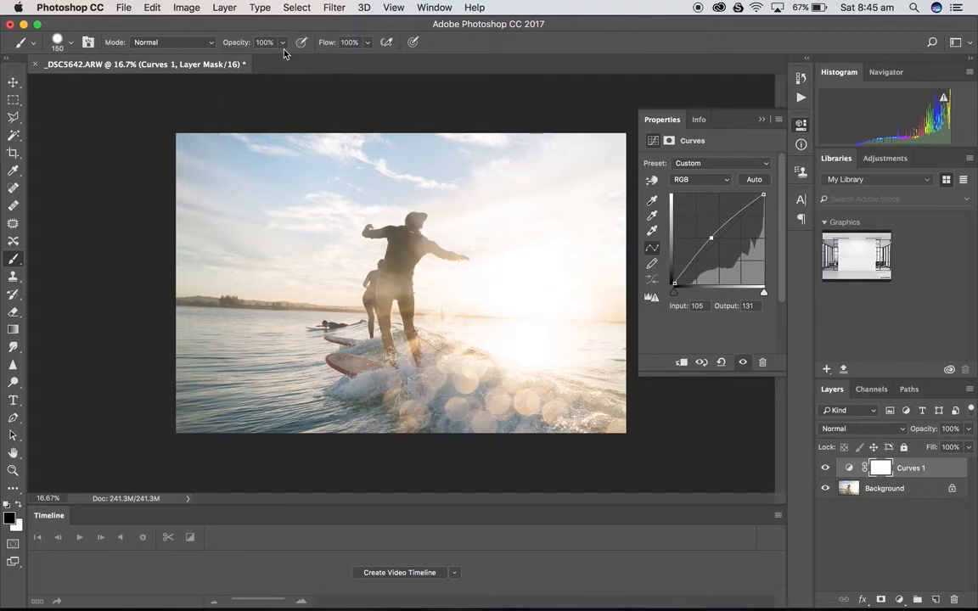
# Lower the brush painting opacity to about 34%.
pyautogui.moveTo(282, 42); pyautogui.dragTo(252, 64)
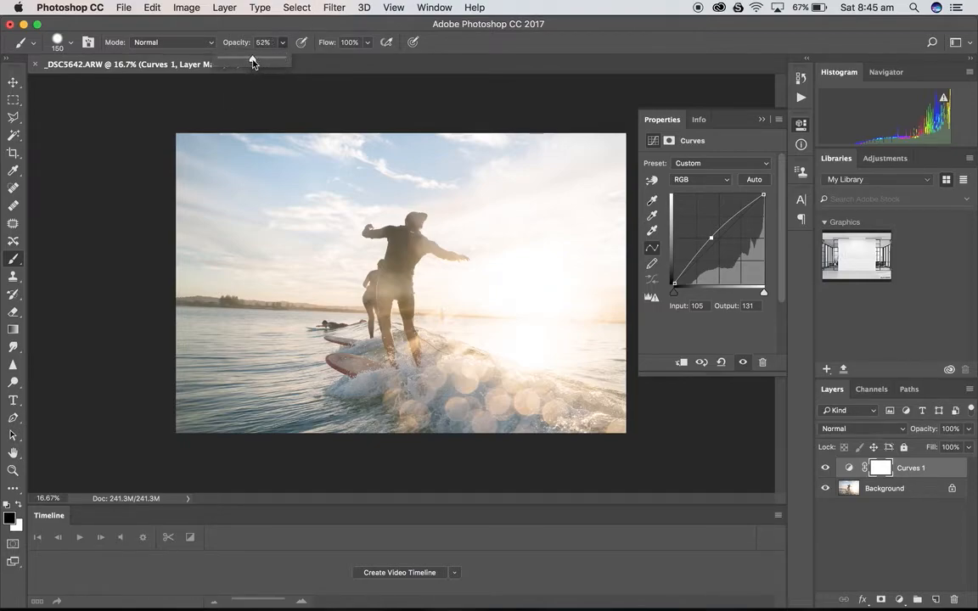
pyautogui.moveTo(252, 57); pyautogui.dragTo(240, 56)
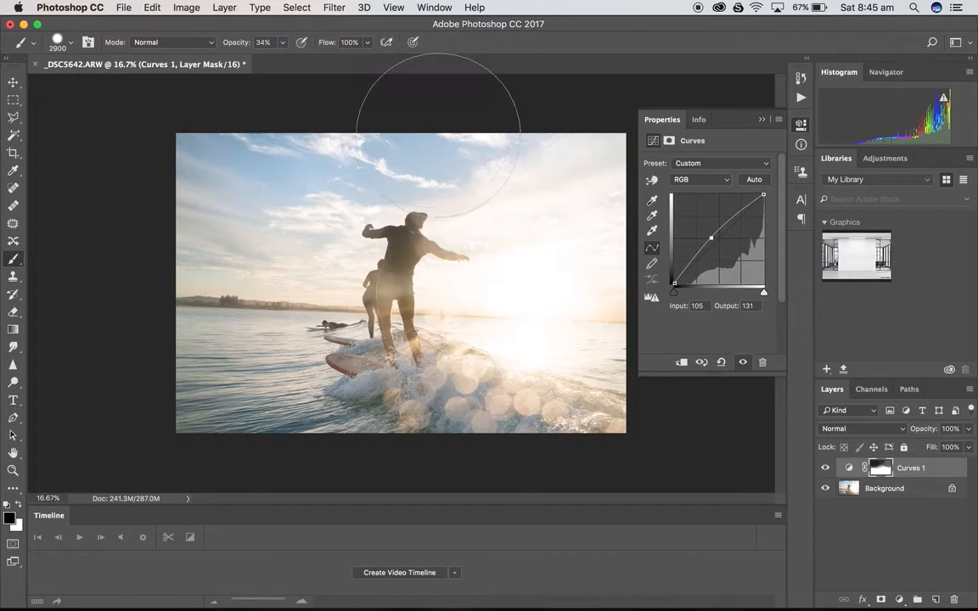
pyautogui.moveTo(438, 149)
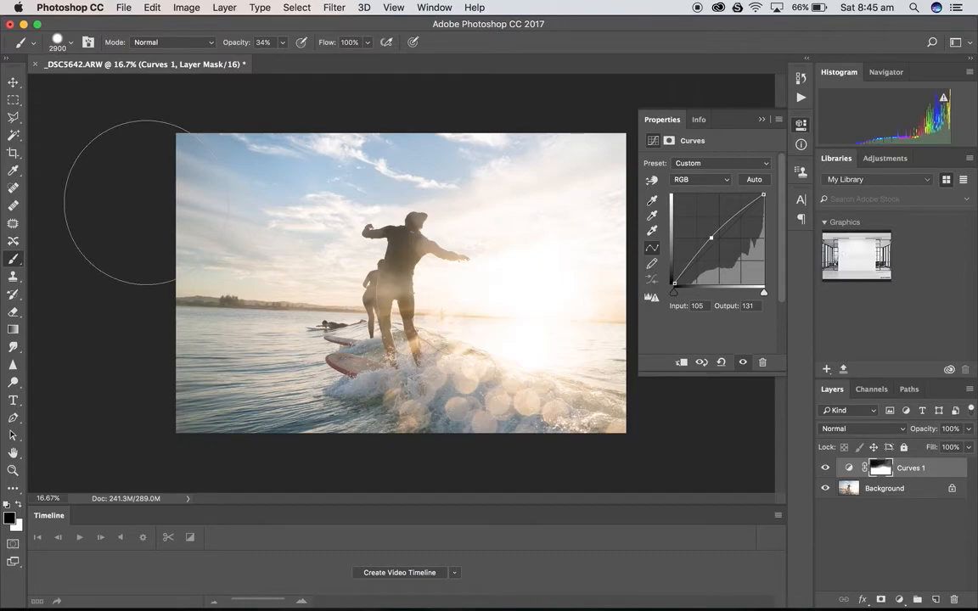
pyautogui.moveTo(327, 318)
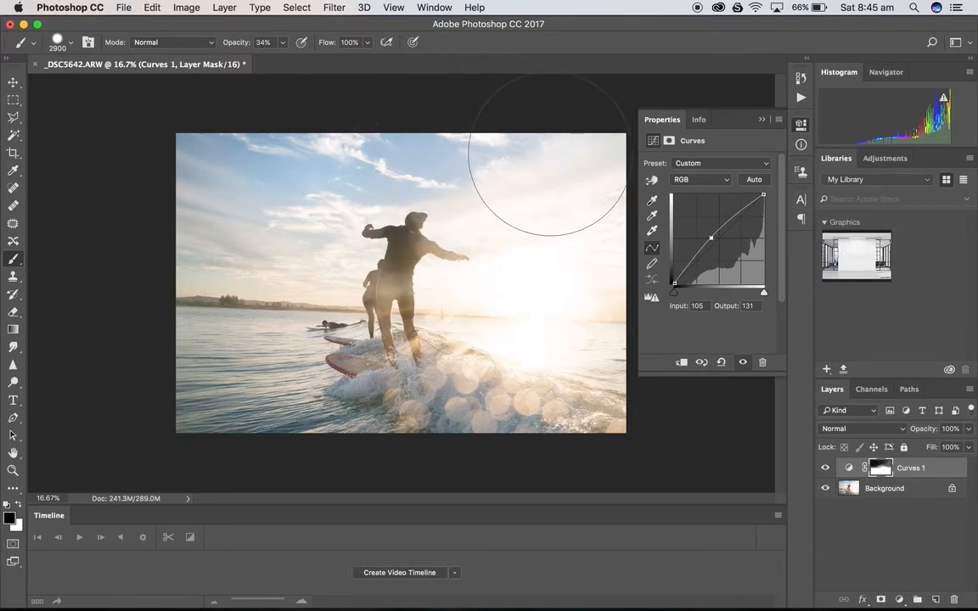
pyautogui.moveTo(710, 286)
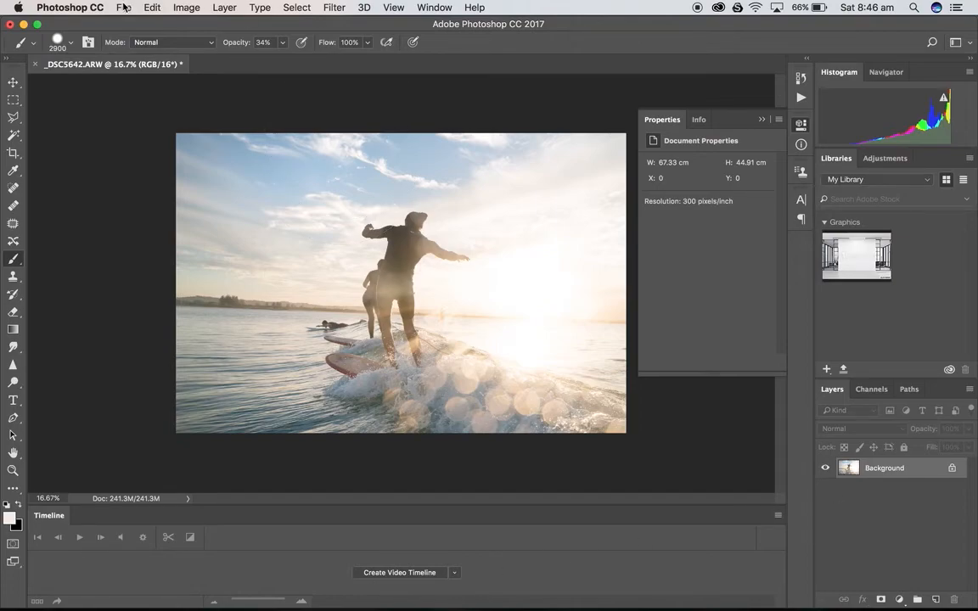
# Start Save As into the Desktop folder with TIFF as the format.
pyautogui.click(124, 7)
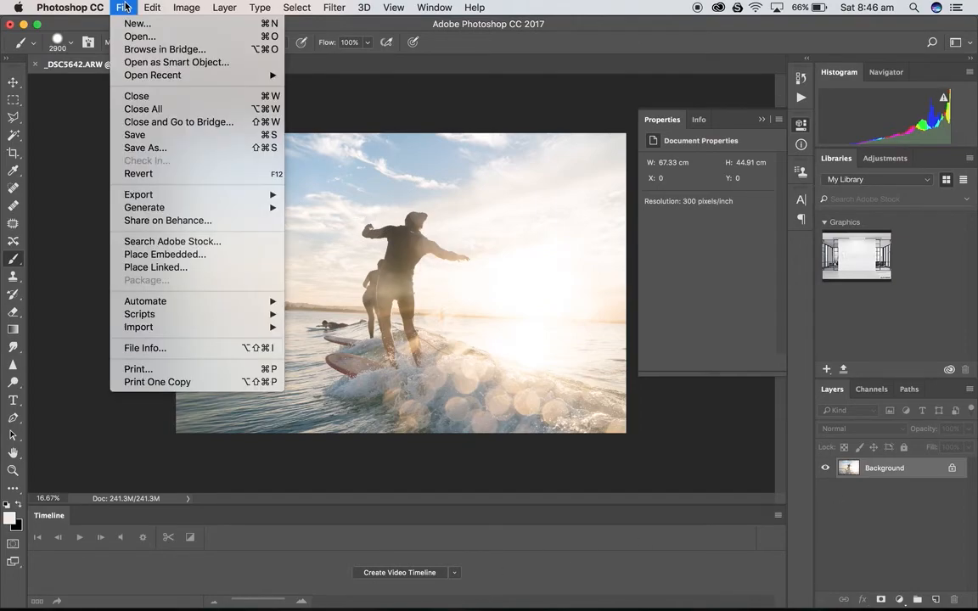
pyautogui.click(124, 7)
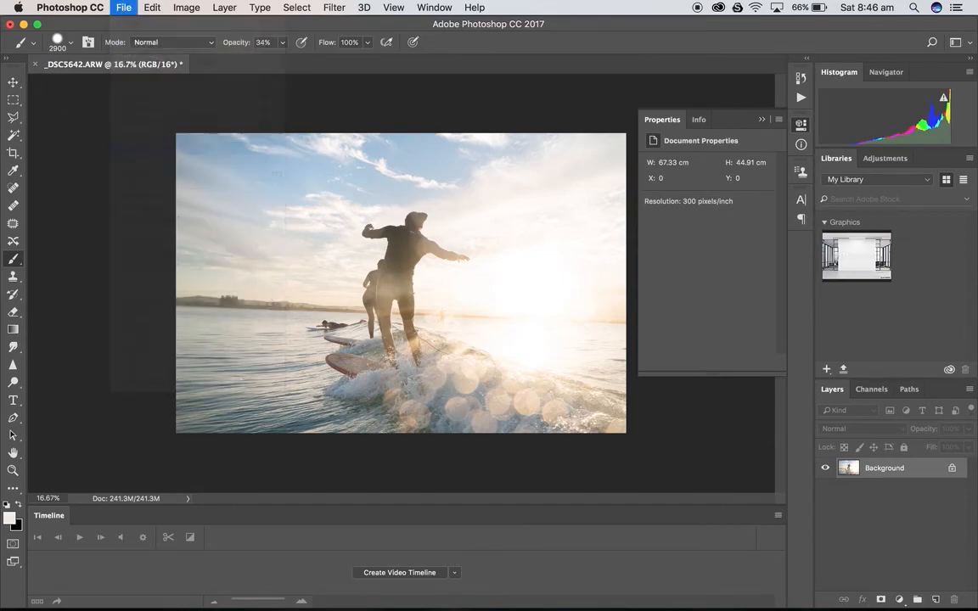
pyautogui.click(123, 7)
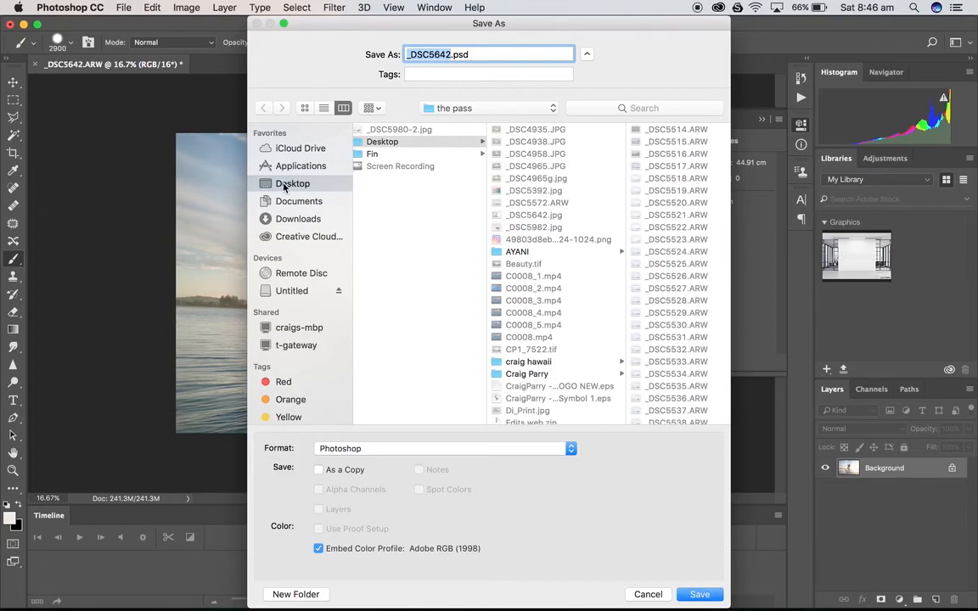
pyautogui.click(441, 448)
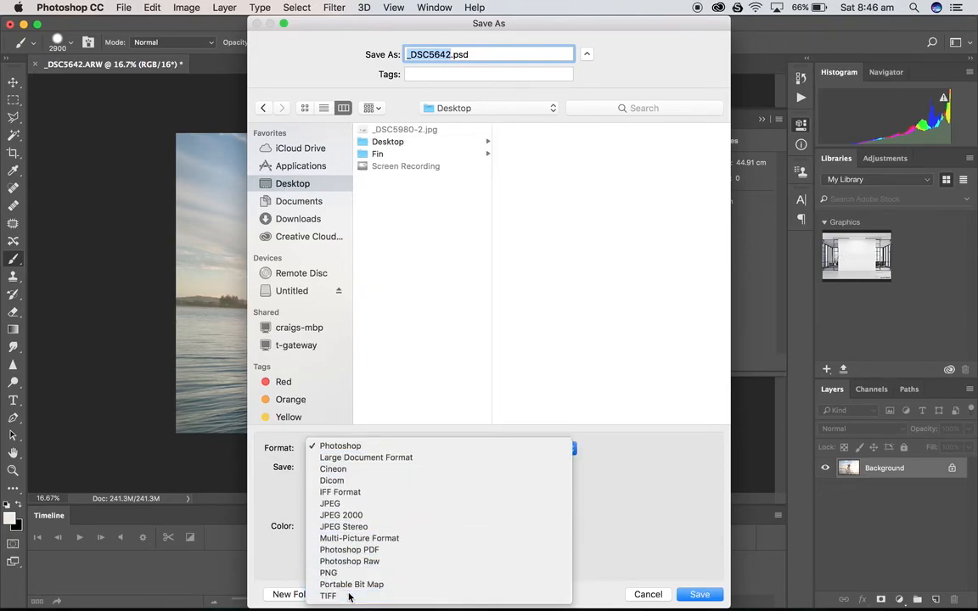
pyautogui.click(327, 595)
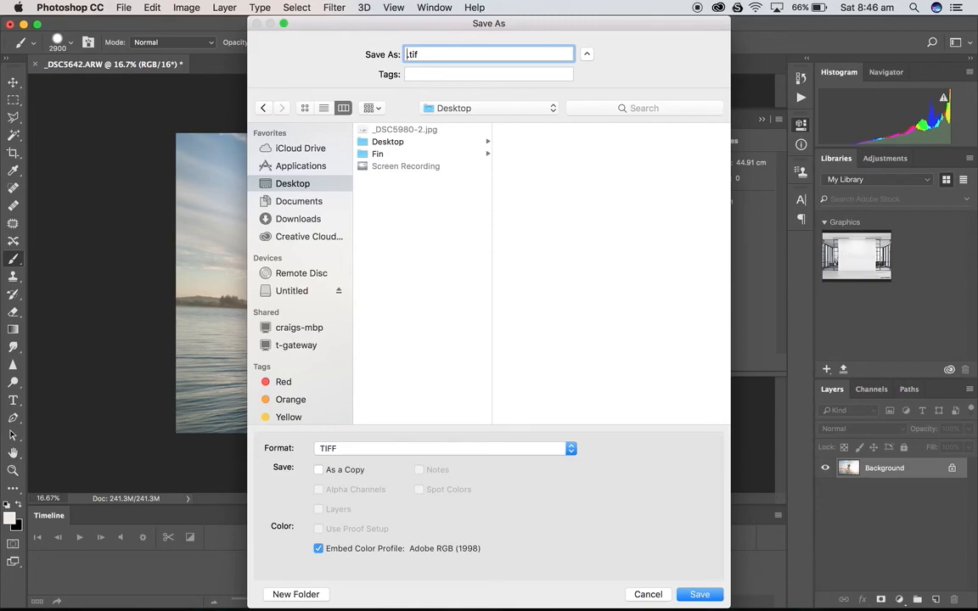
# Enter the file name SurferByron4may2017.
pyautogui.write('SurferBy')
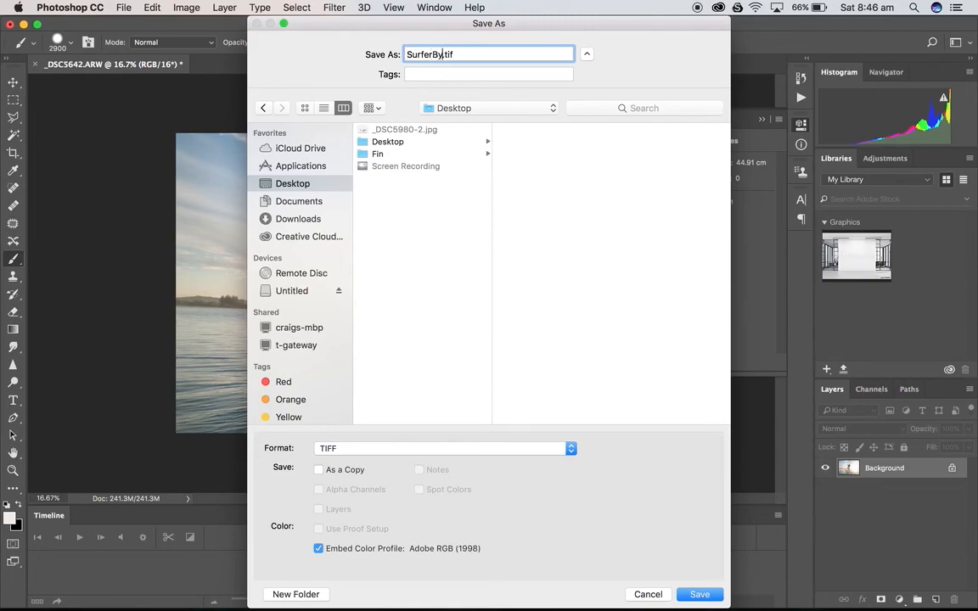
pyautogui.write('ron4m')
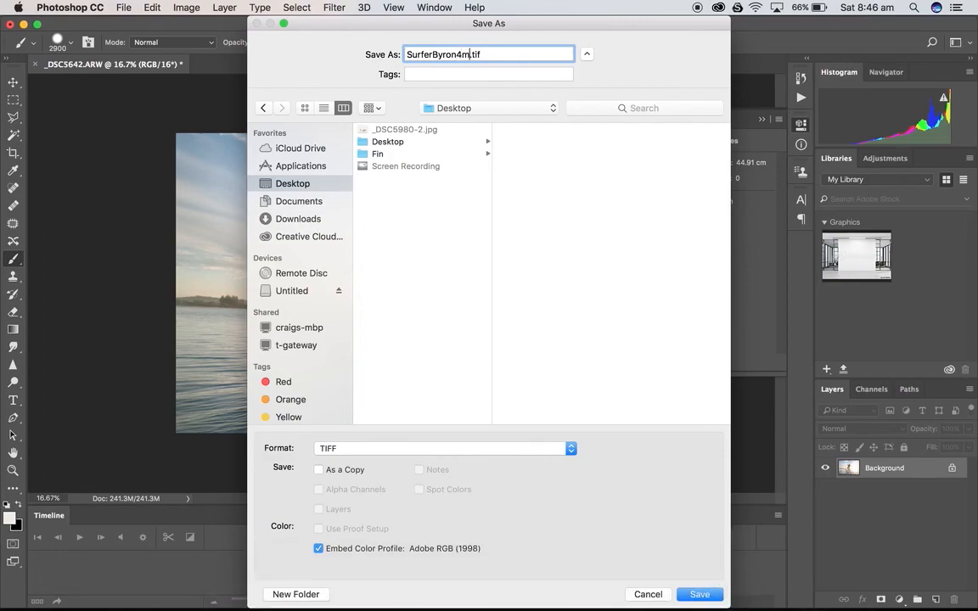
pyautogui.write('ay')
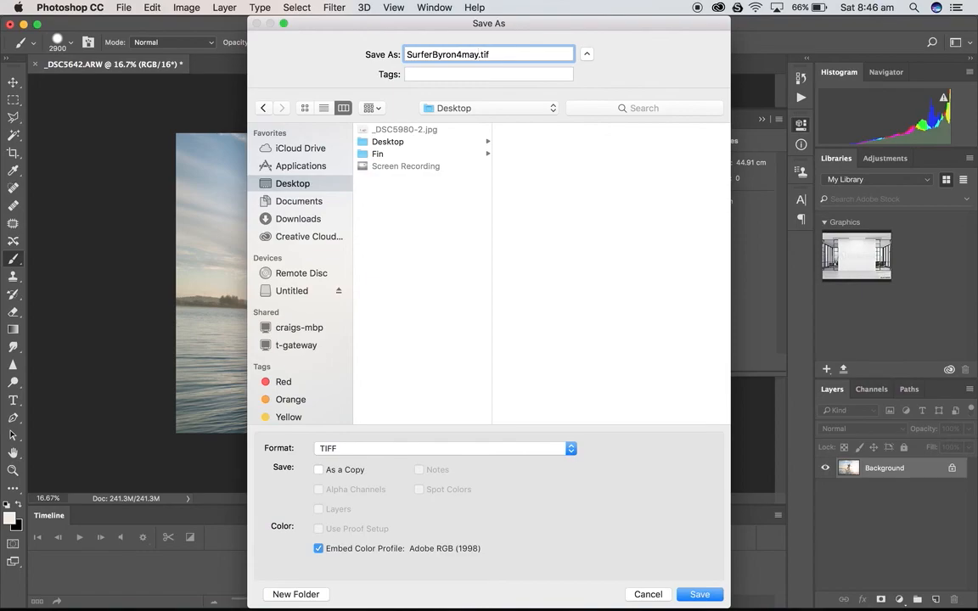
pyautogui.write('2017')
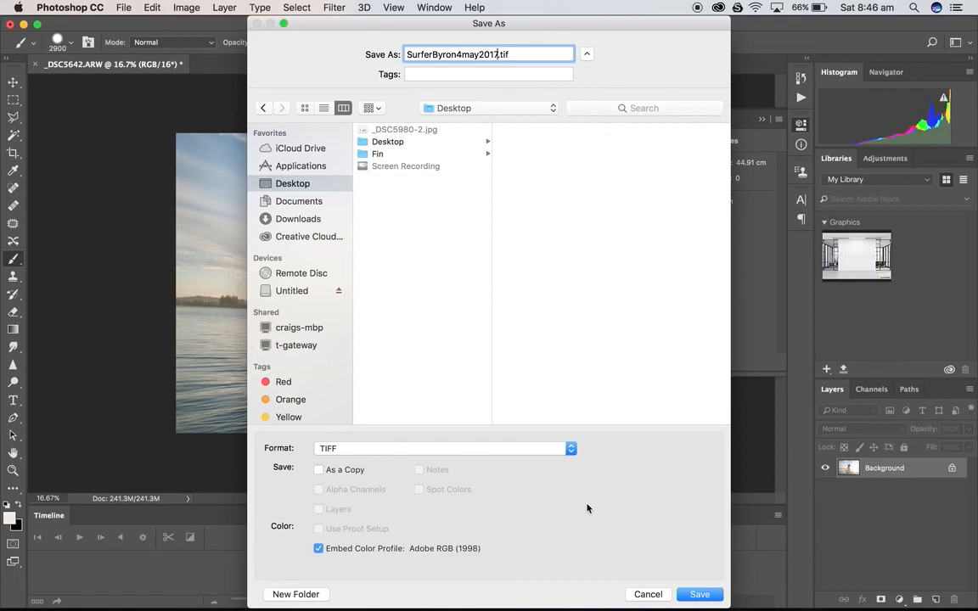
pyautogui.moveTo(721, 590)
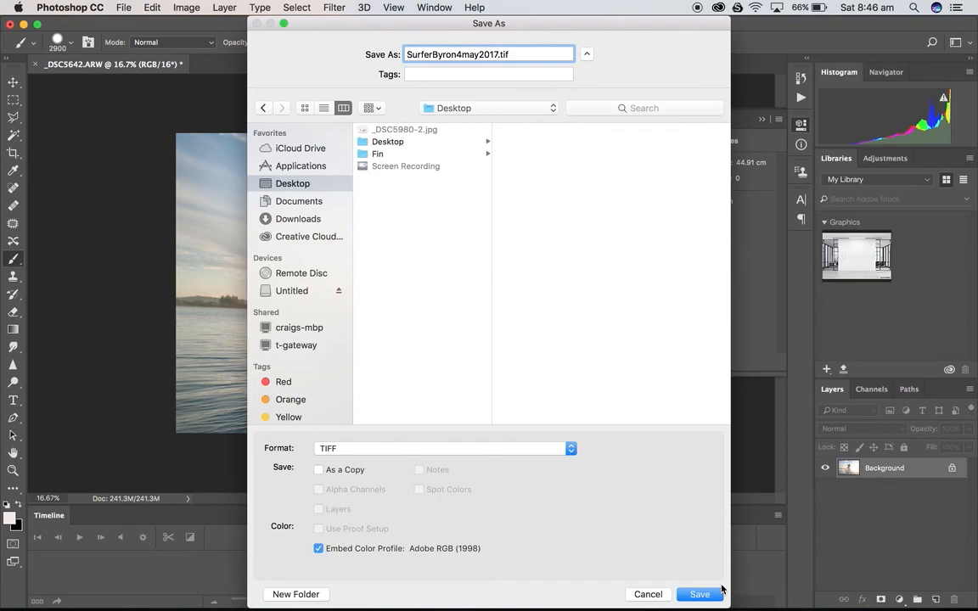
pyautogui.moveTo(711, 594)
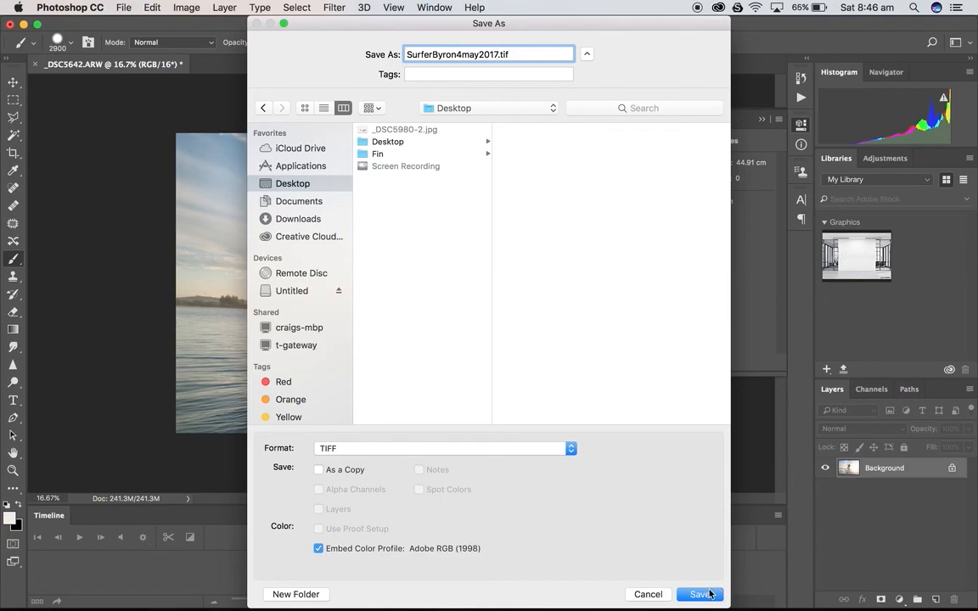